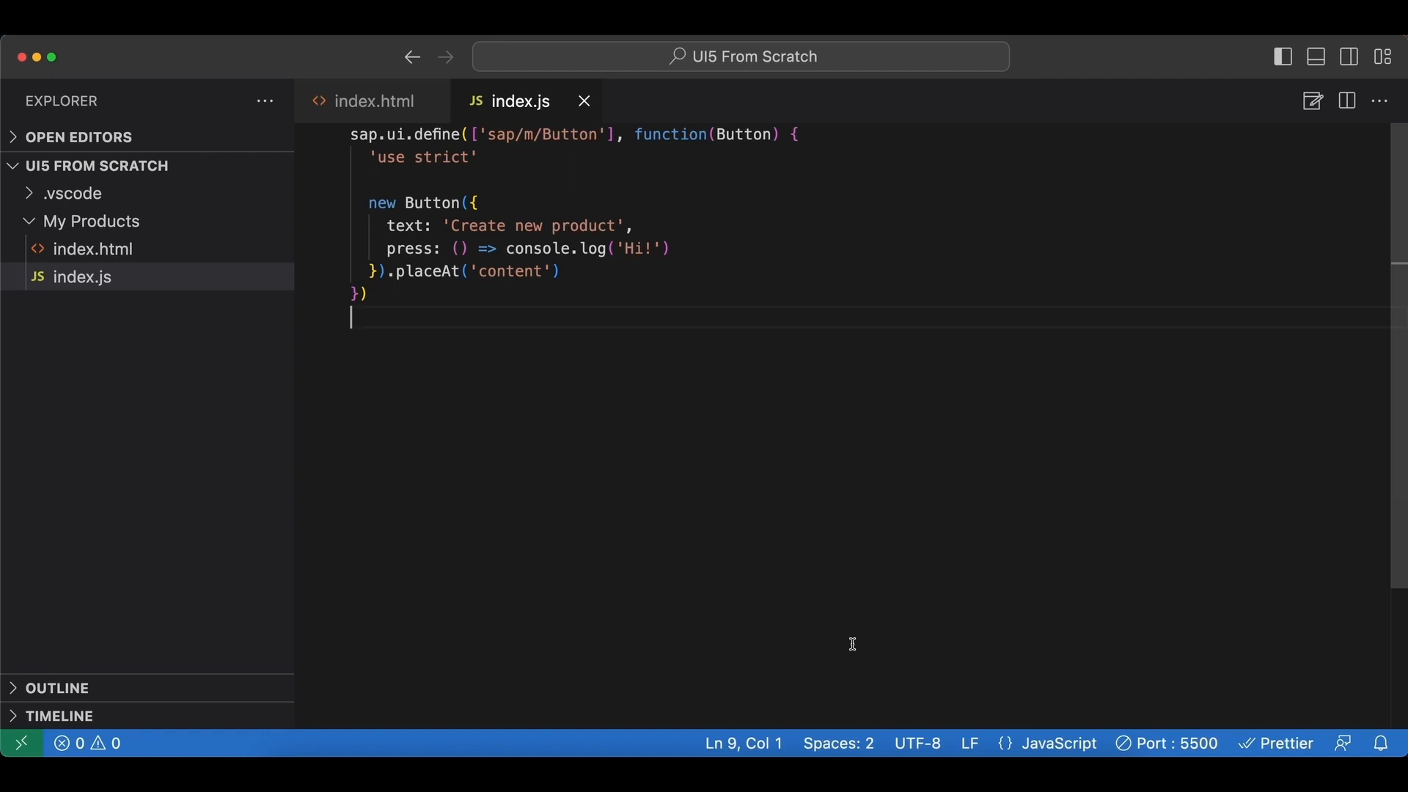
mouse_move(787, 601)
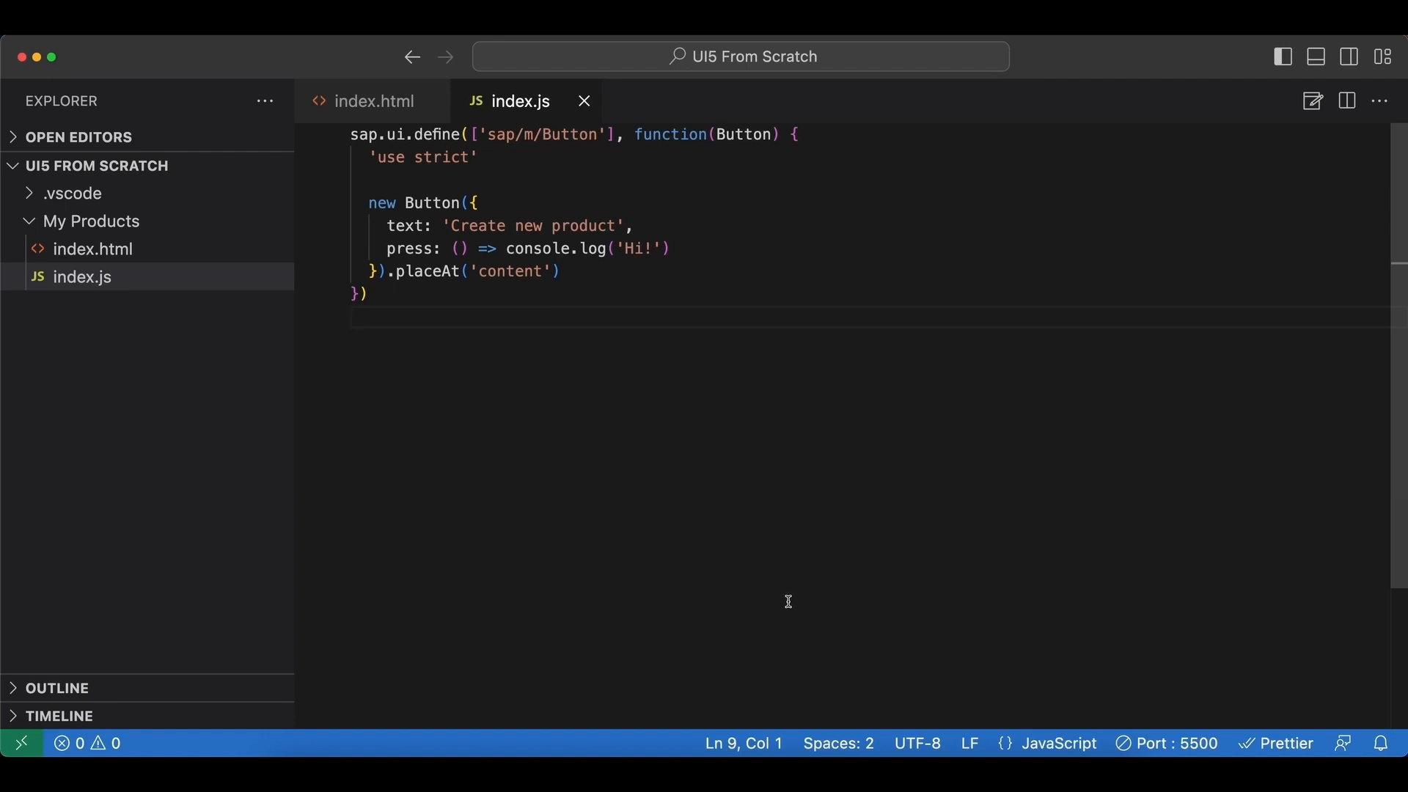
Add a new folder named 'view' inside the My Products folder.
right_click(90, 221)
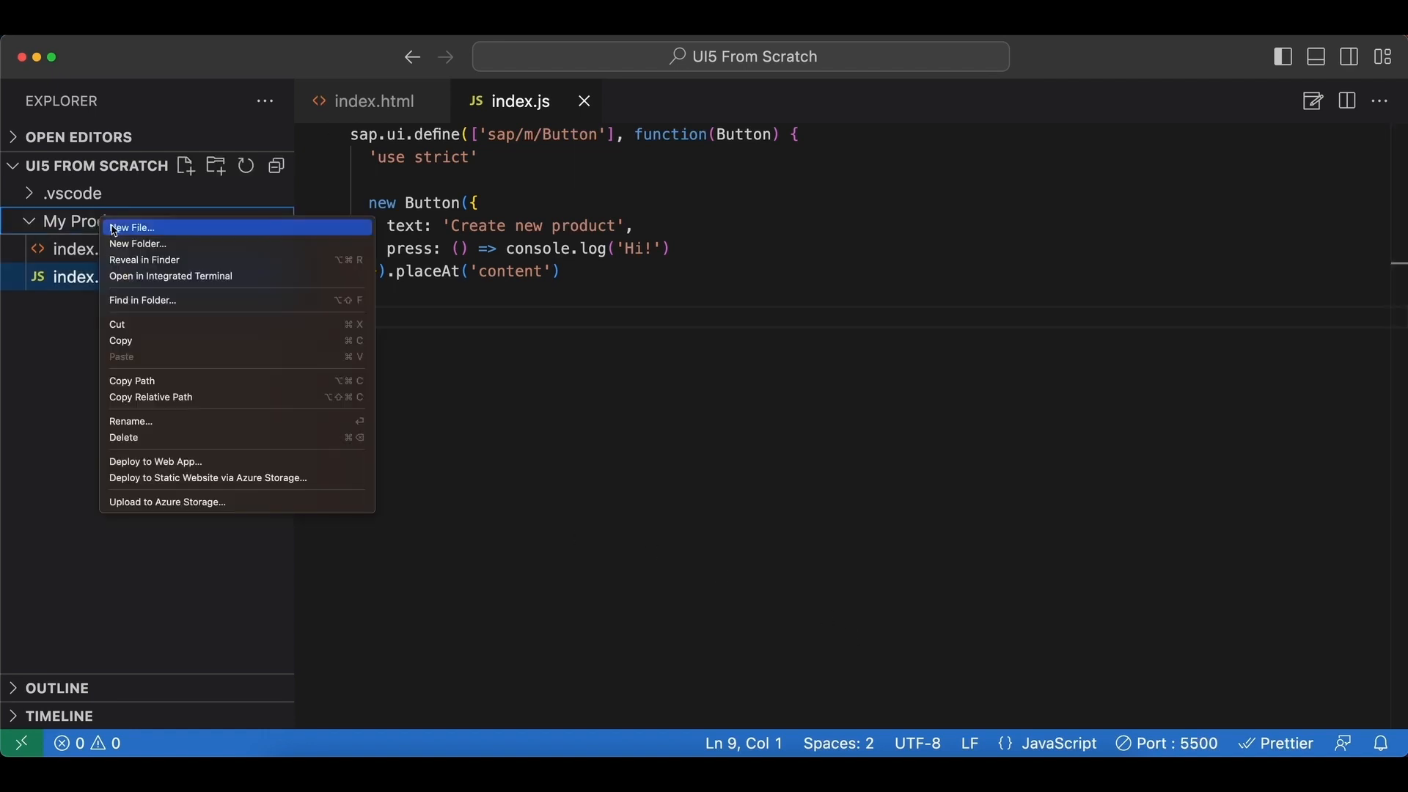
mouse_move(174, 245)
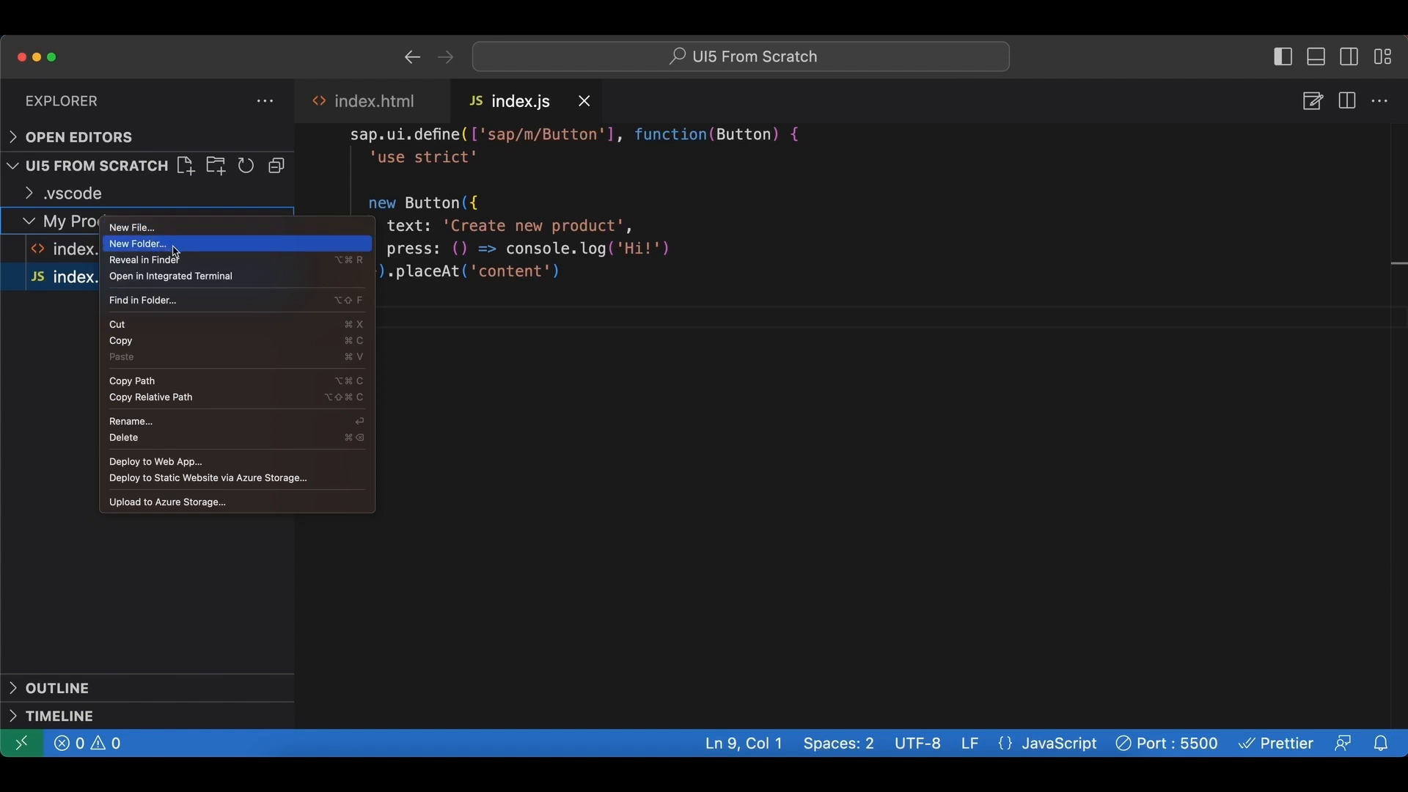
left_click(137, 244)
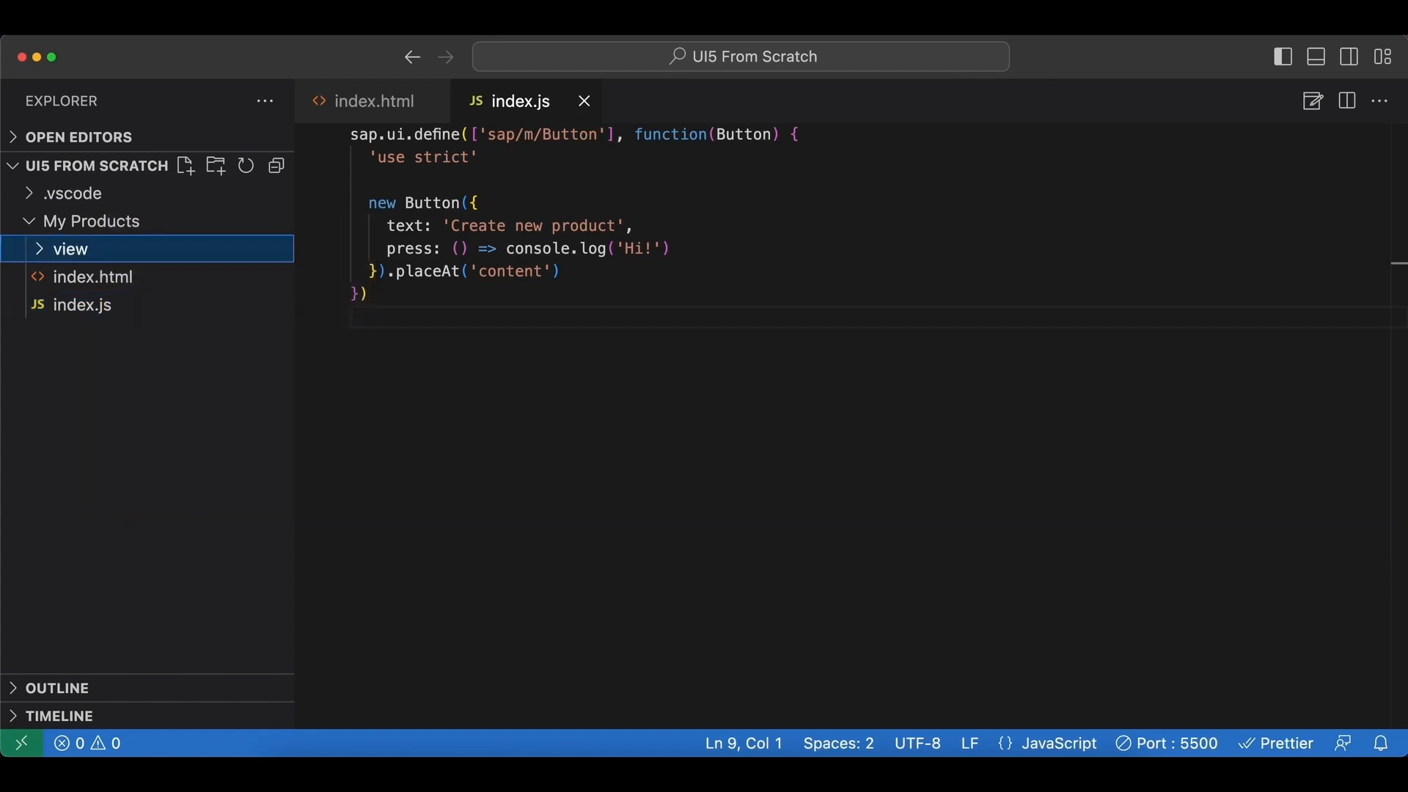
Add a new empty file named App.view.xml to the view folder.
right_click(66, 250)
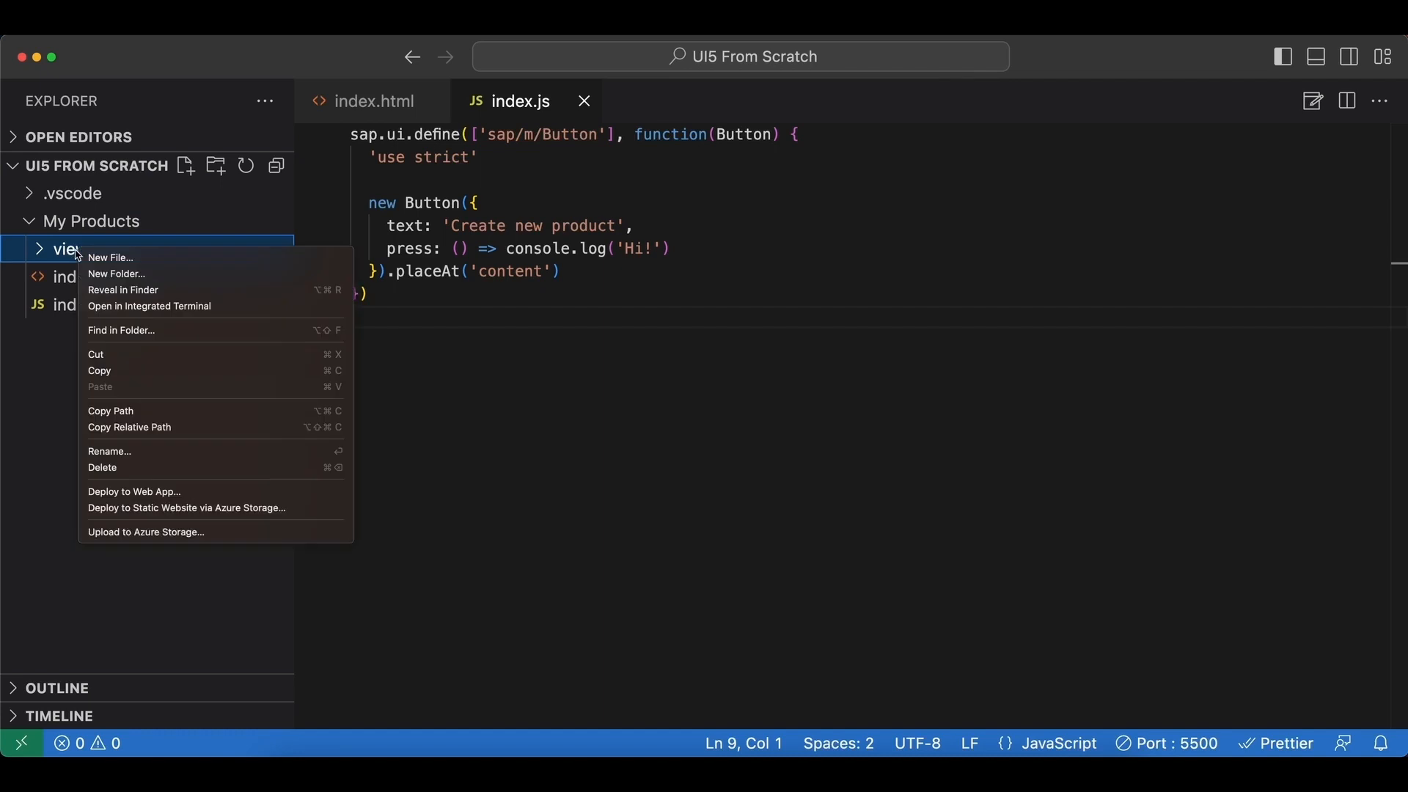
mouse_move(101, 260)
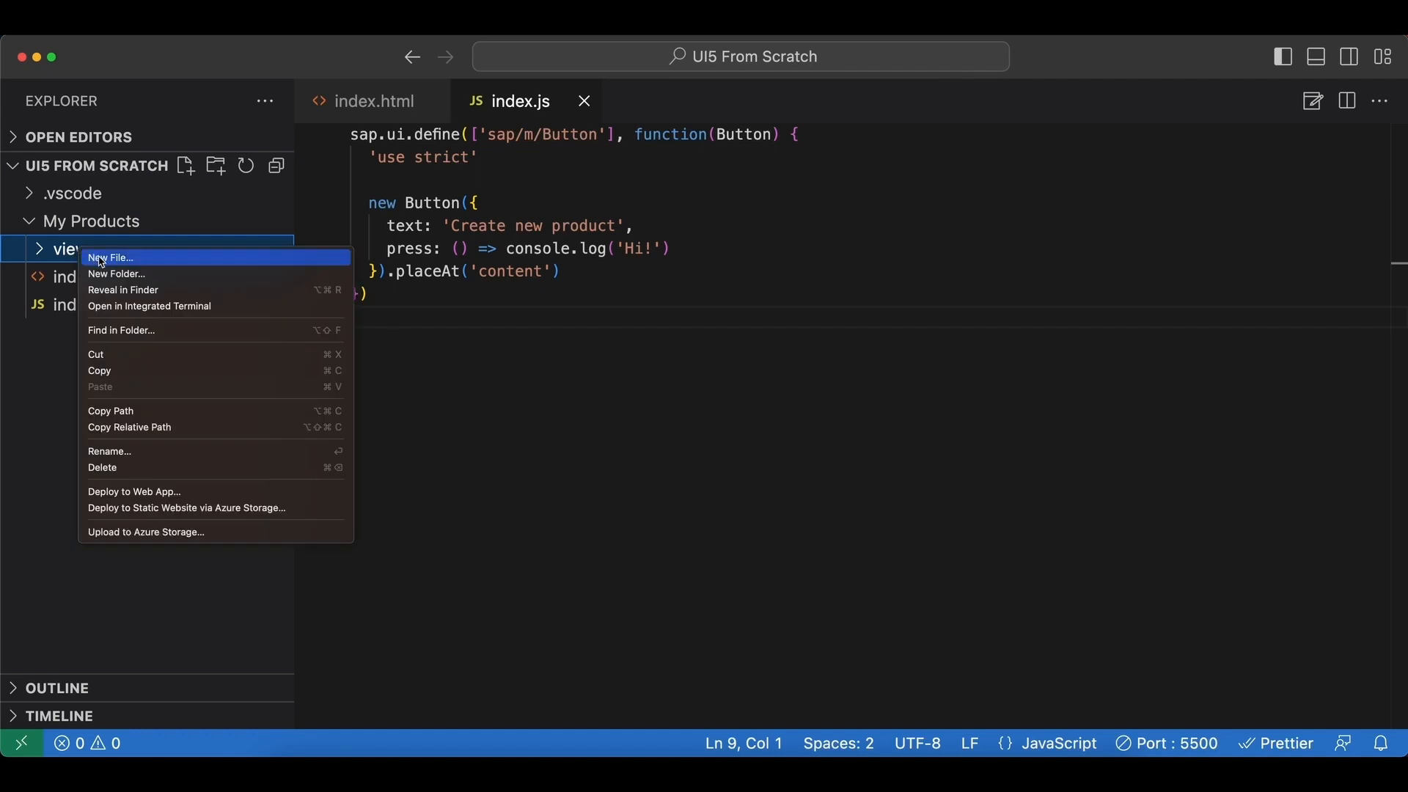
left_click(110, 257)
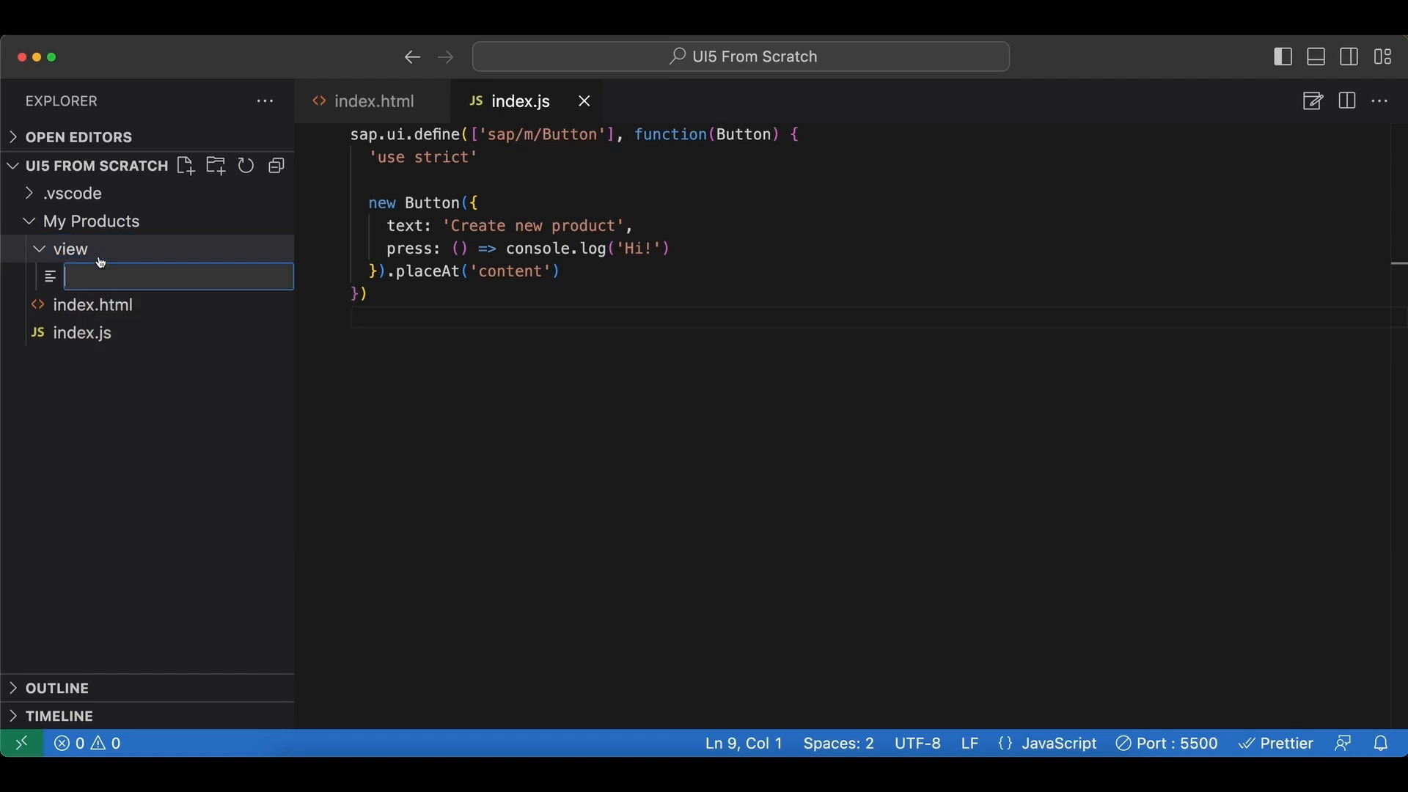
type("App")
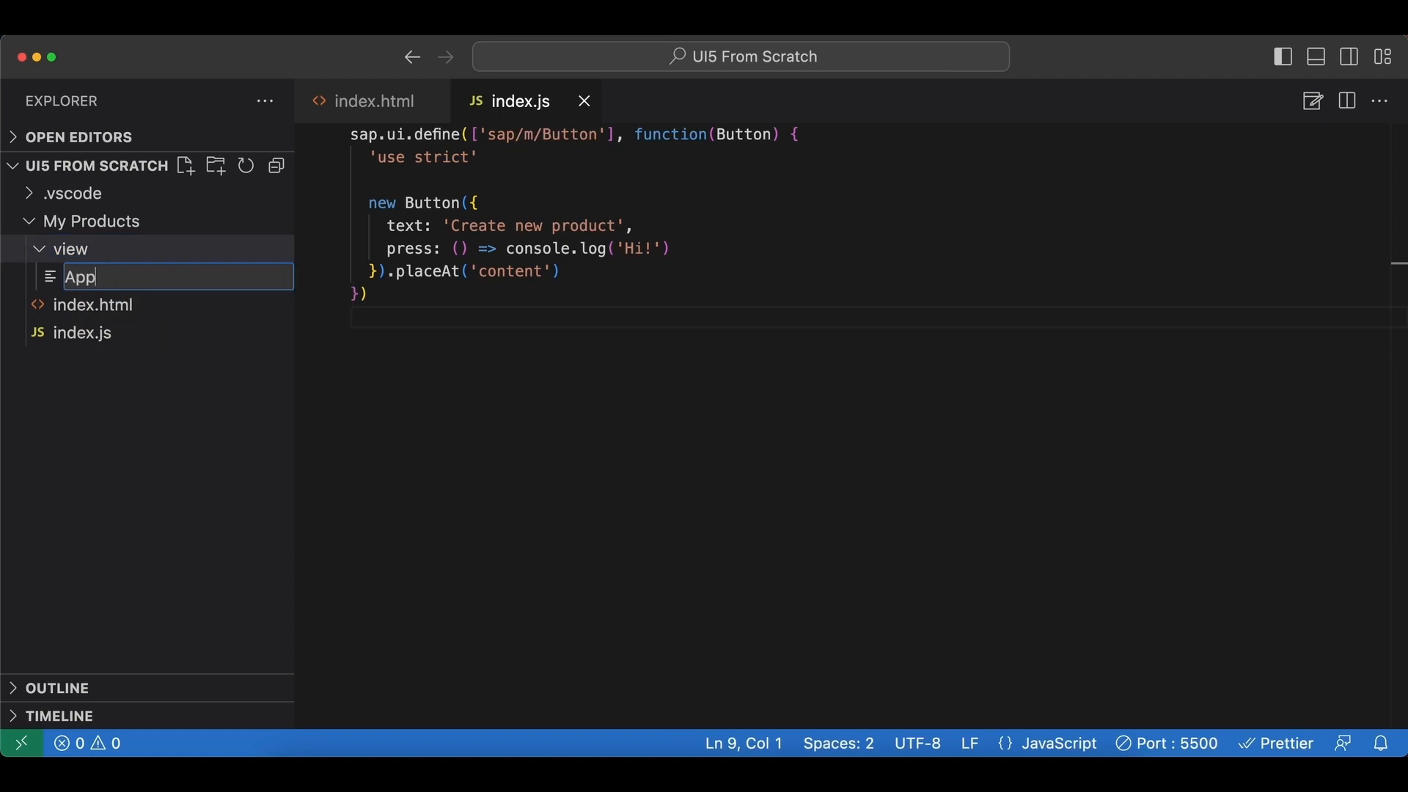
type(".")
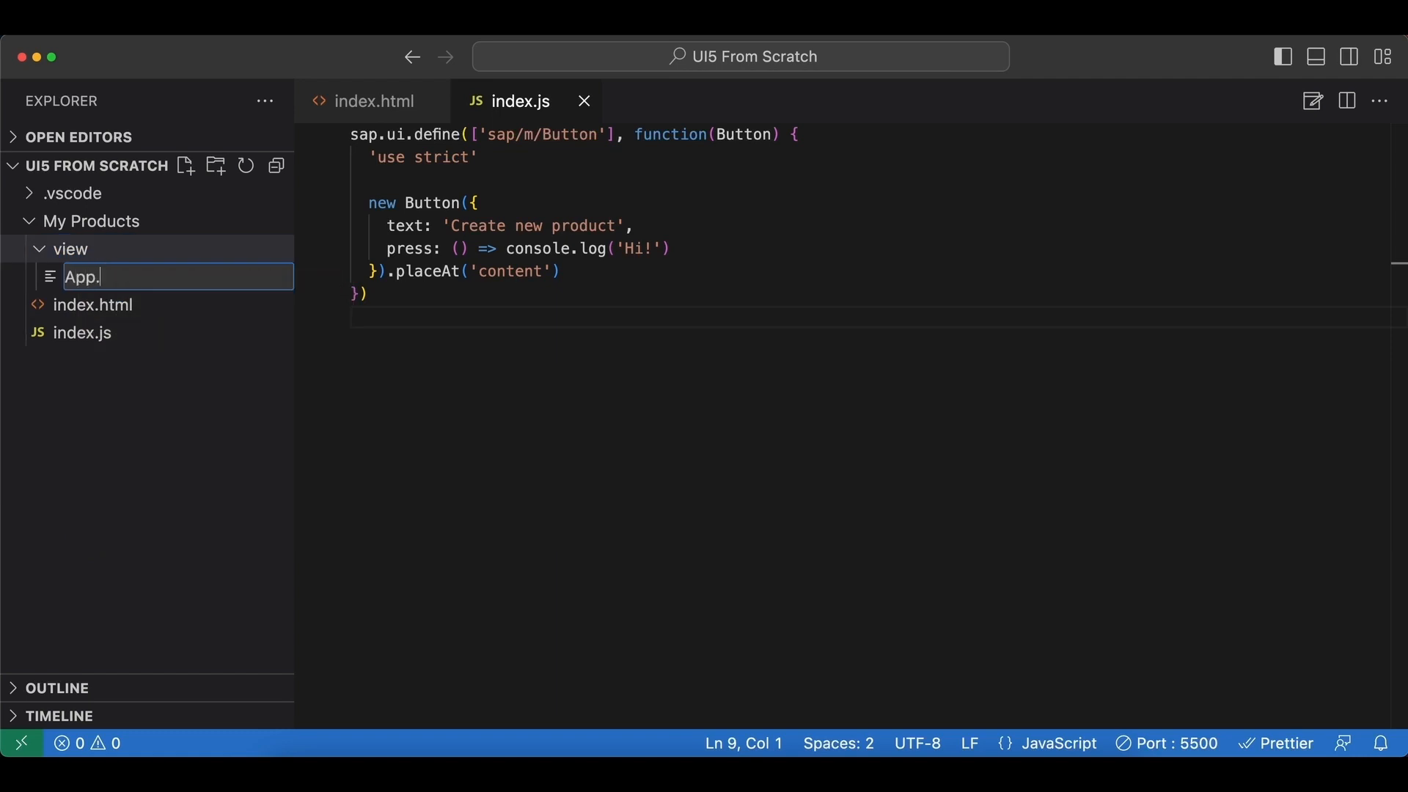
type("view.")
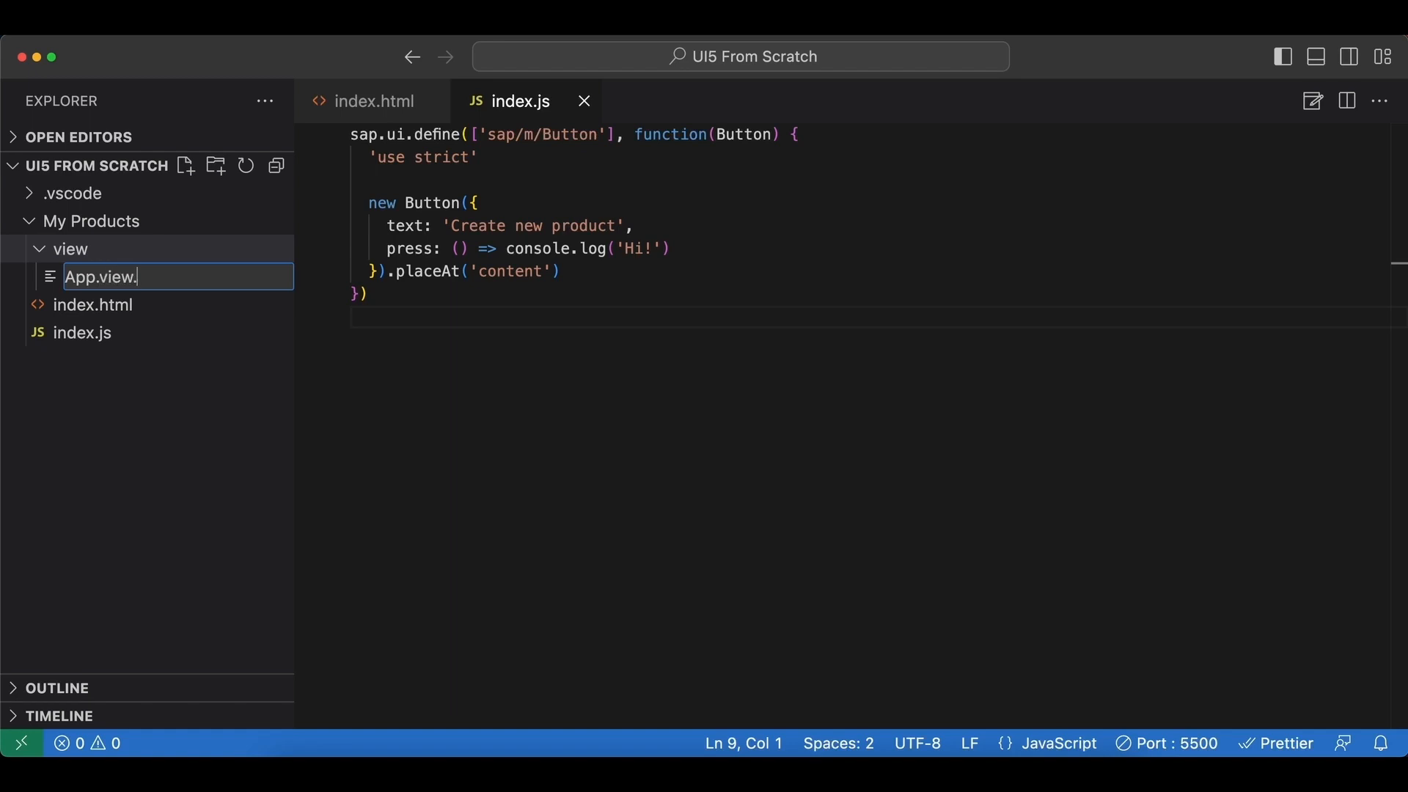
type("xml")
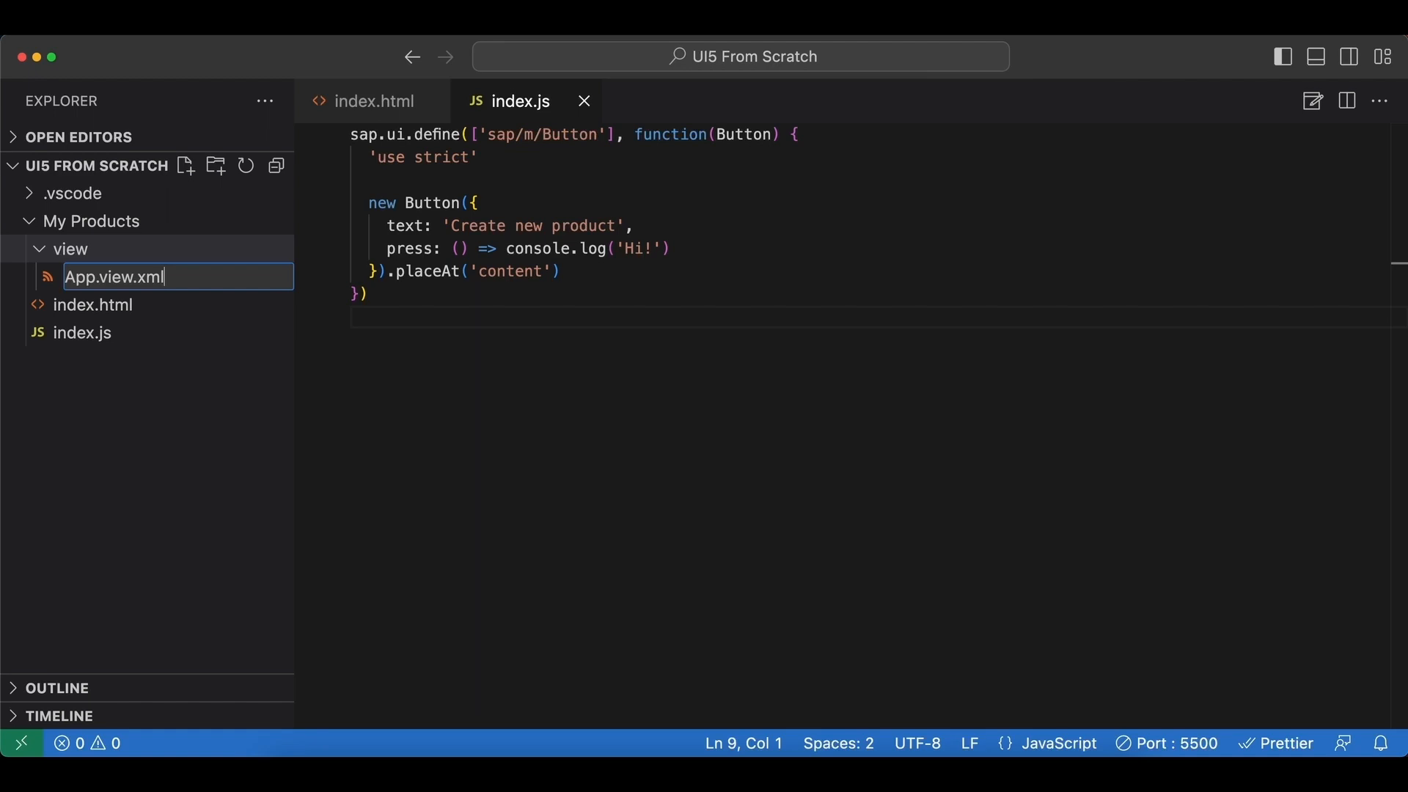
key("Enter")
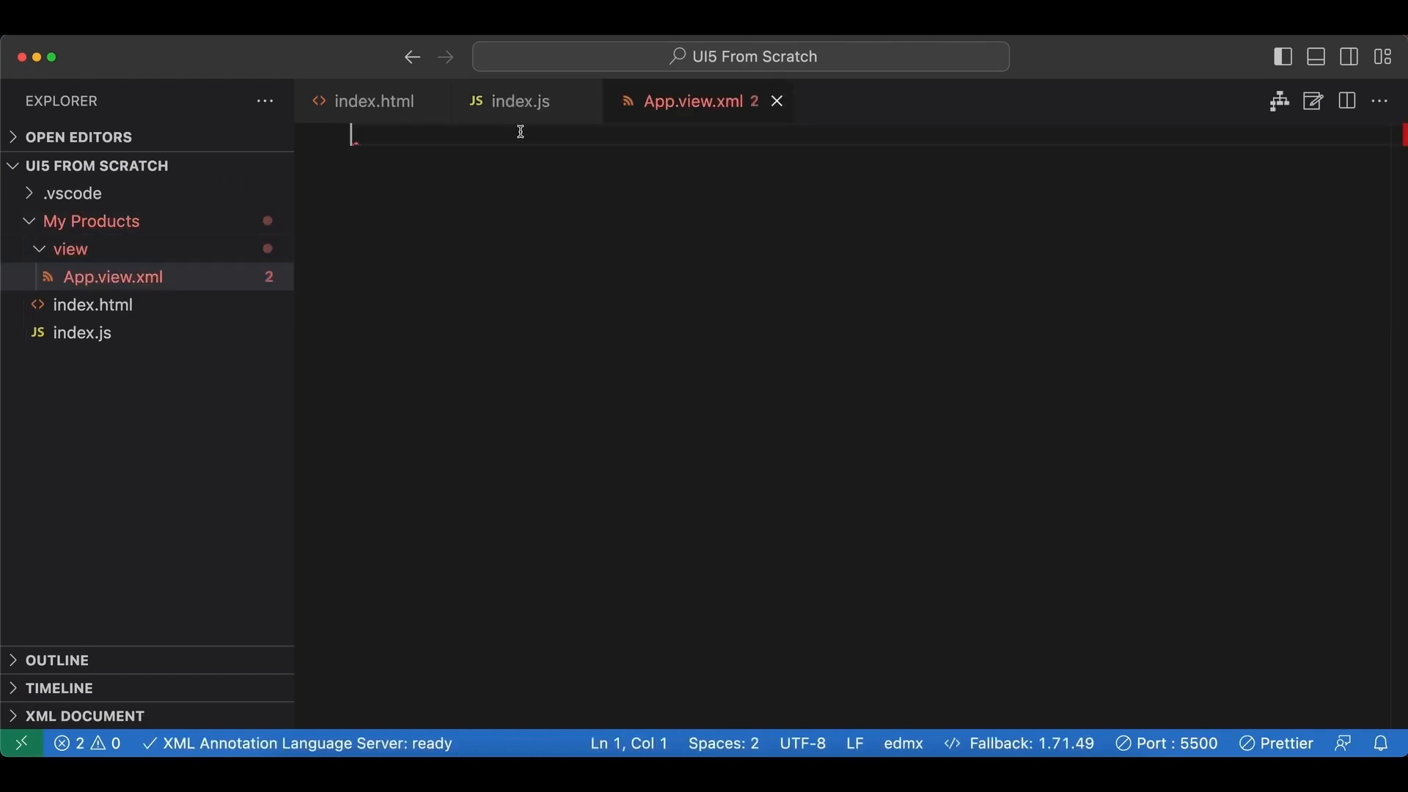
Switch to index.js and look over the Button constructor code.
left_click(519, 102)
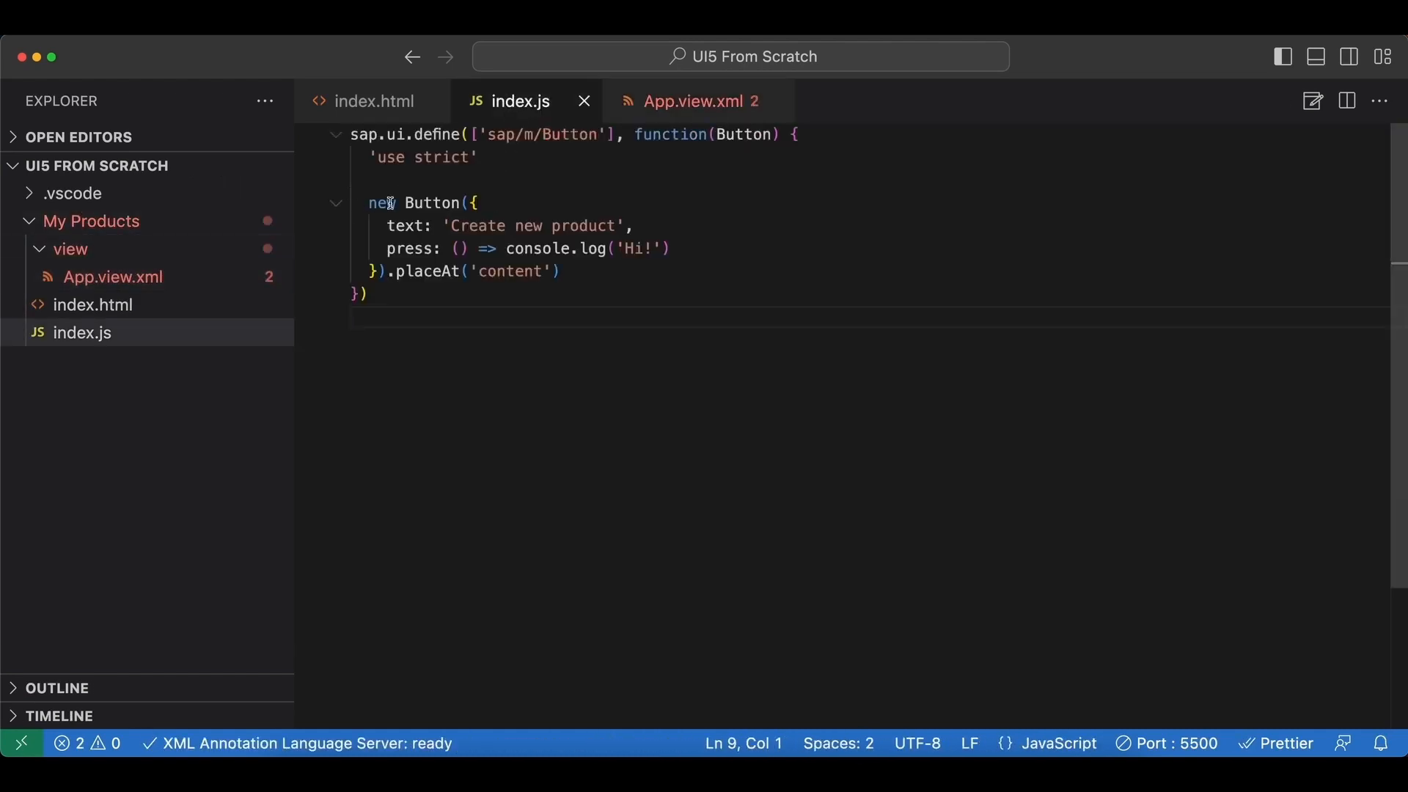
left_click(473, 203)
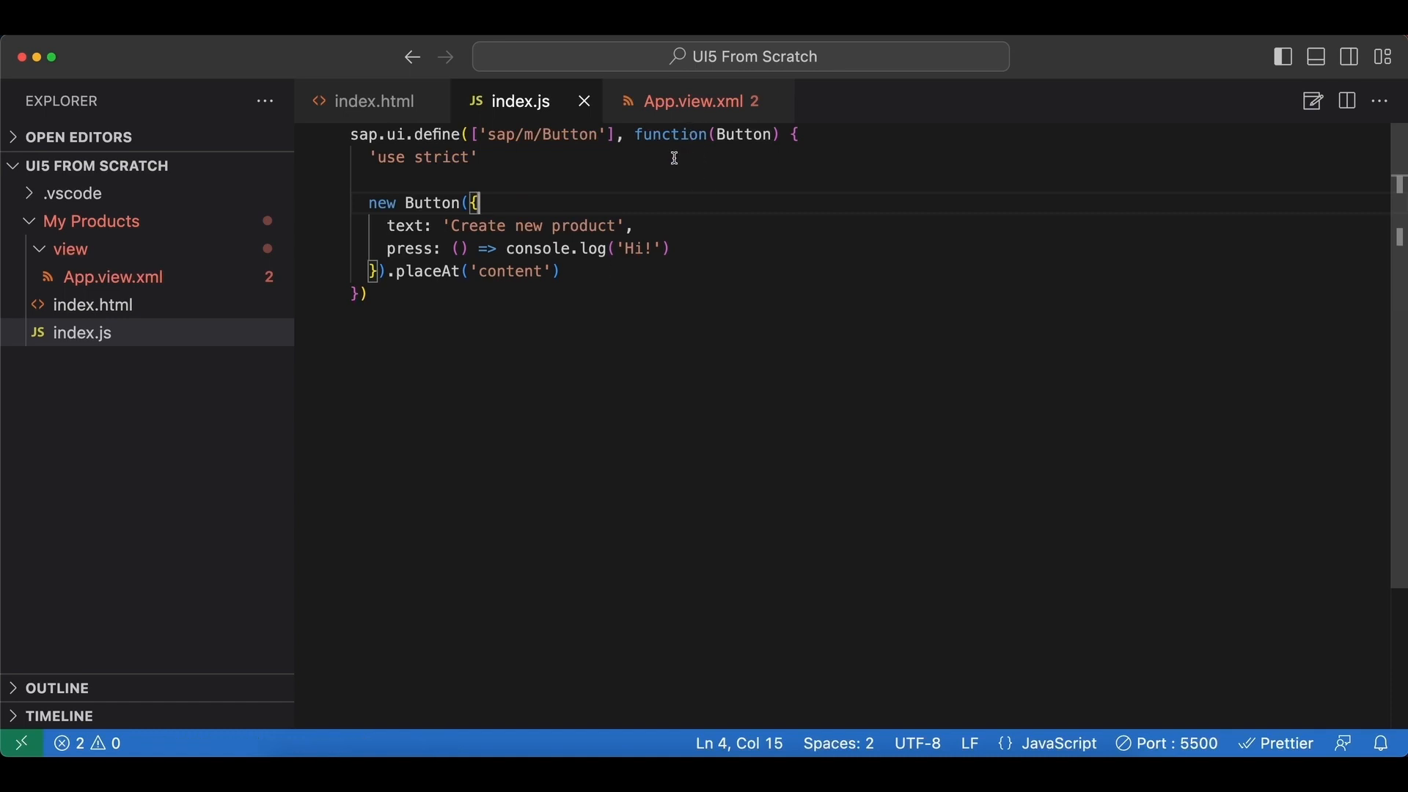
mouse_move(679, 158)
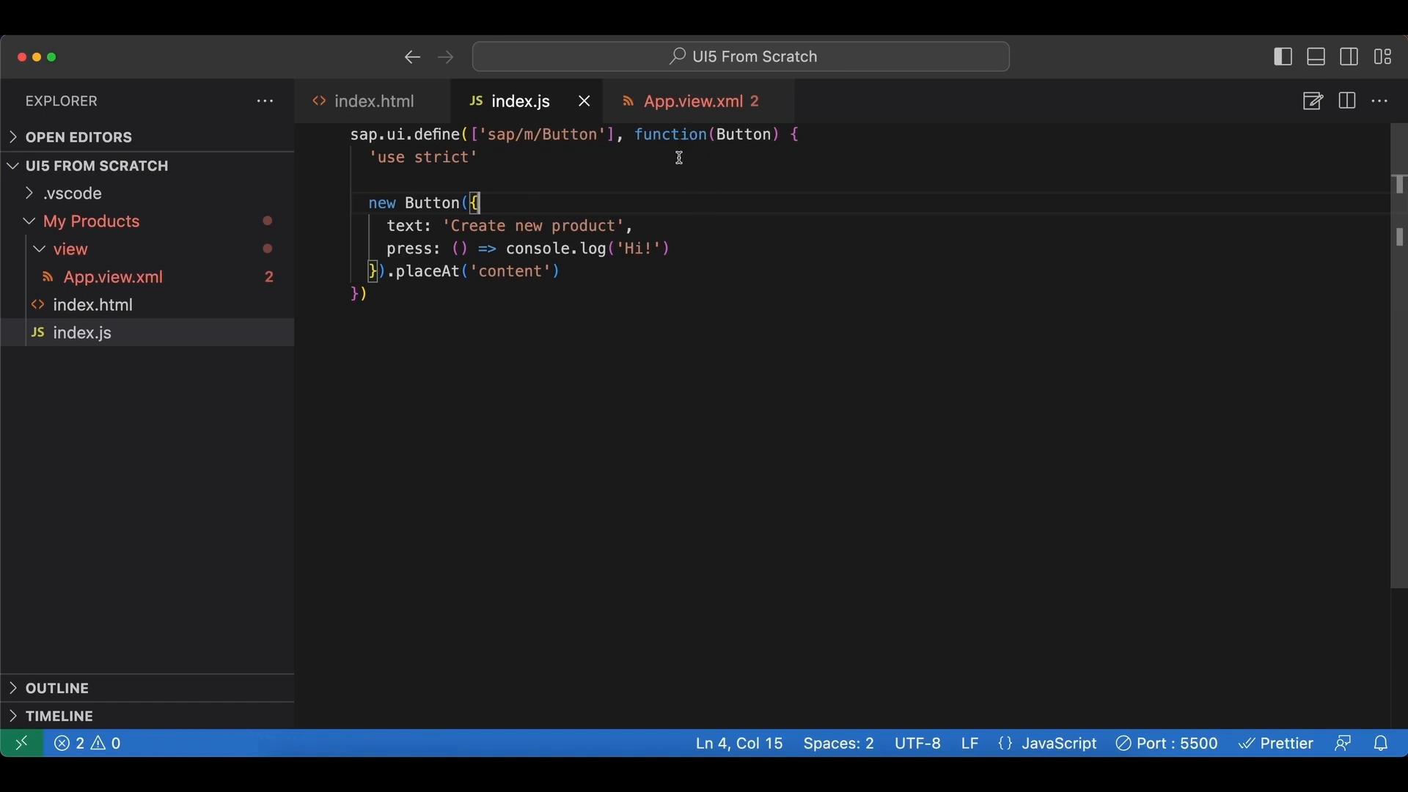
mouse_move(554, 180)
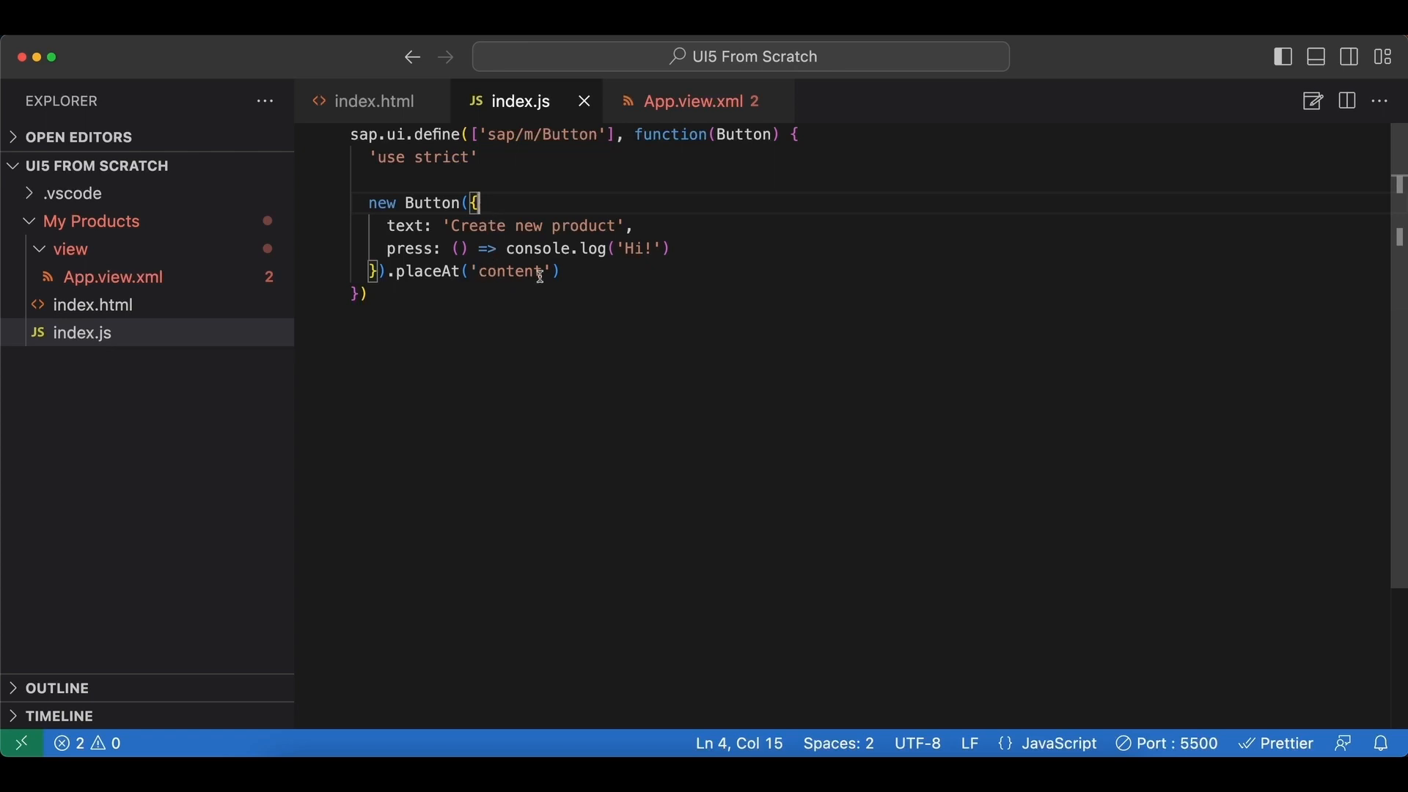
Begin App.view.xml with an opening <mvc:View tag.
left_click(691, 100)
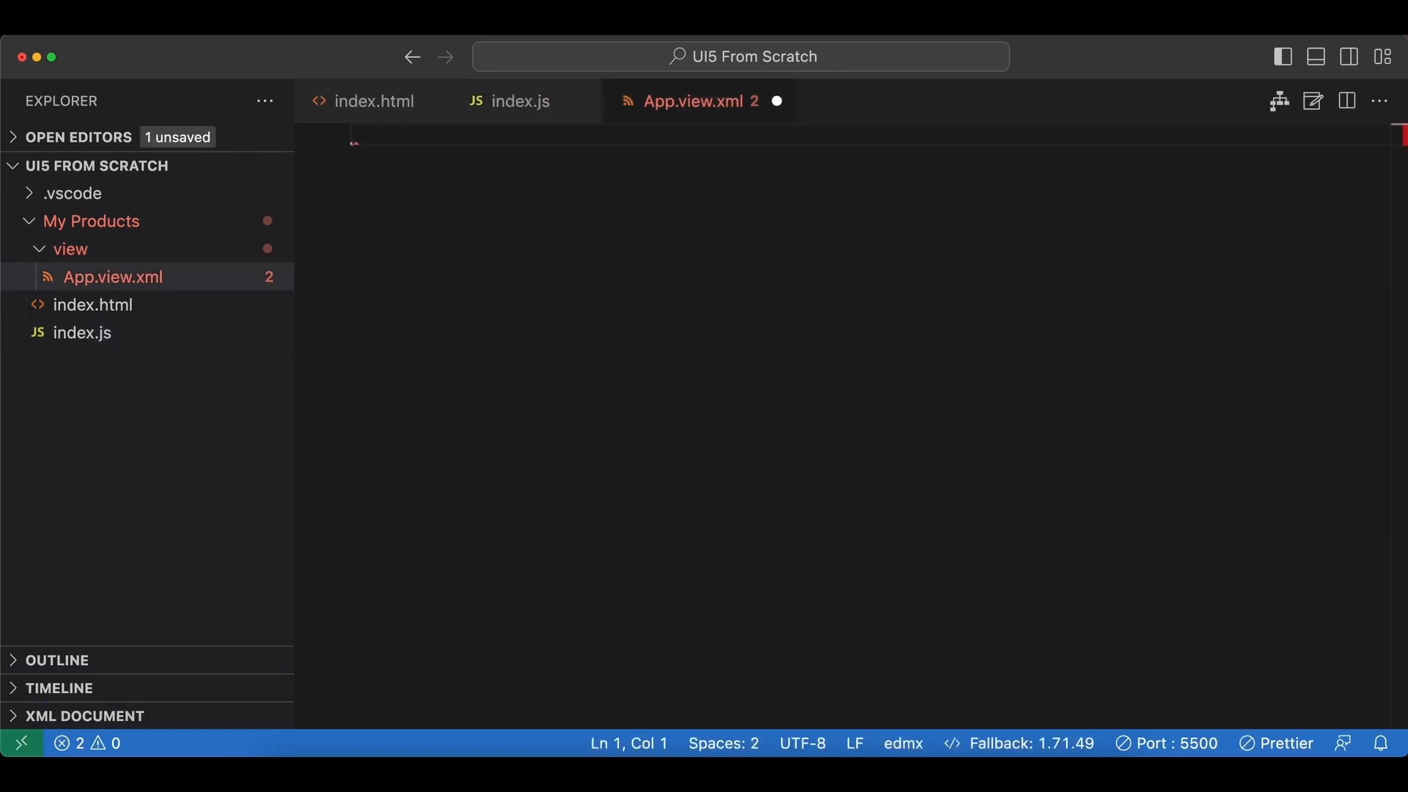
type("<")
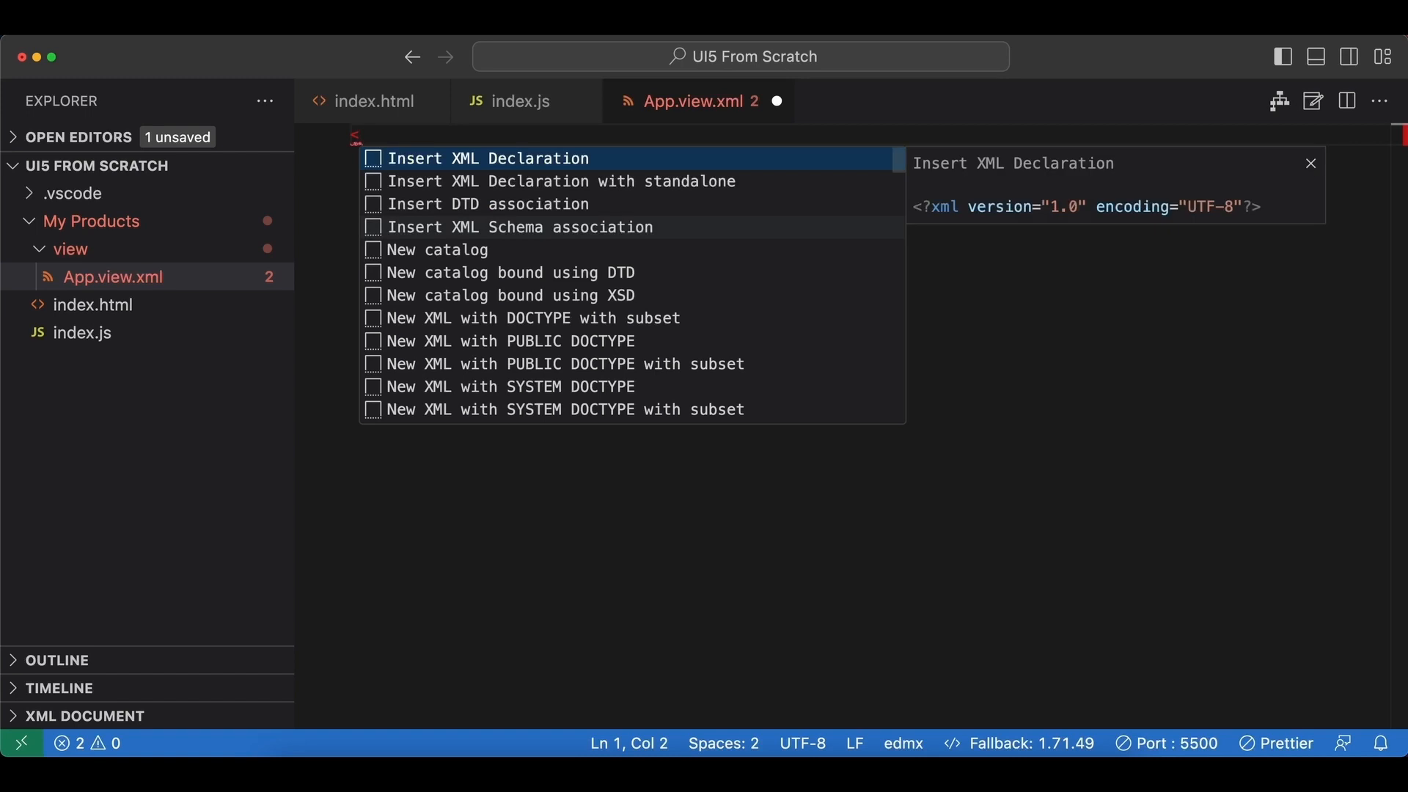
type("mvc")
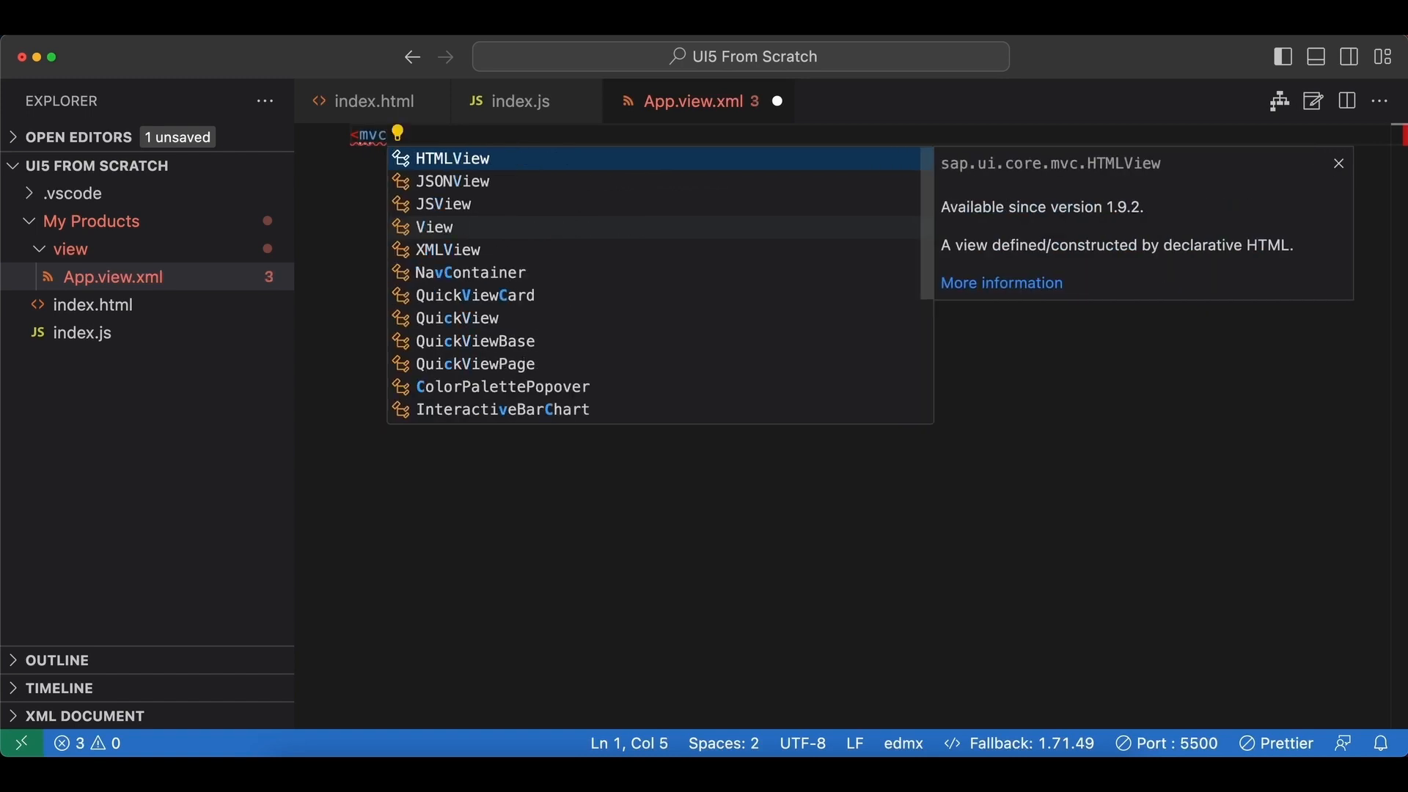
type(":")
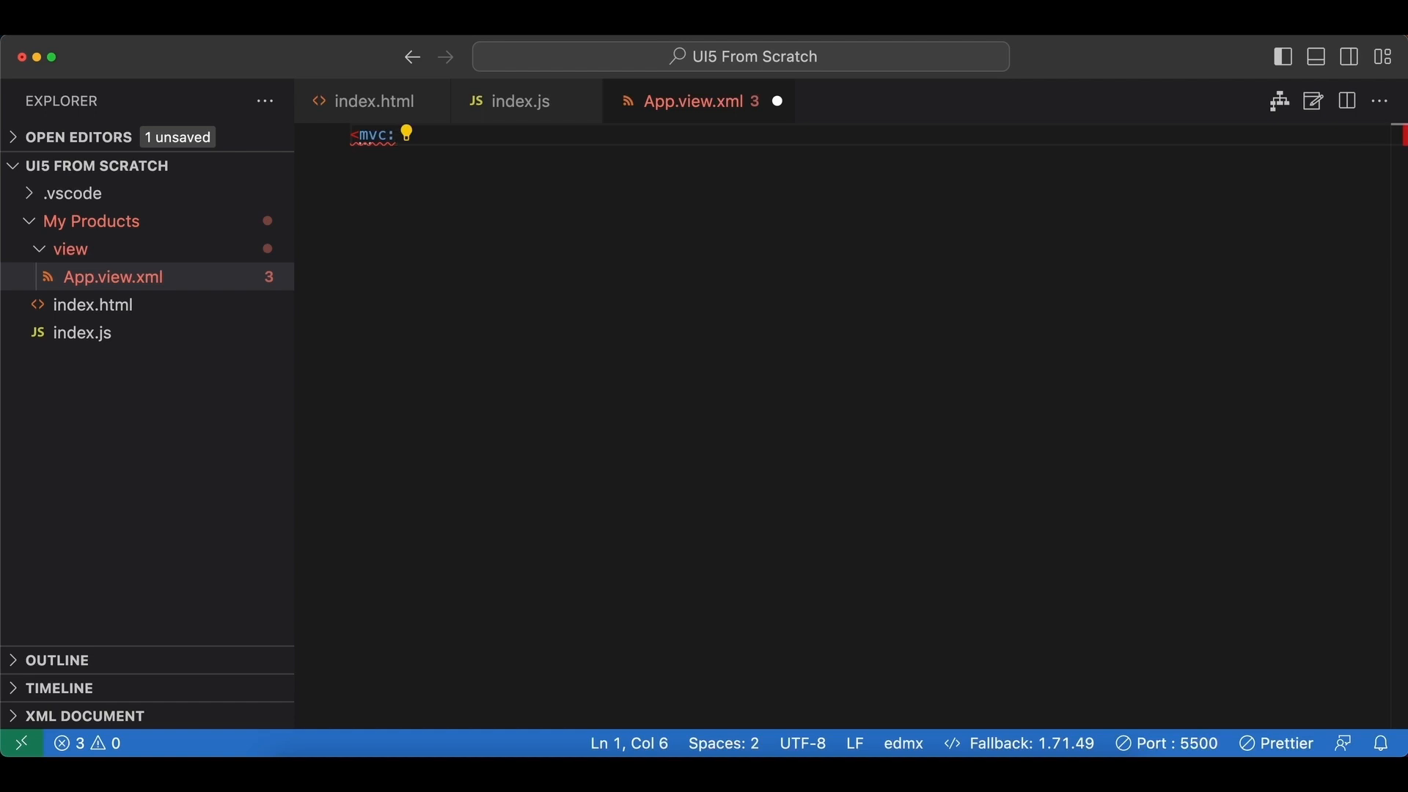
type("View")
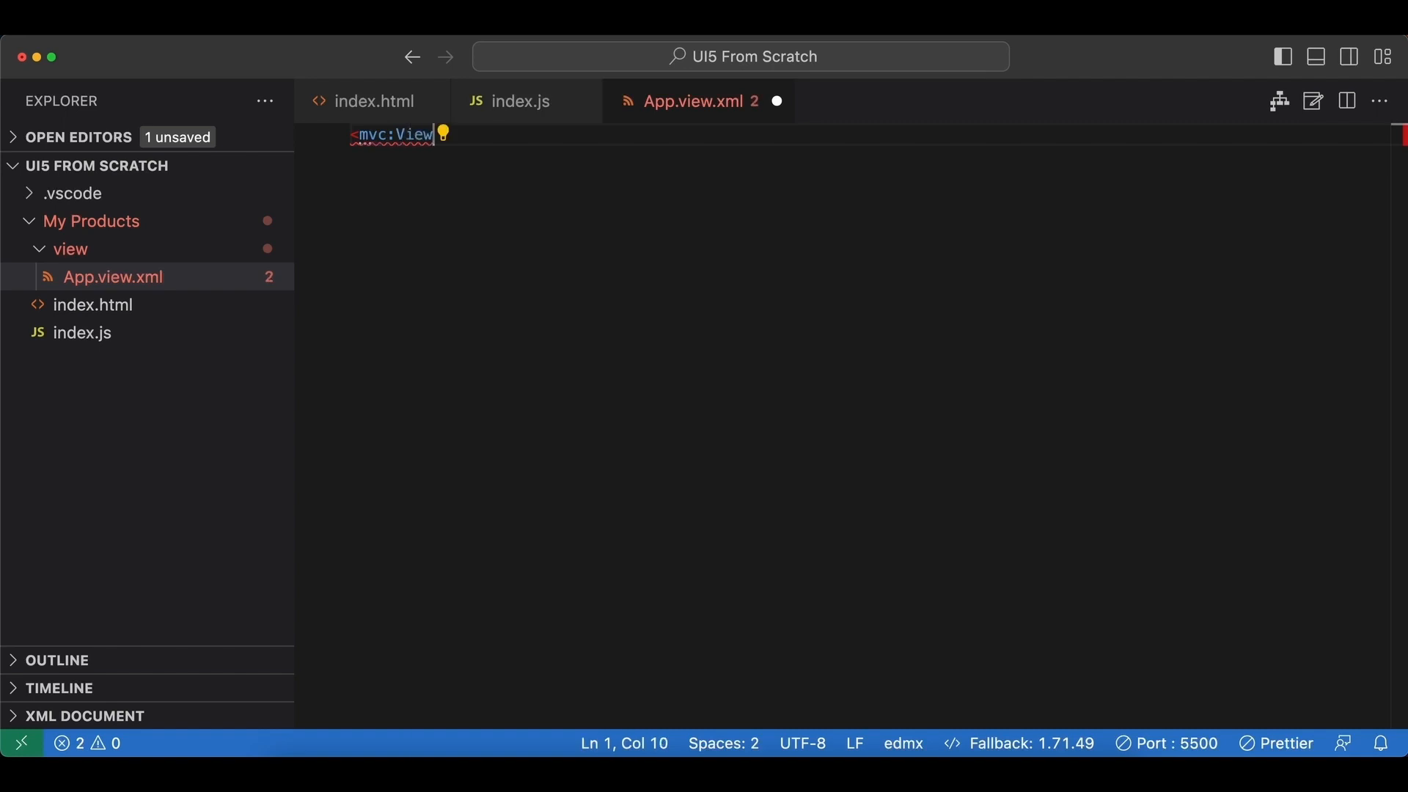
Add displayBlock="true" and xmlns="sap.m" attributes on separate lines of the mvc:View tag.
key("Enter")
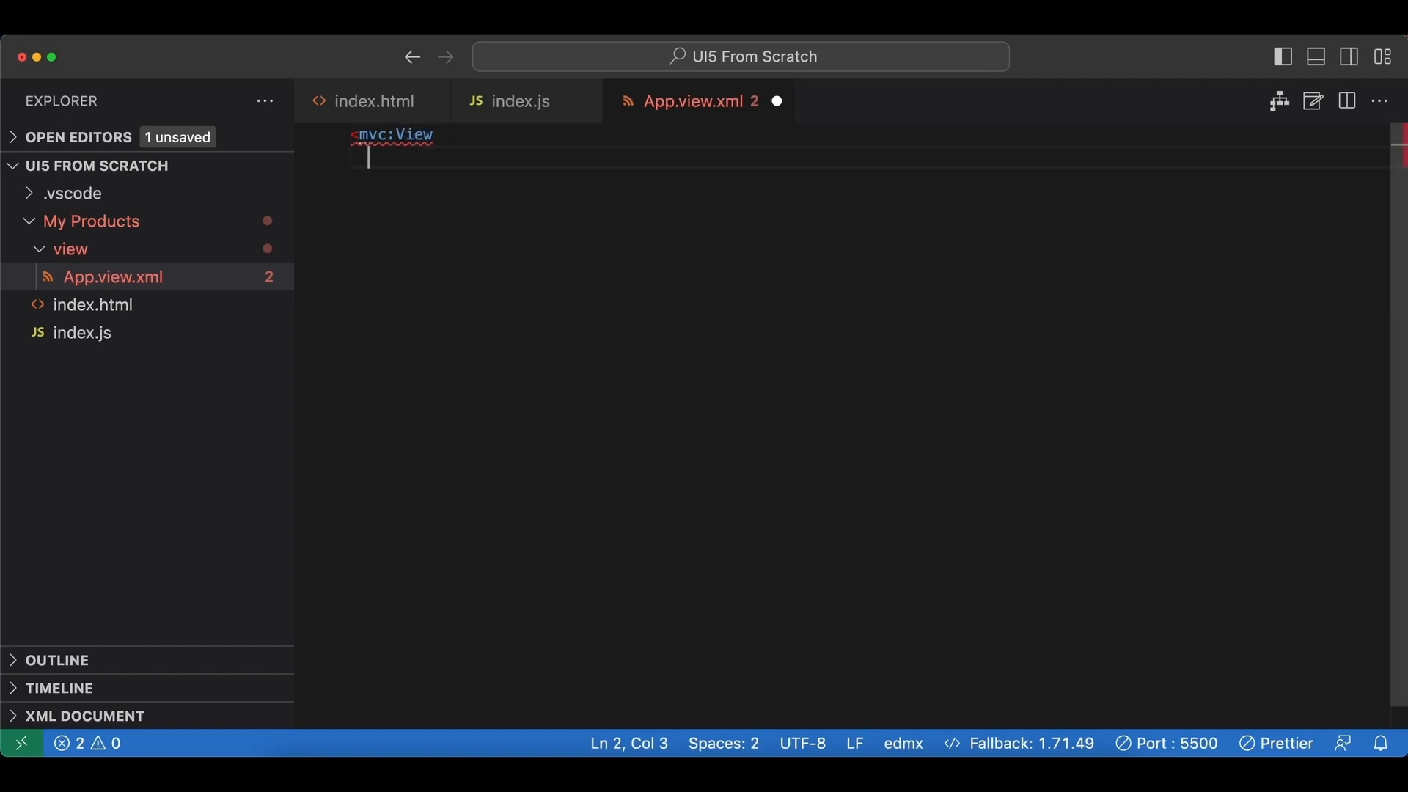
type("disp")
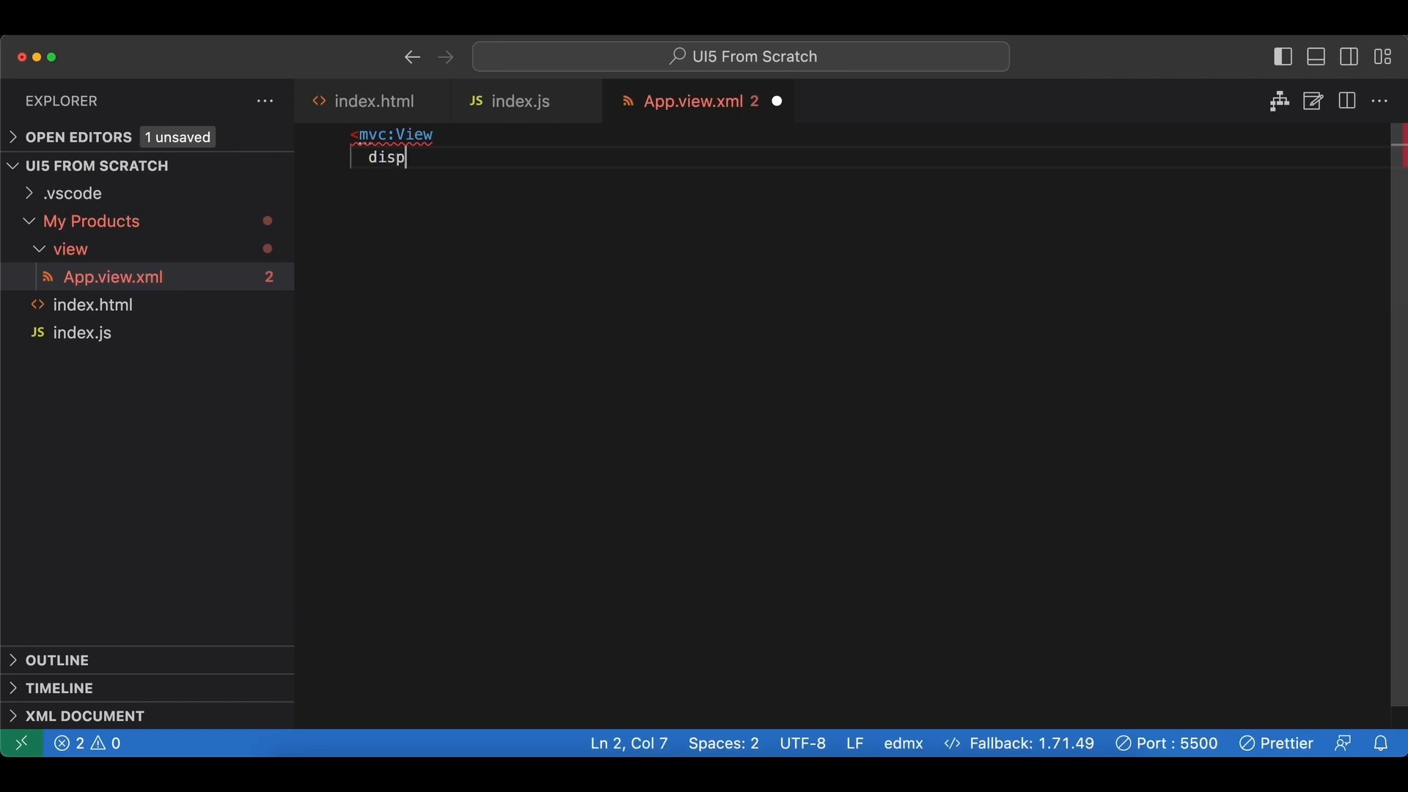
type("layBlock")
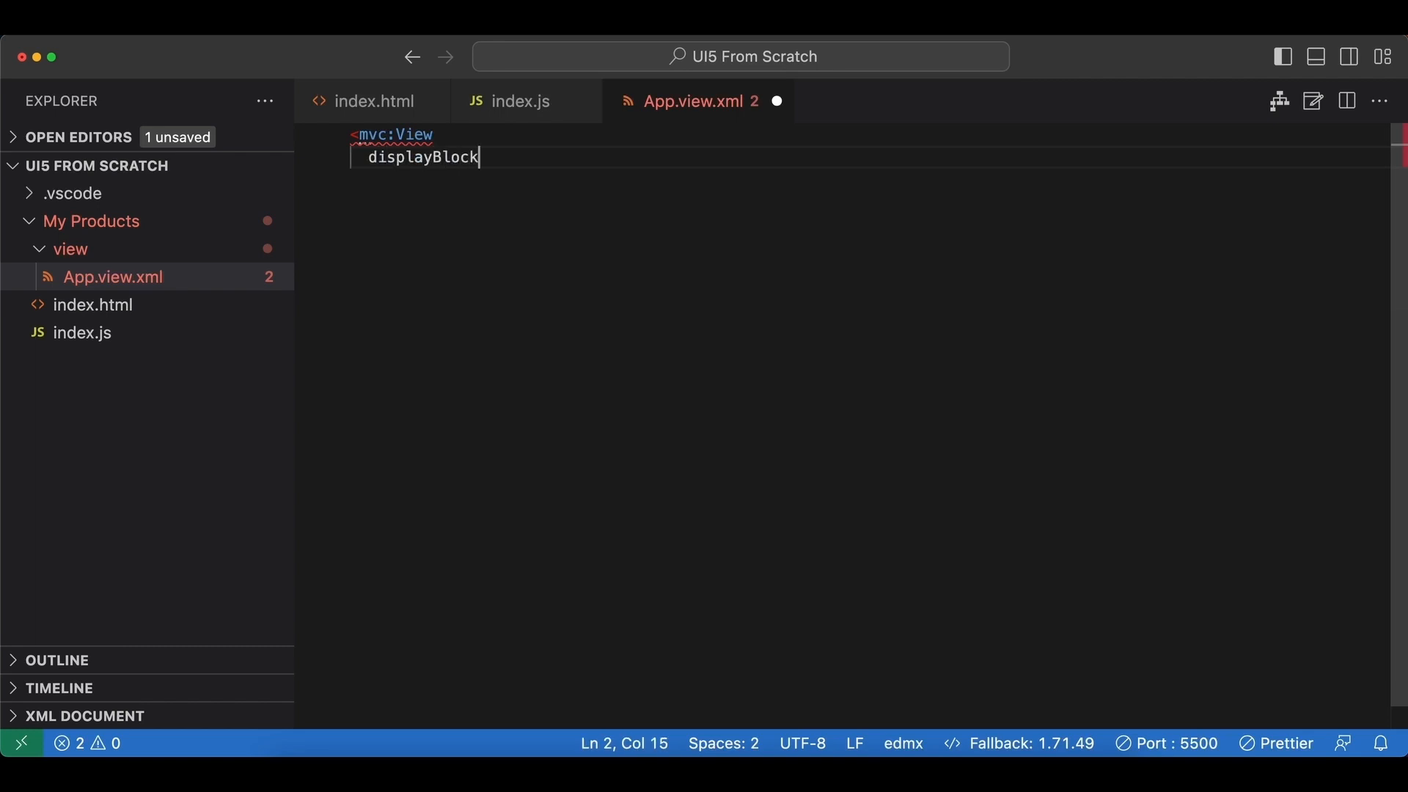
type("=\"true\"")
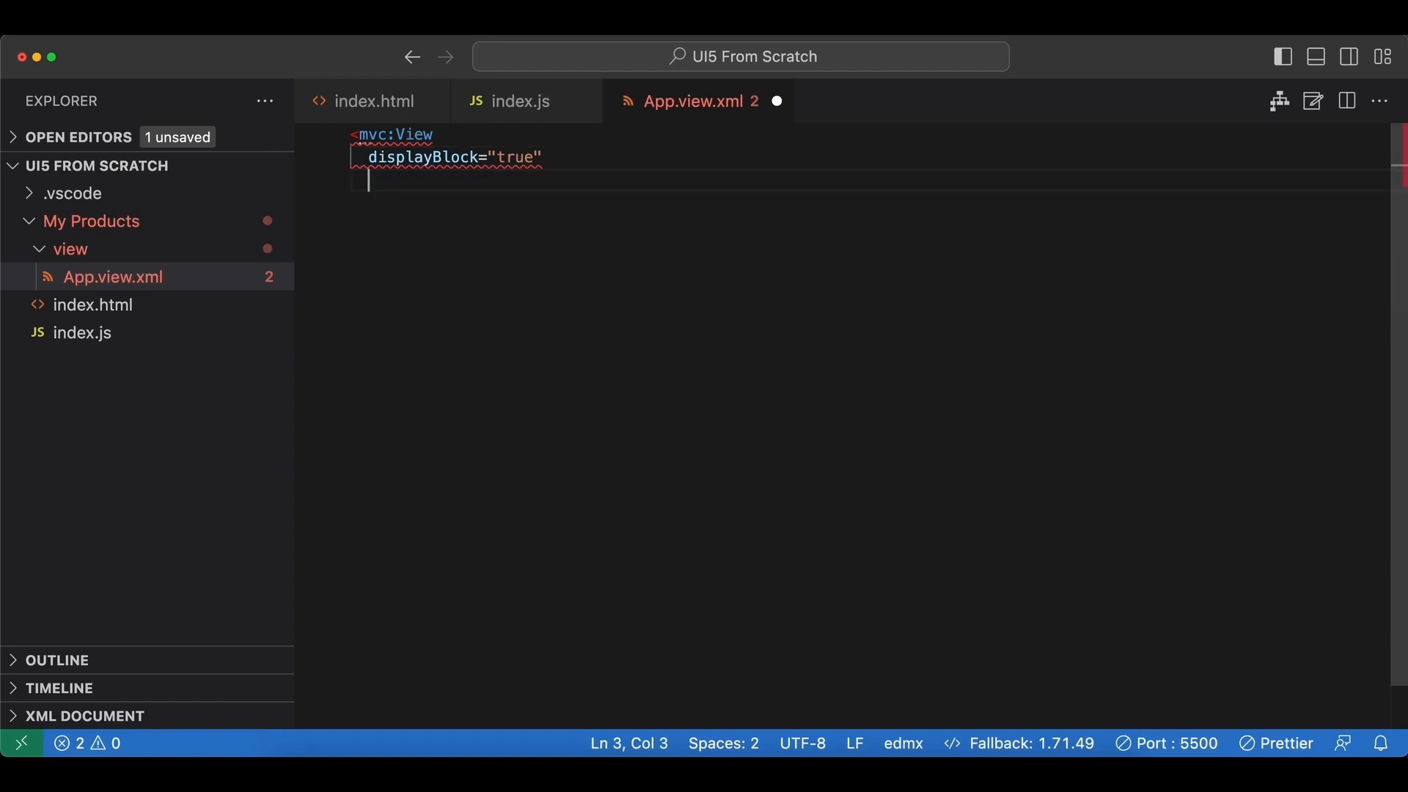
type("xml")
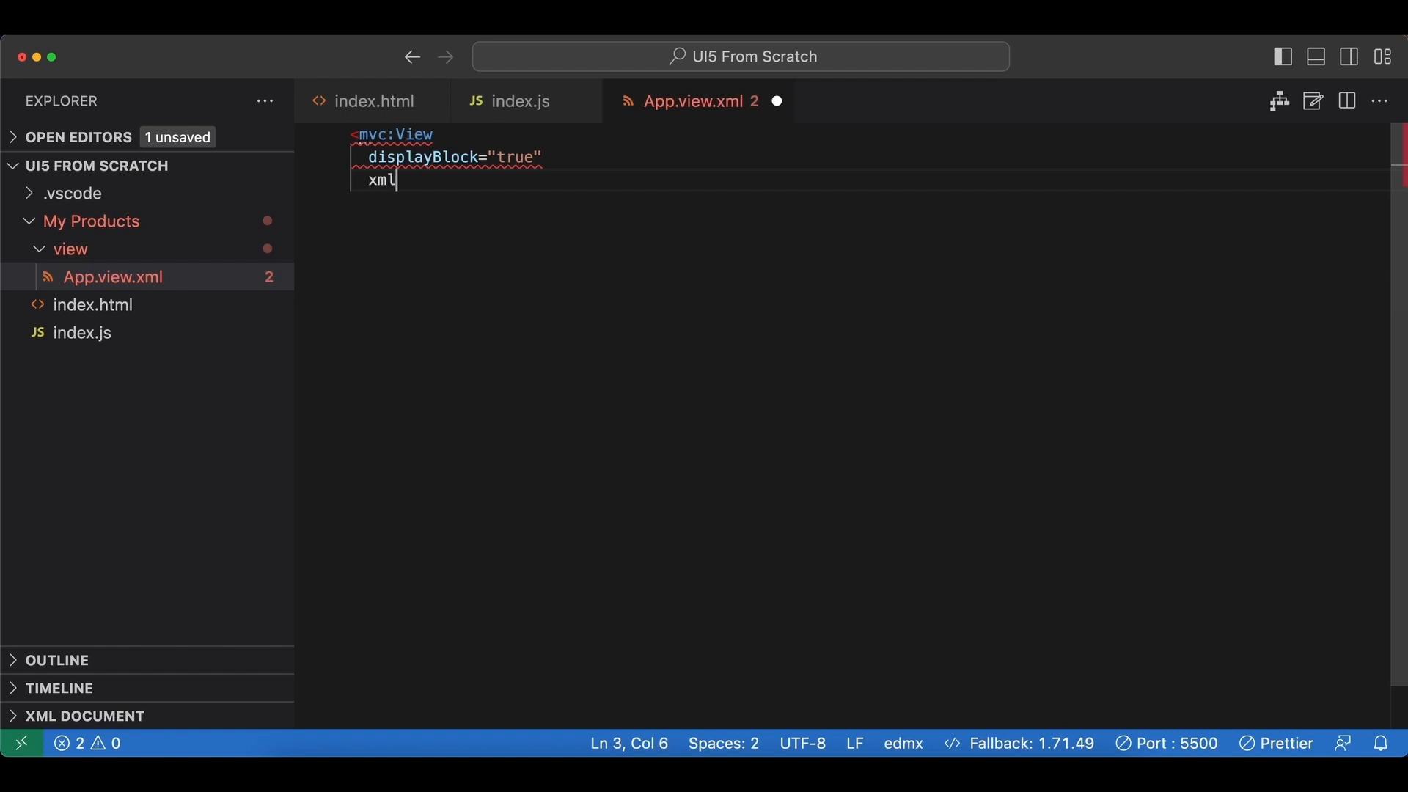
type("ns=\"")
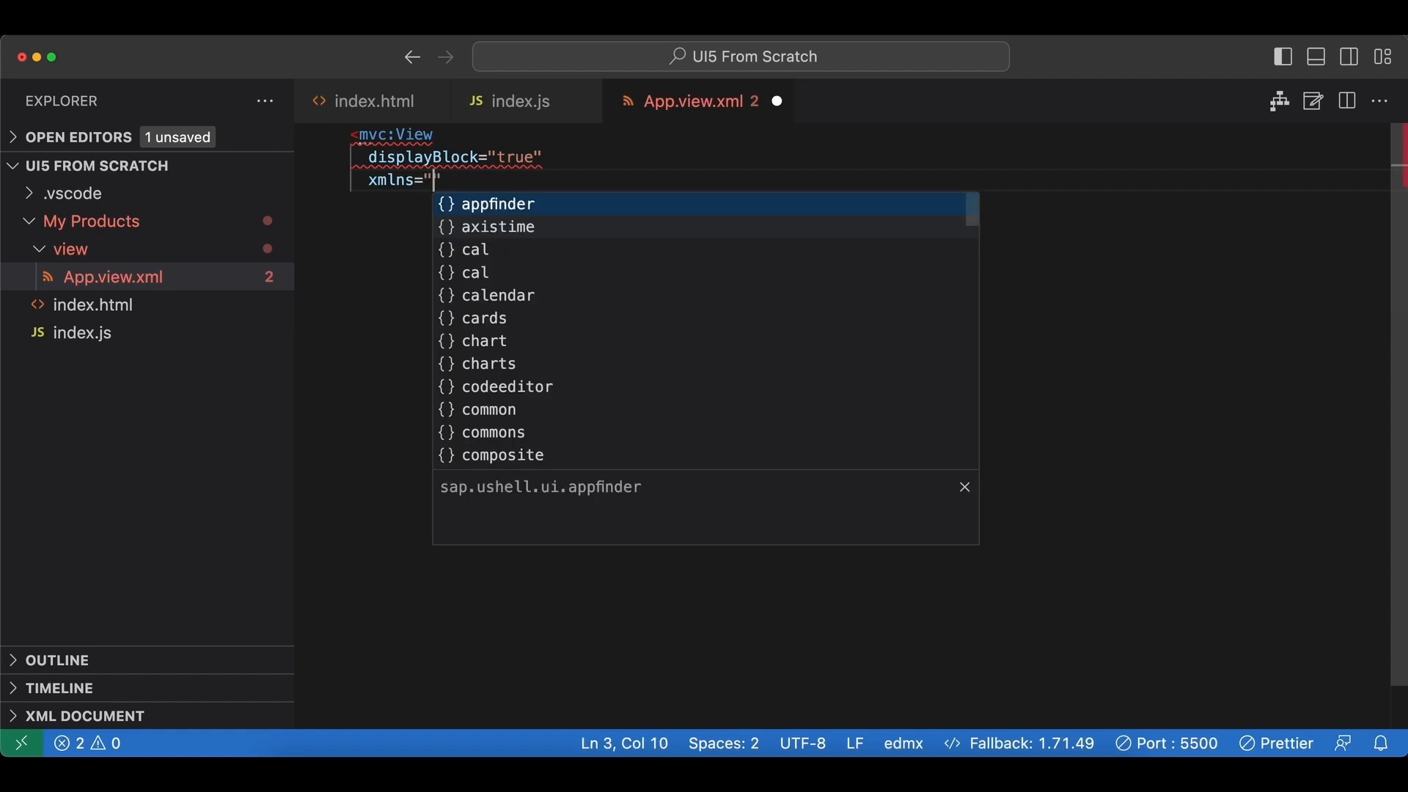
type("sap.m")
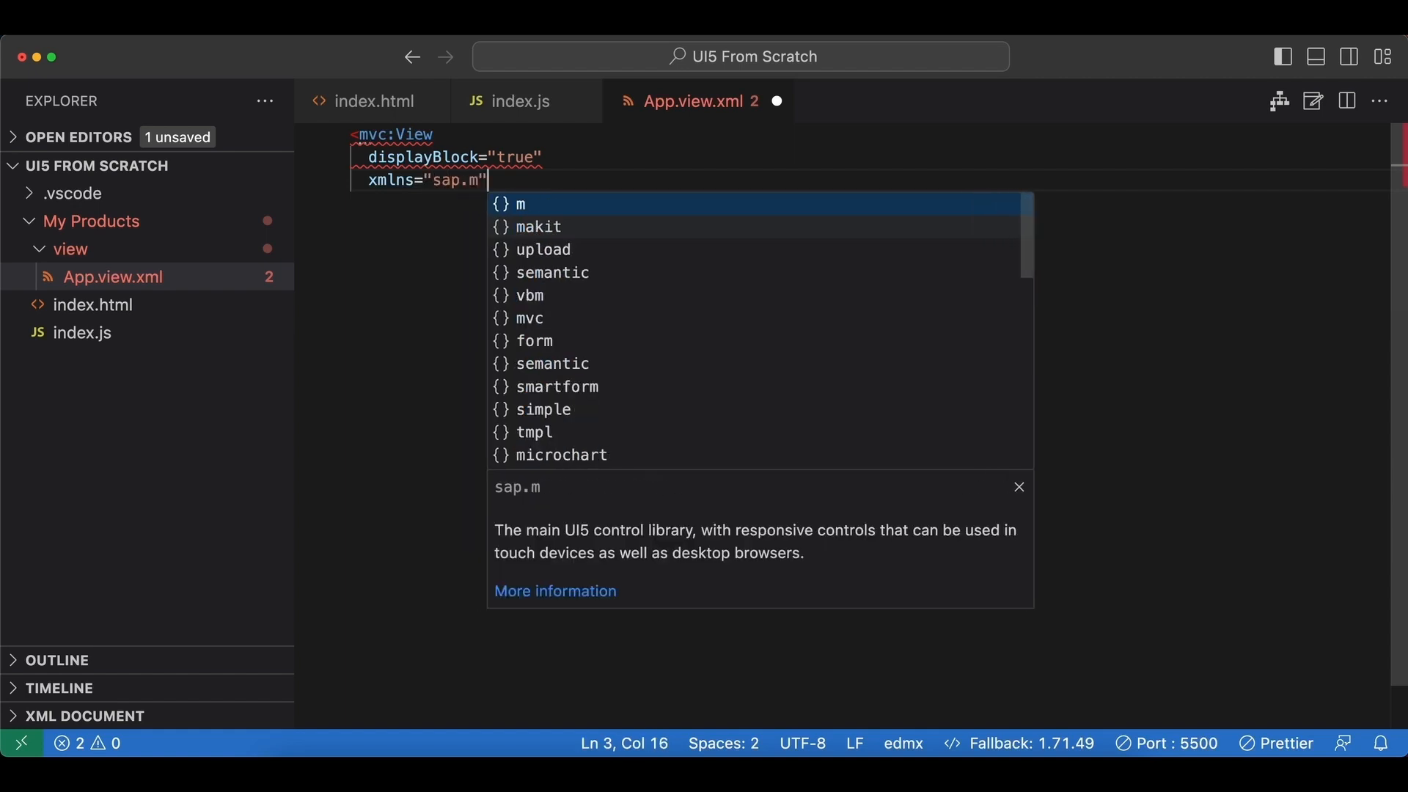
key("Escape")
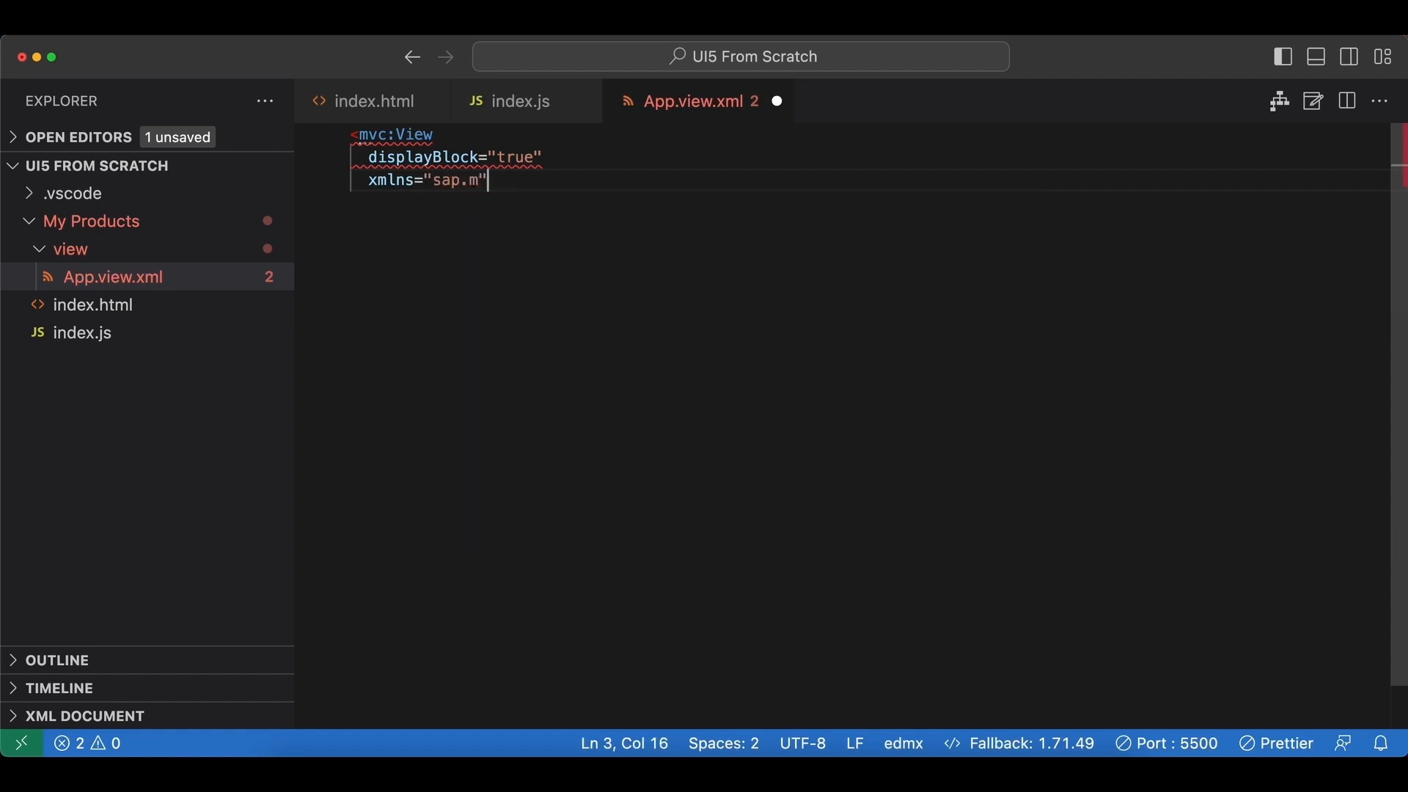
key("Enter")
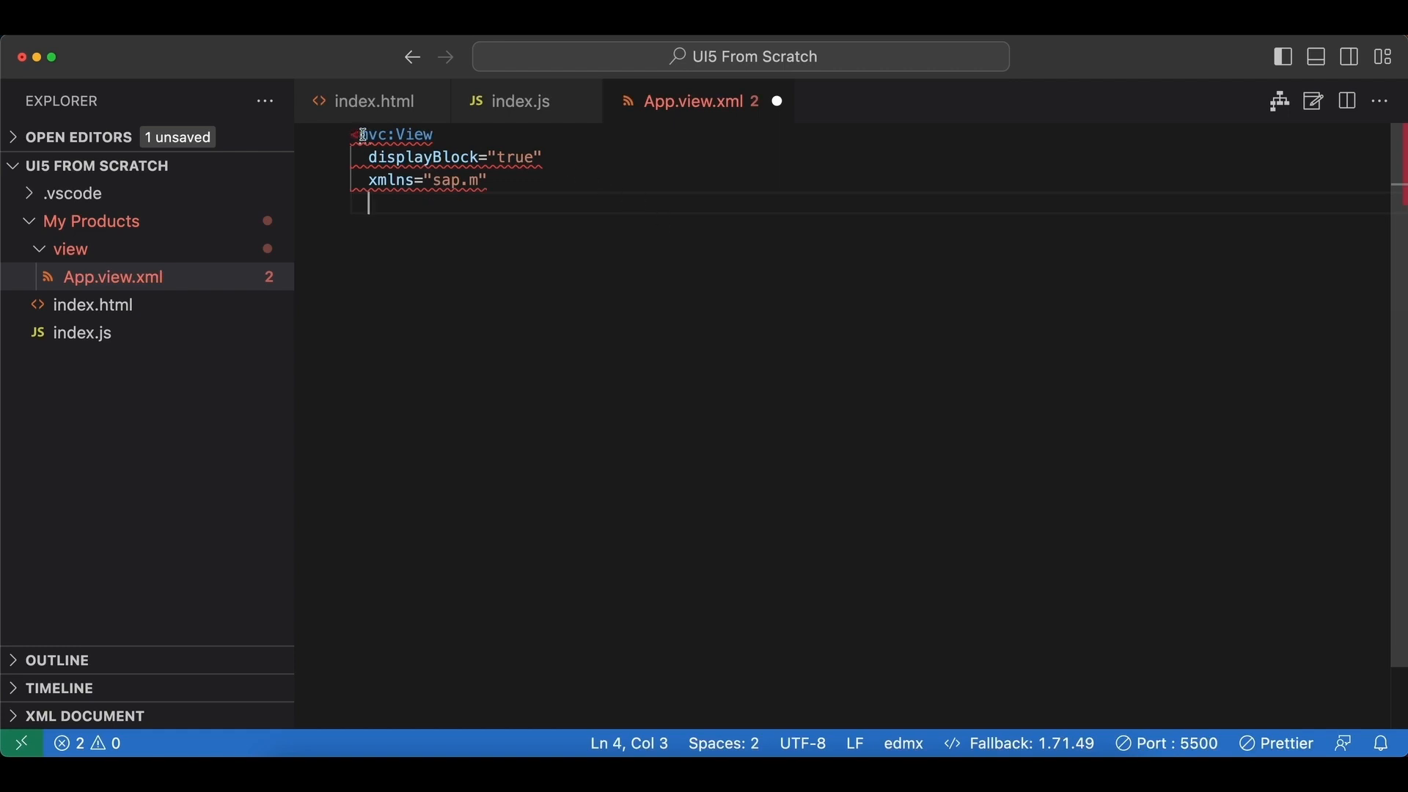
Add xmlns:mvc="sap.ui.core.mvc" to the View so the closing </mvc:View> tag is generated.
double_click(372, 135)
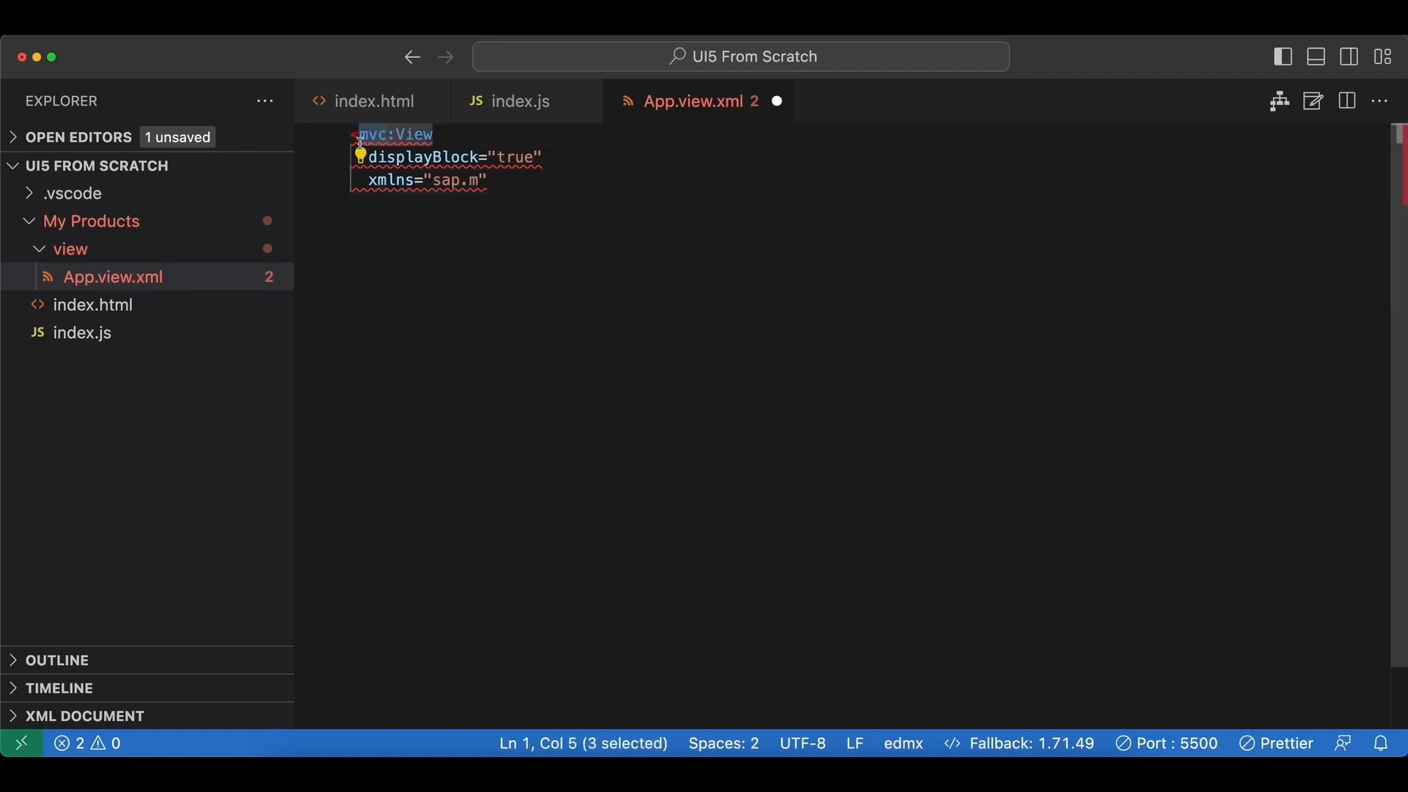
left_click(436, 135)
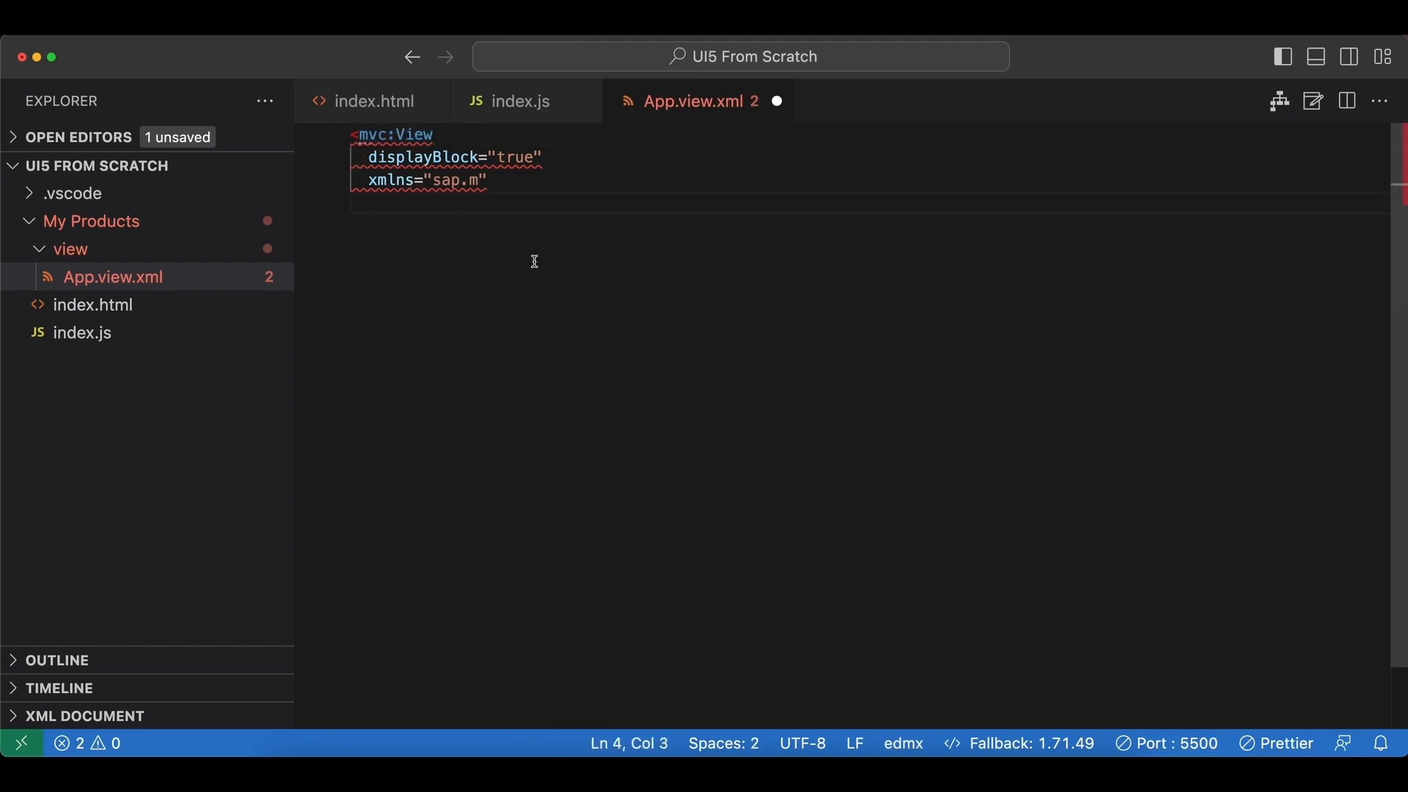
type("xmlns")
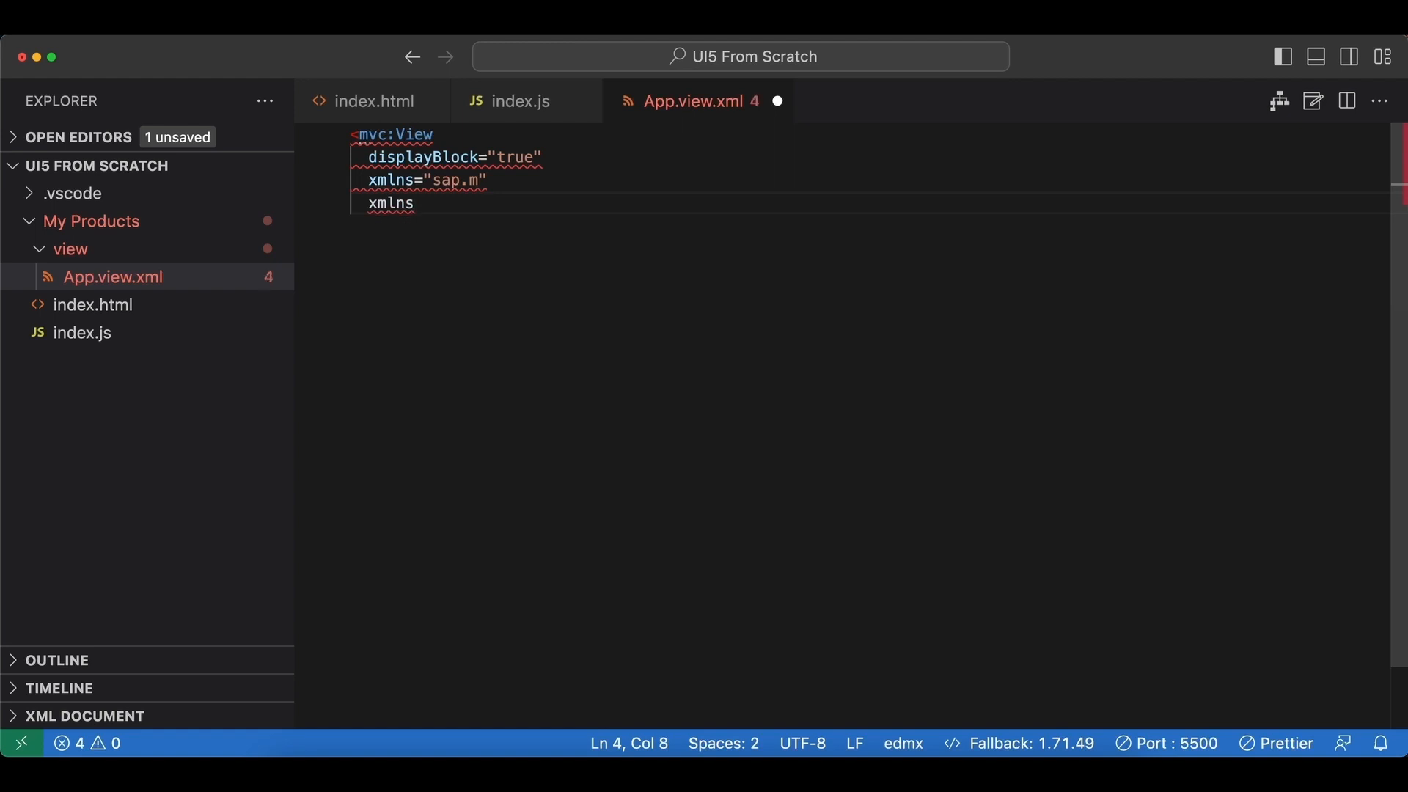
type(":")
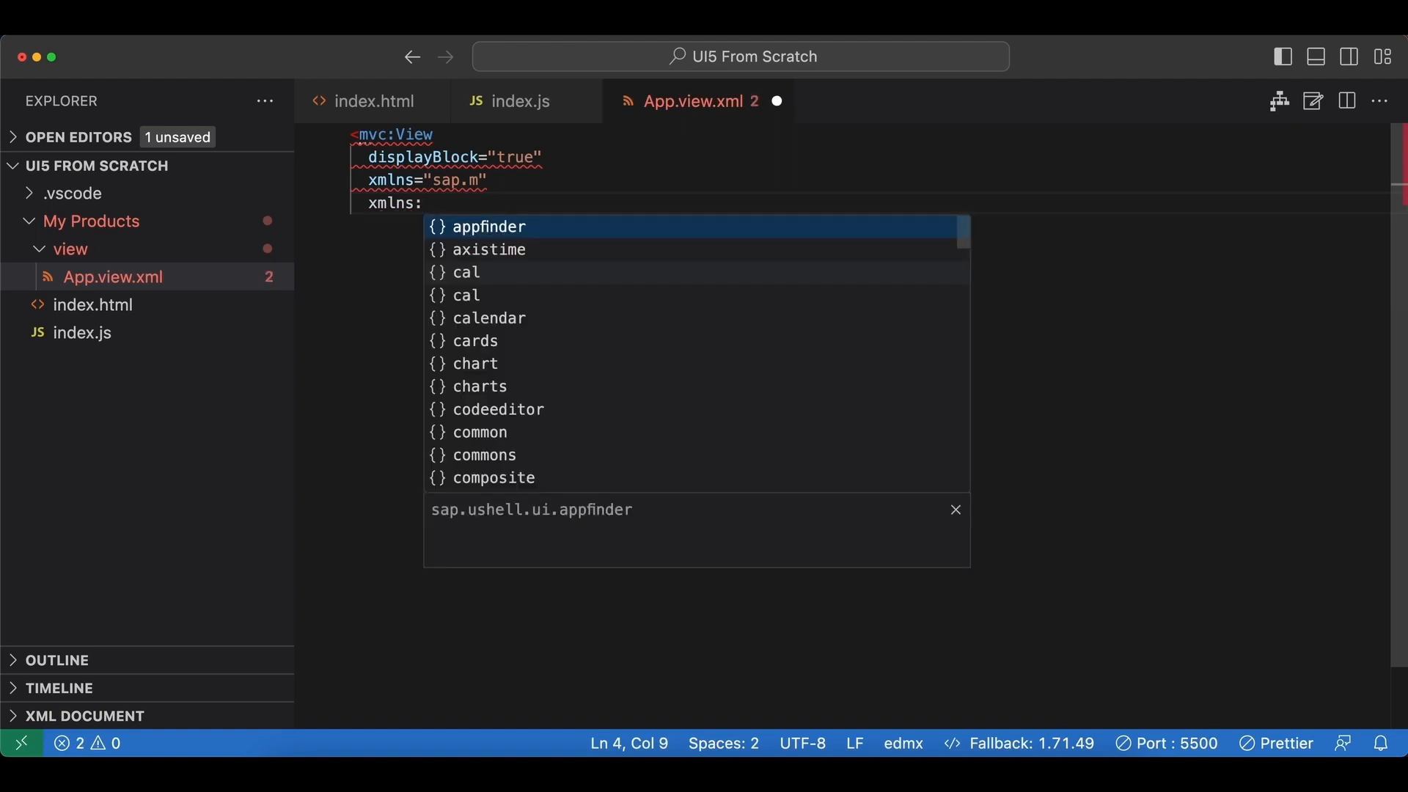
type("mvc=\"")
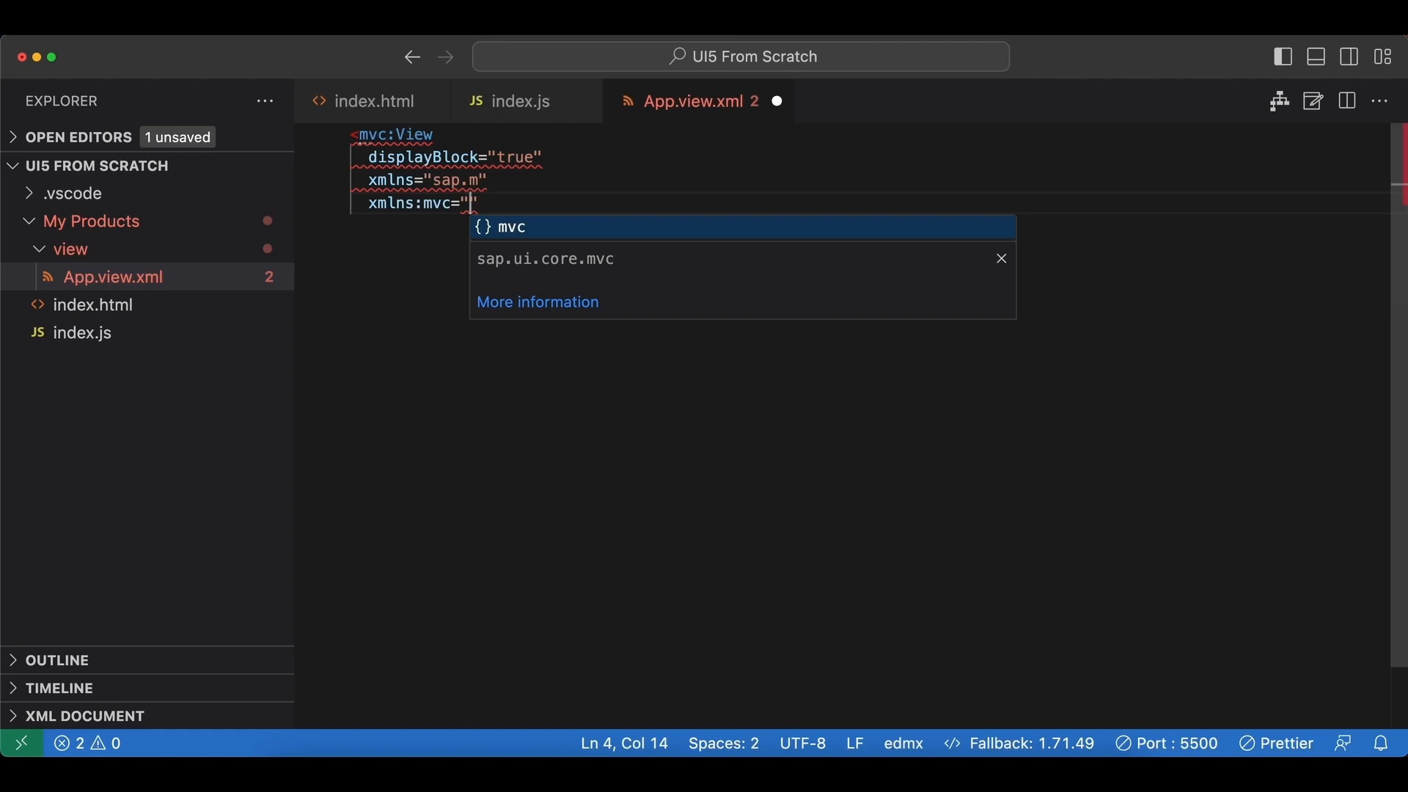
type("sap.ui.core.mv")
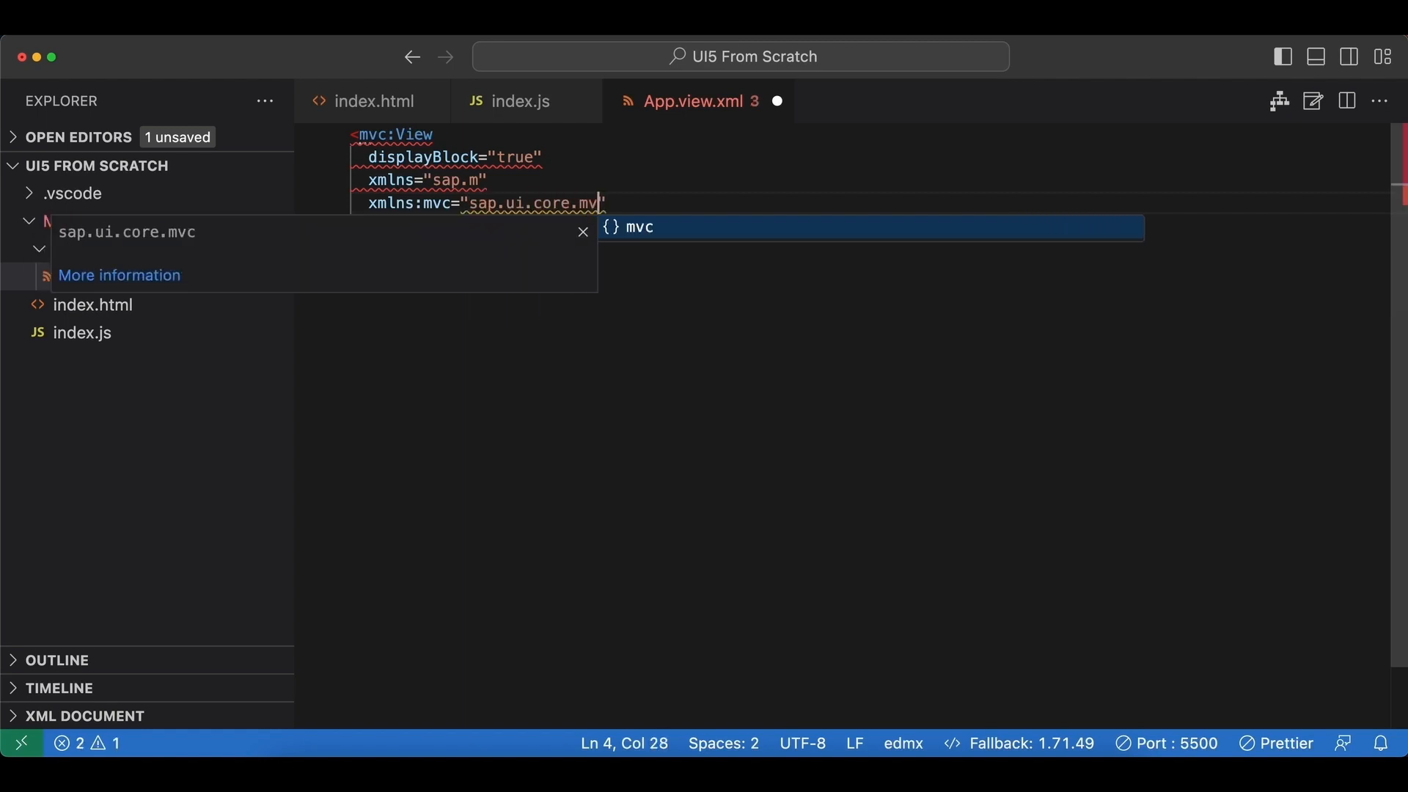
type("c")
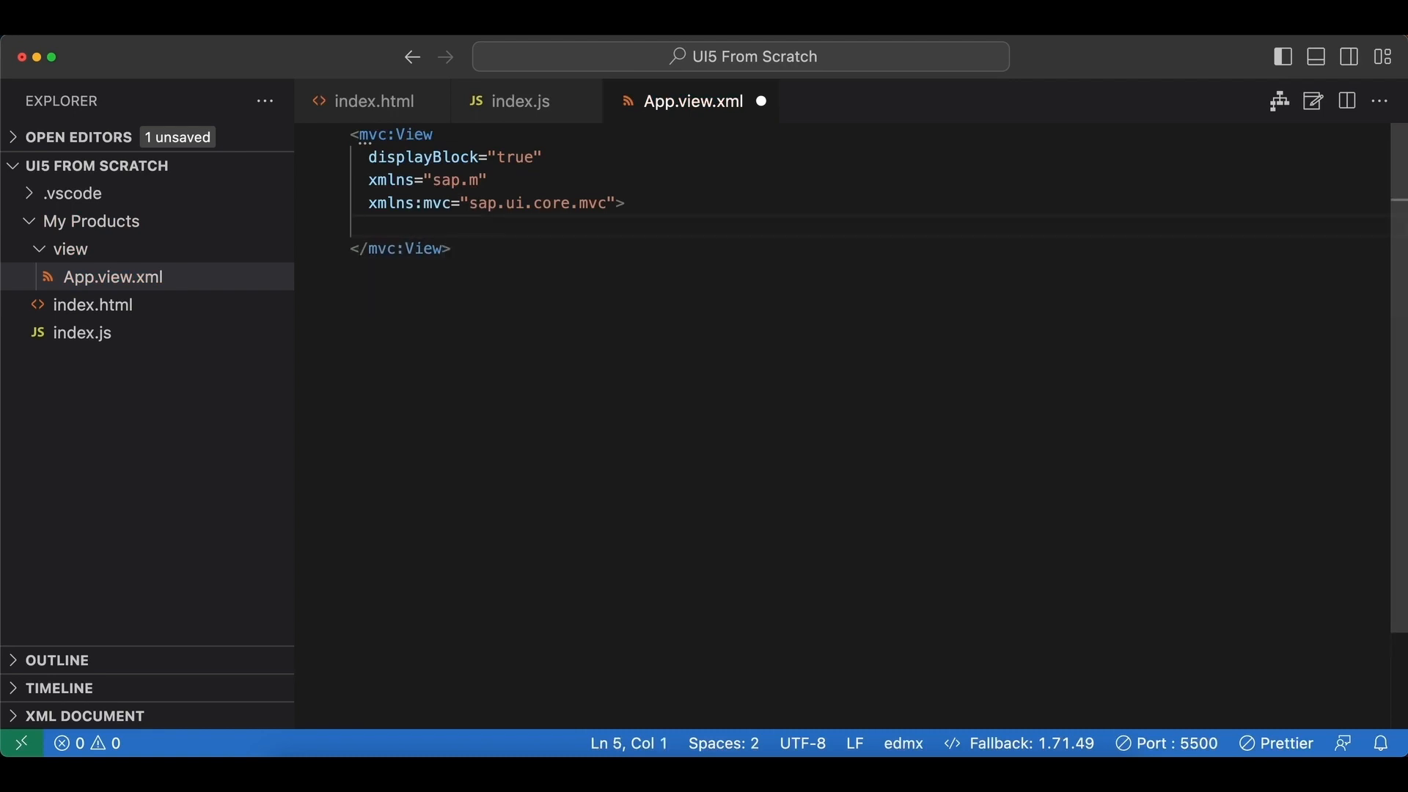
Add a self-closing Button with text "Create new product" to the view and save App.view.xml.
type("<")
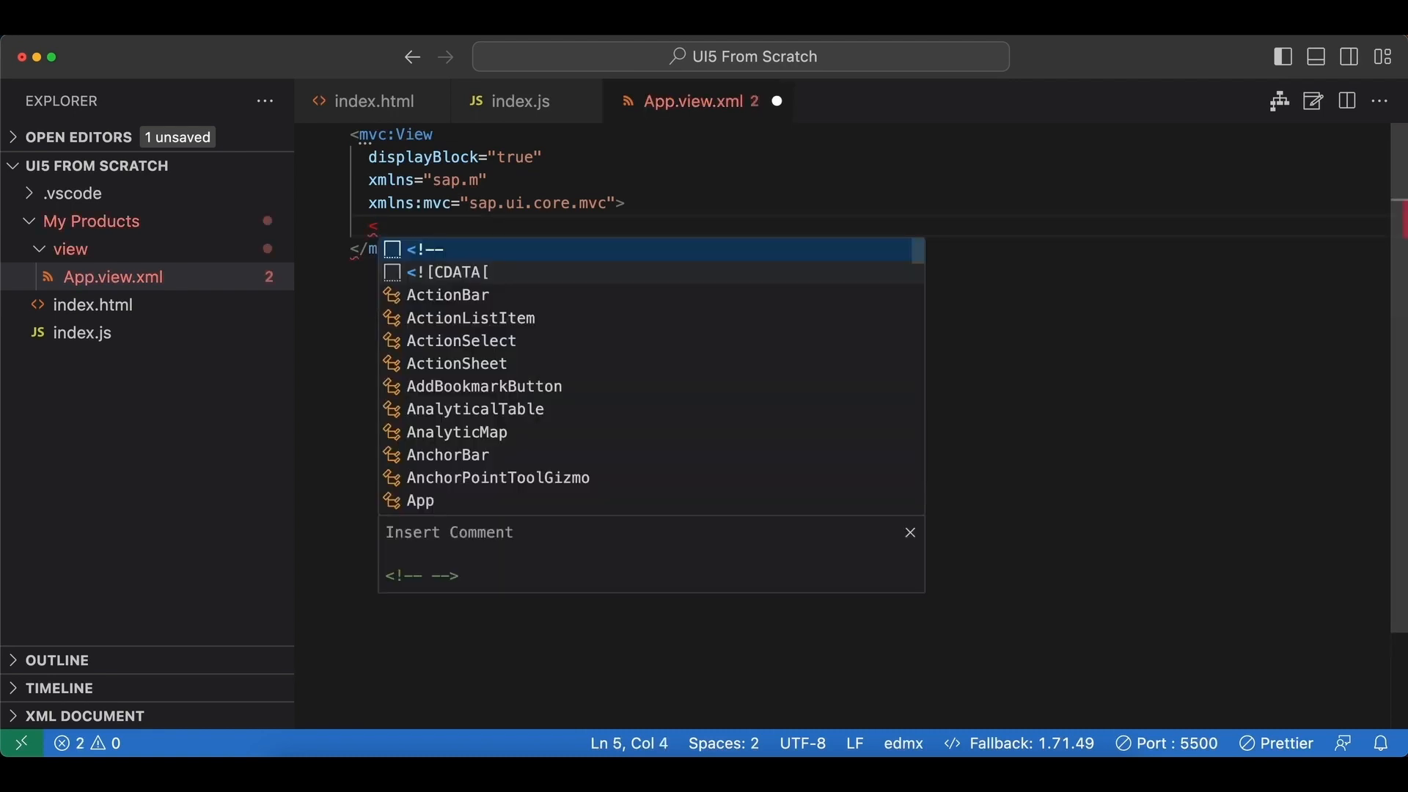
type("Bu")
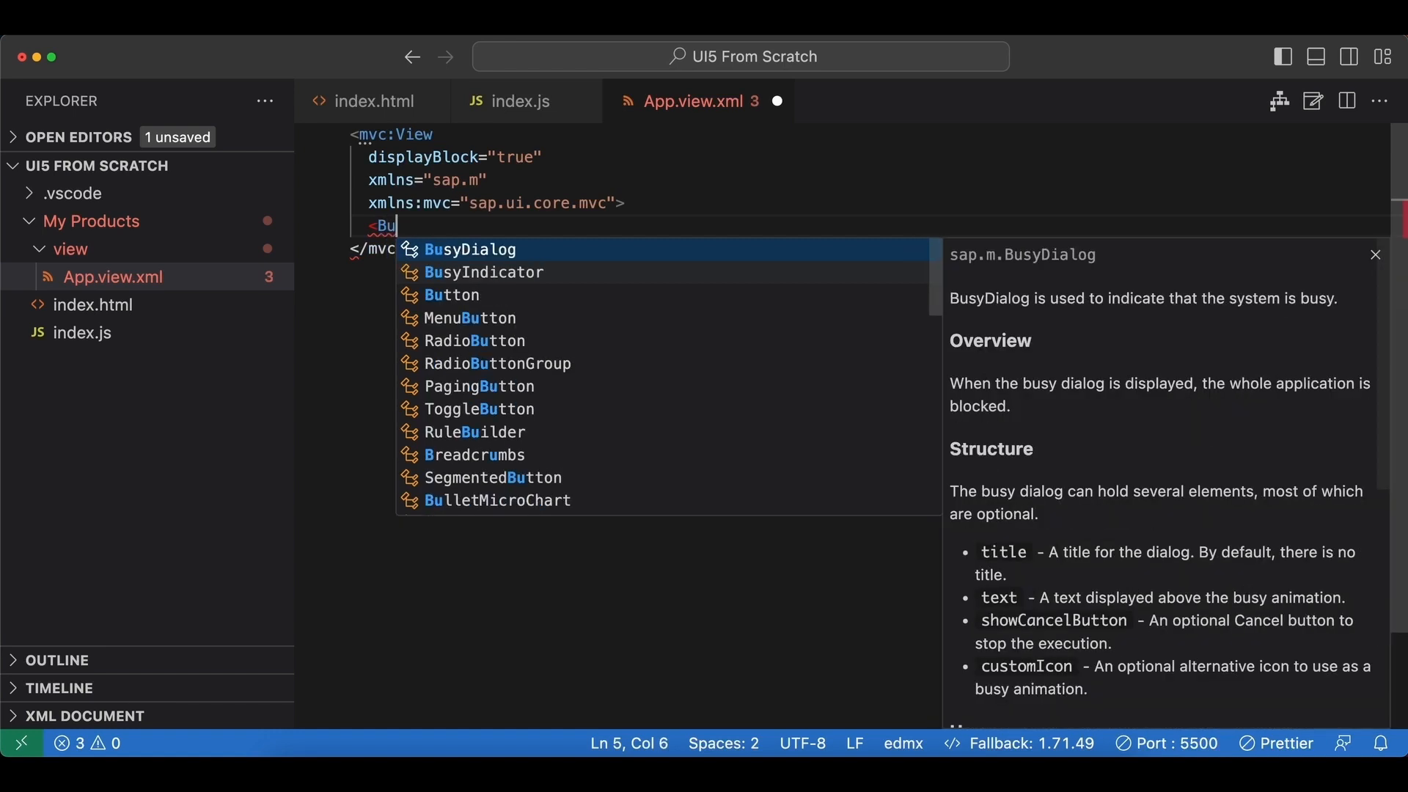
type("tton")
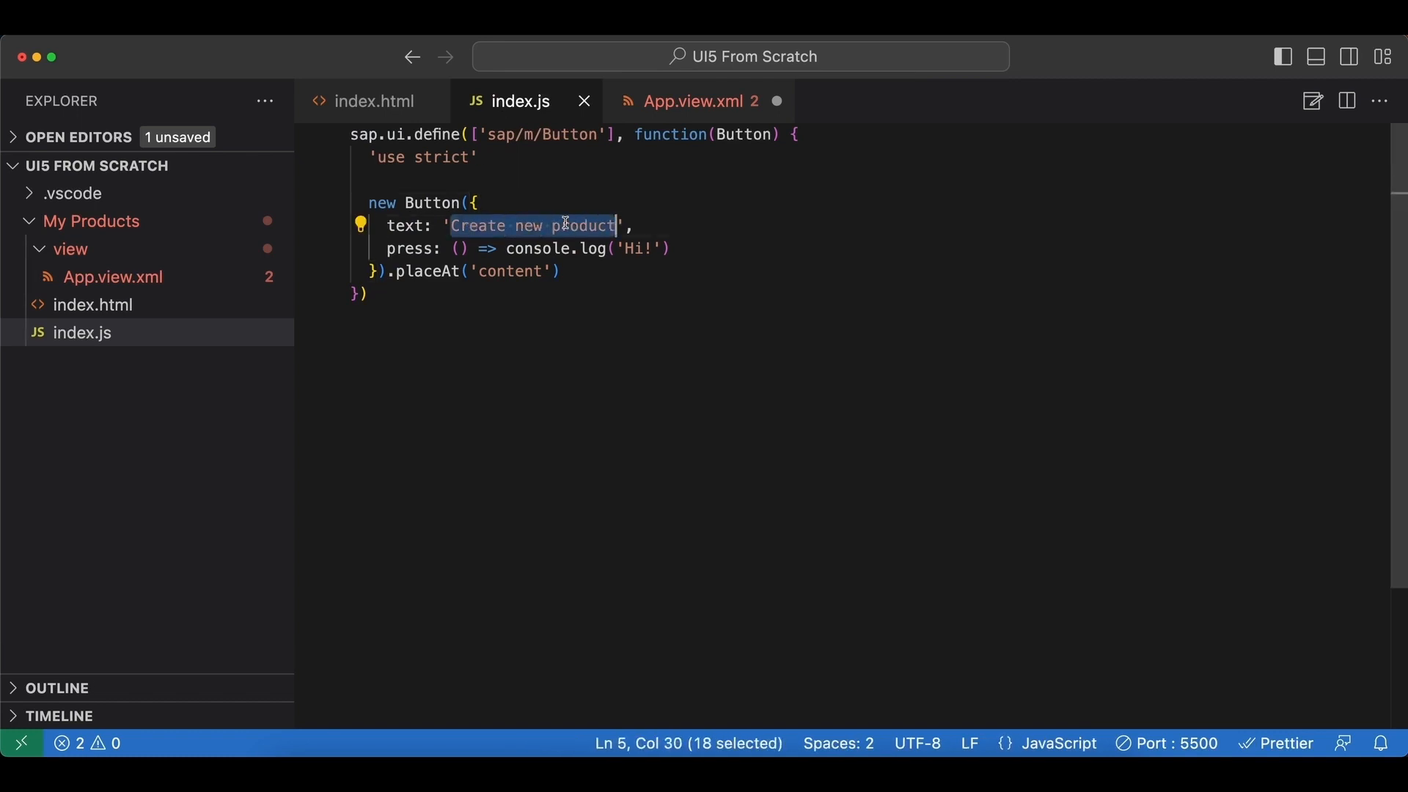
left_click(700, 102)
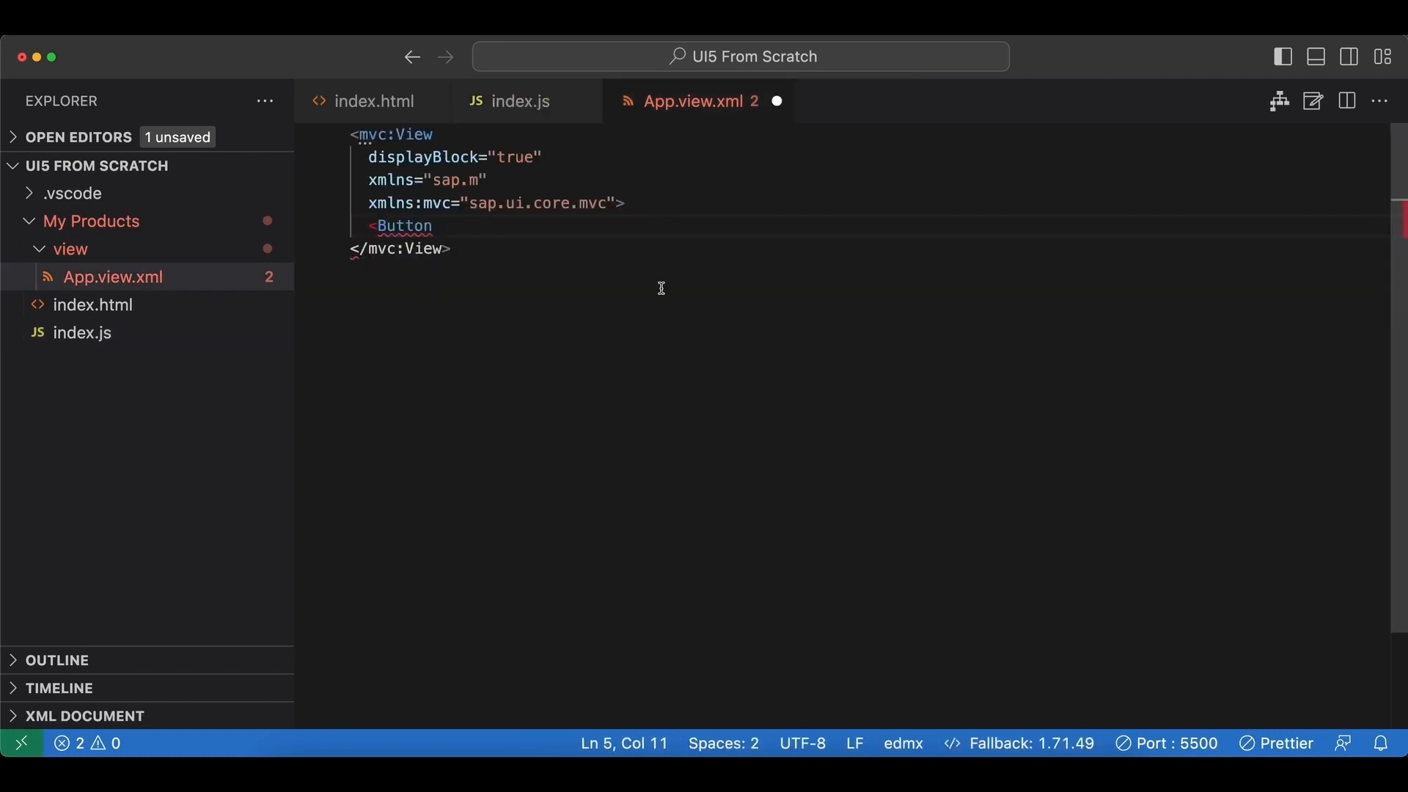
type("text=\"\"")
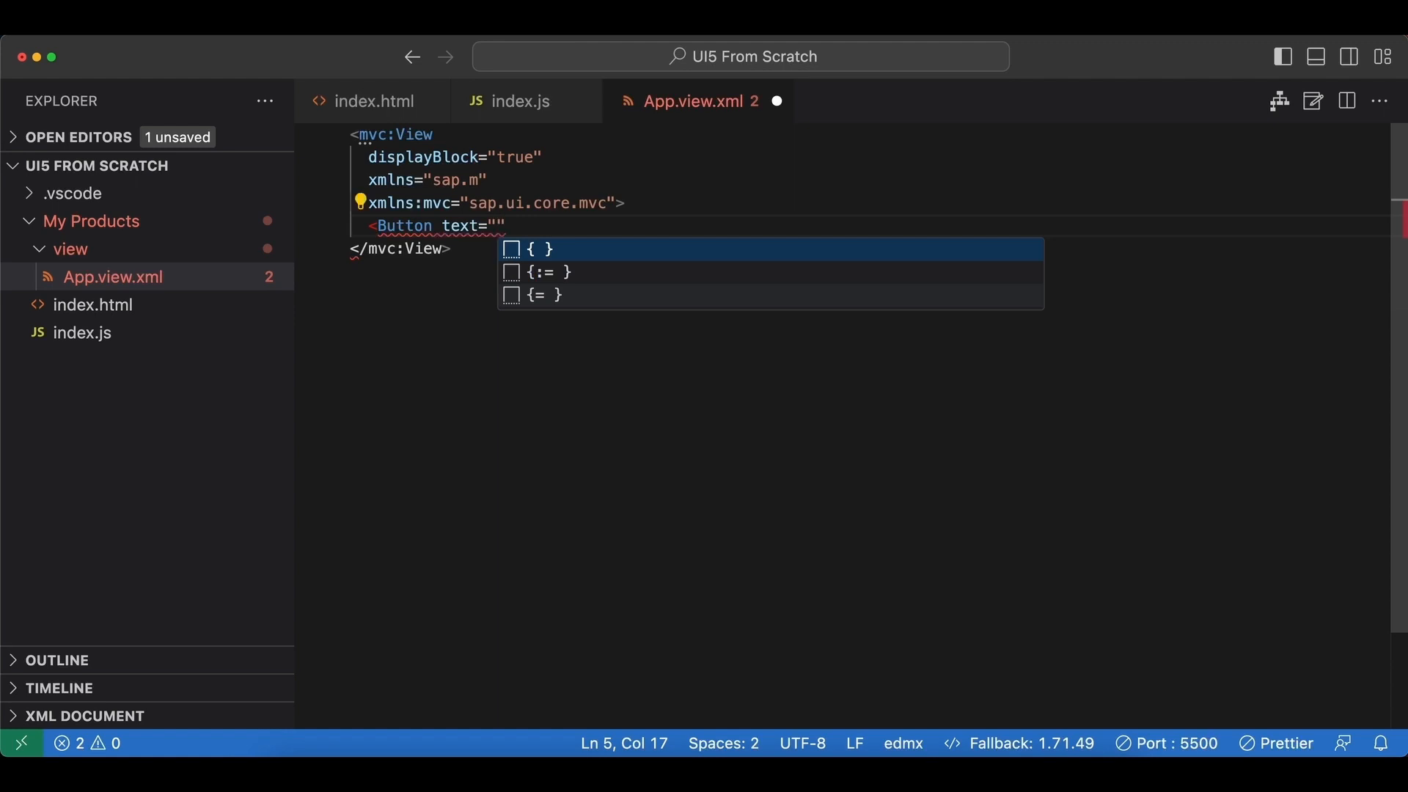
type("Create new product")
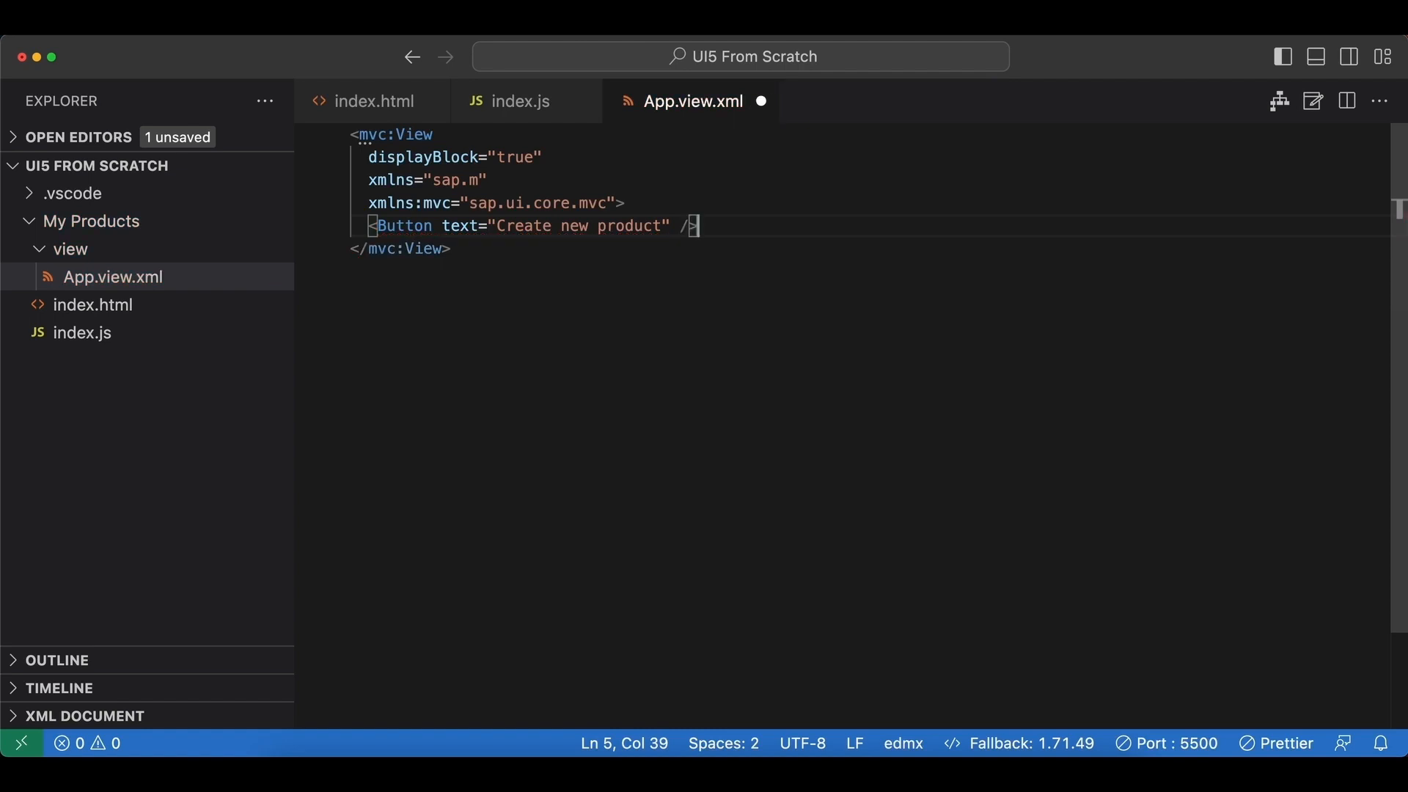
mouse_move(700, 199)
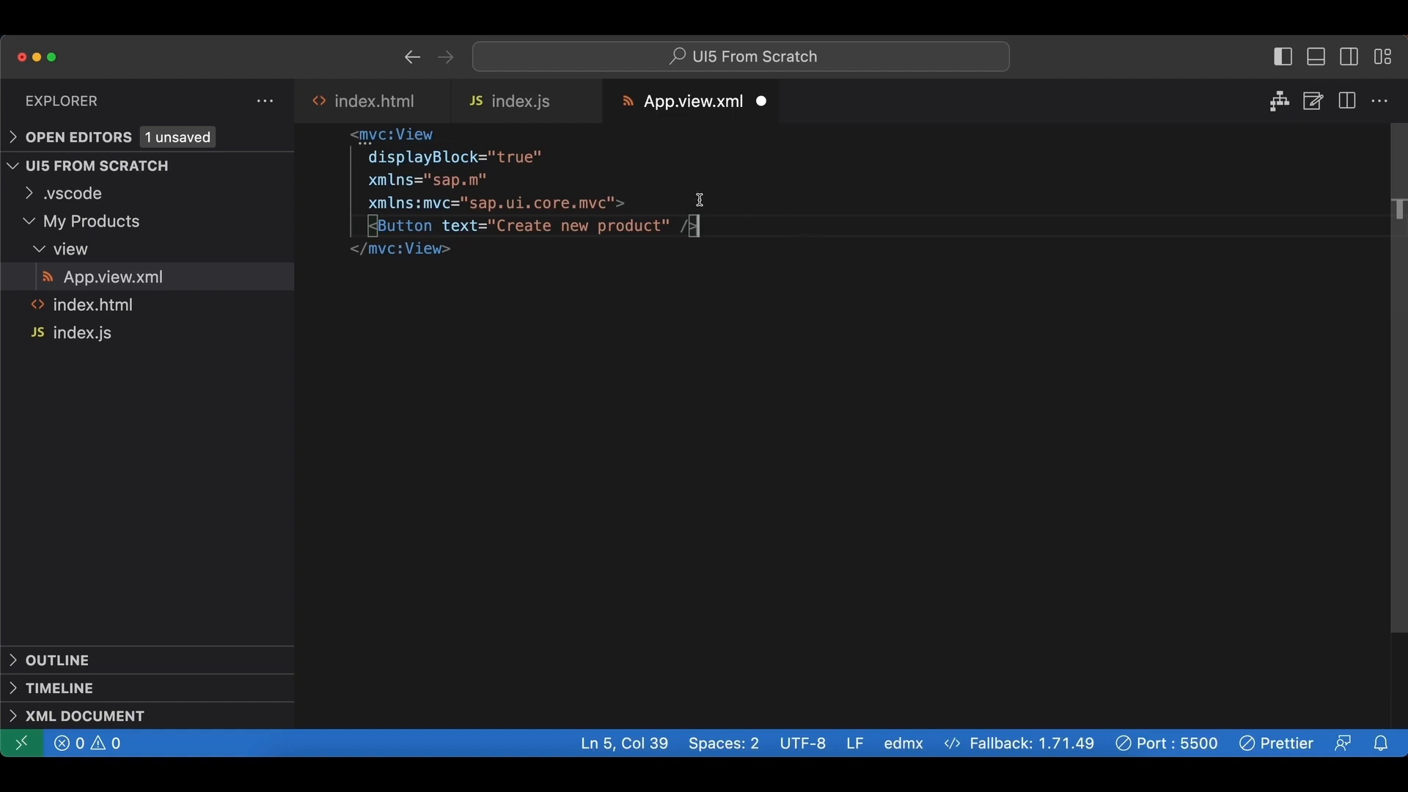
key("Cmd+S")
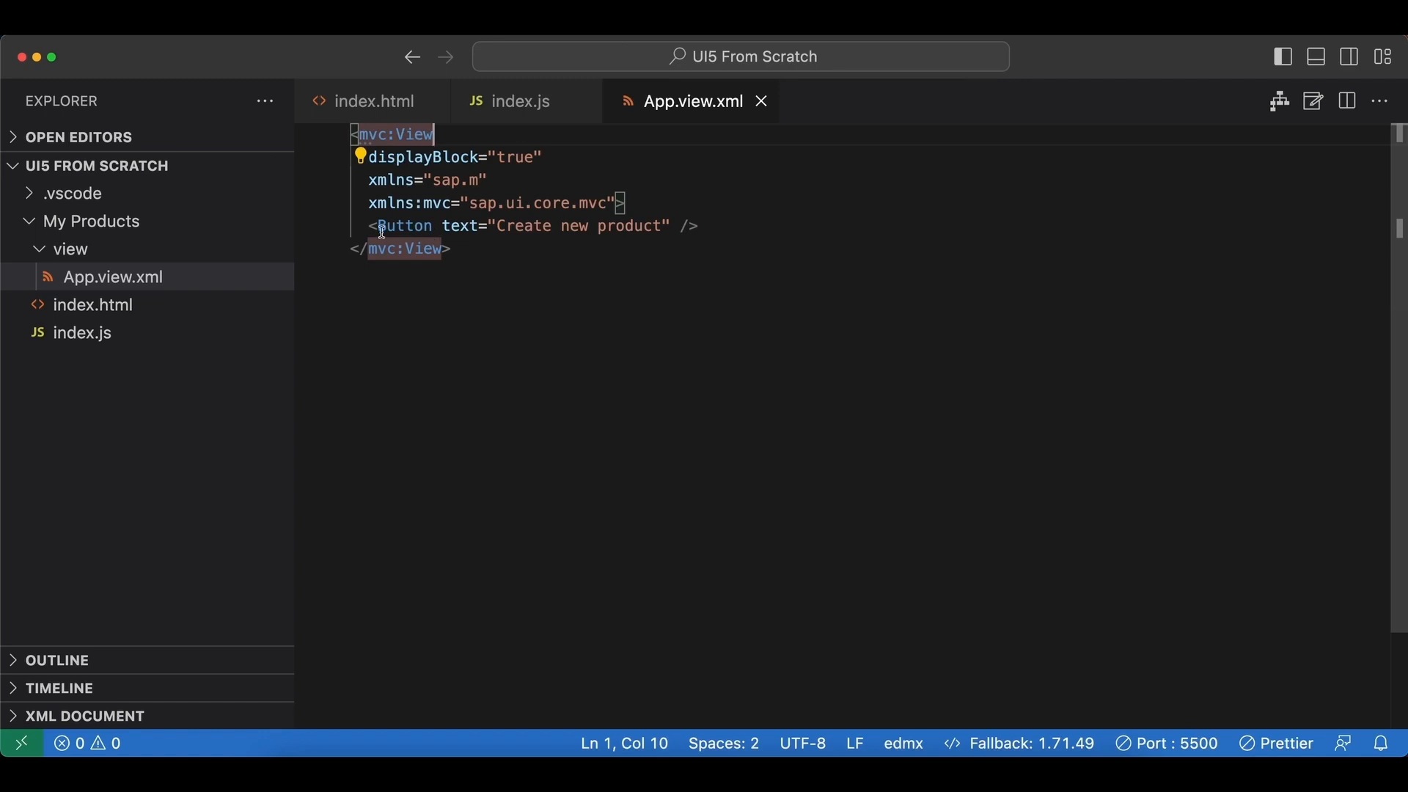
left_click(524, 101)
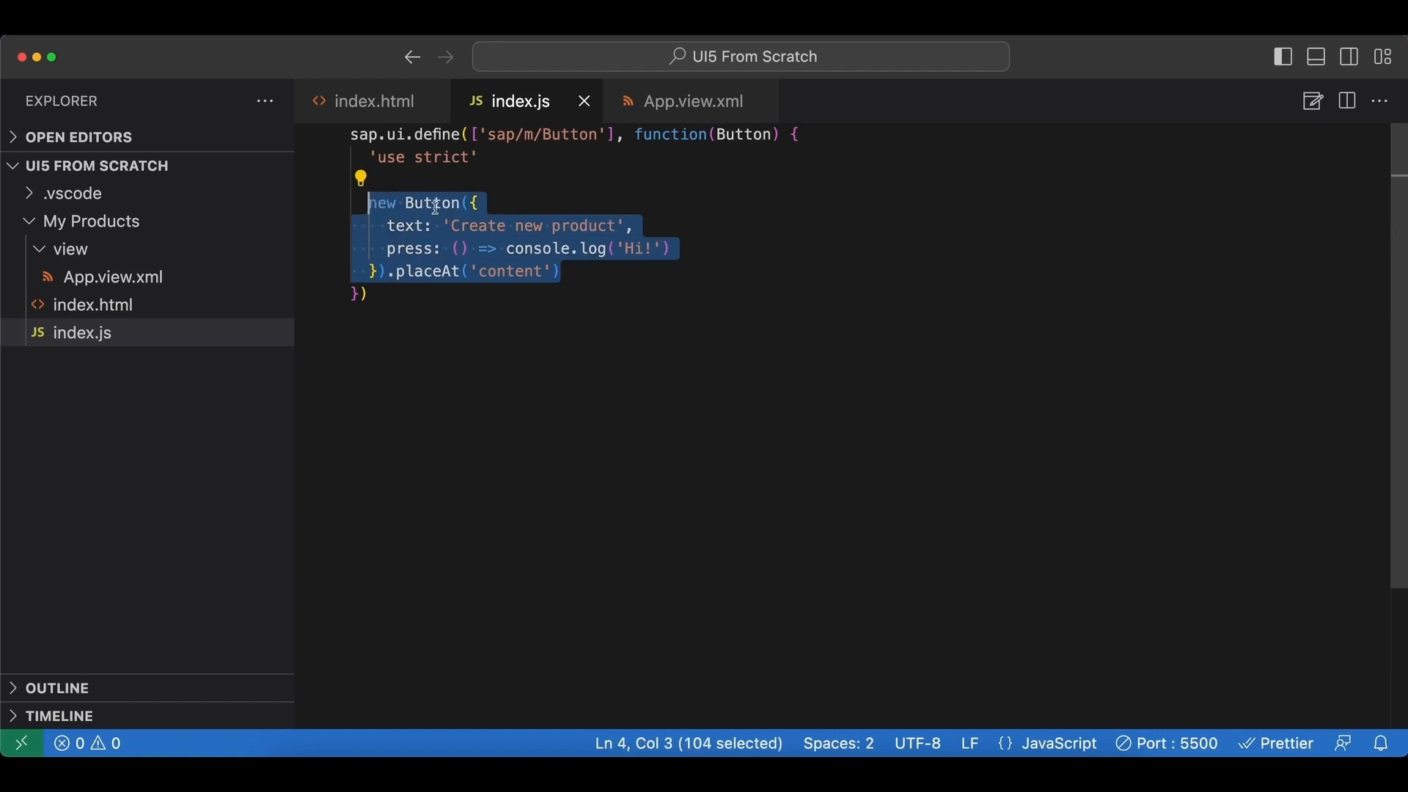
Delete the new Button({...}).placeAt block from index.js, checking the view's Button.
key("Delete")
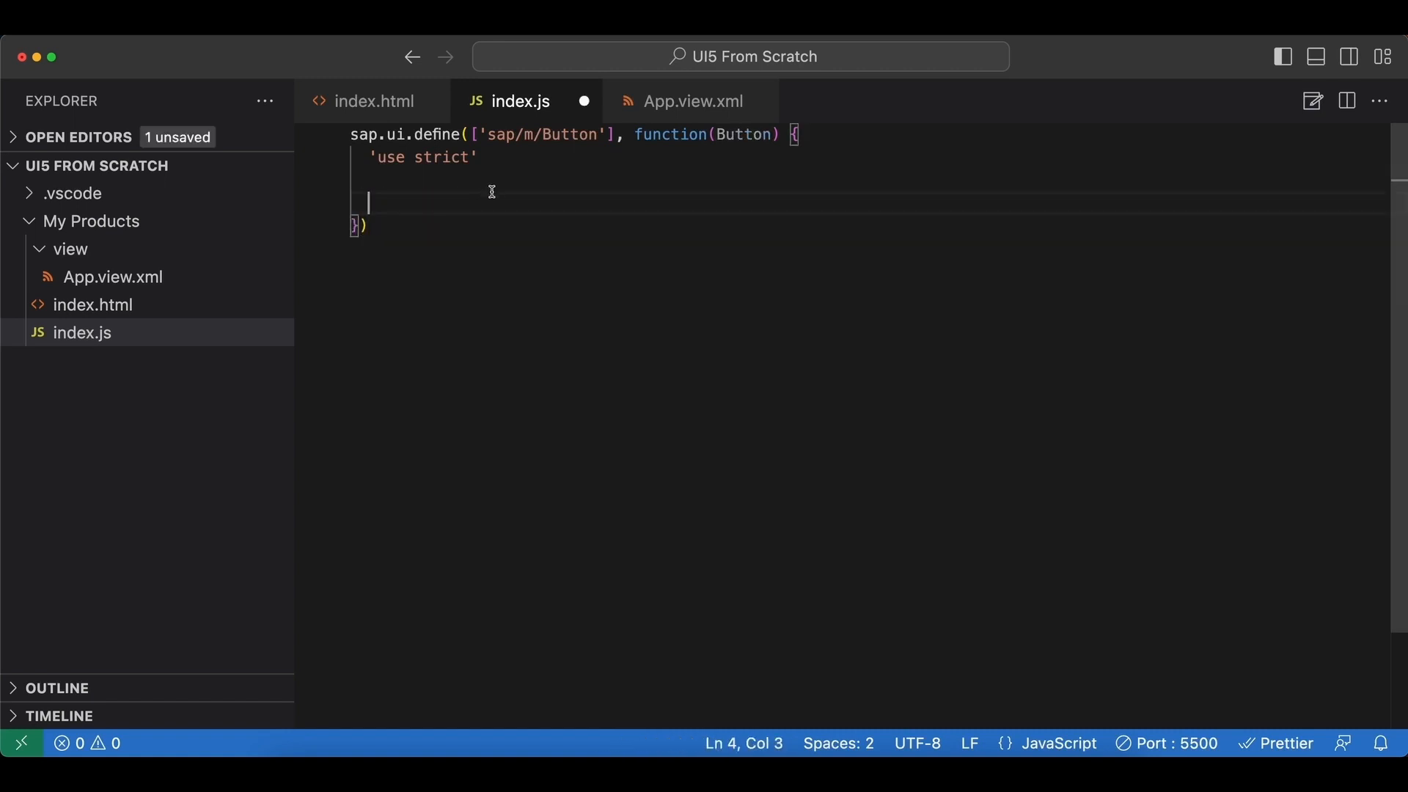
mouse_move(648, 112)
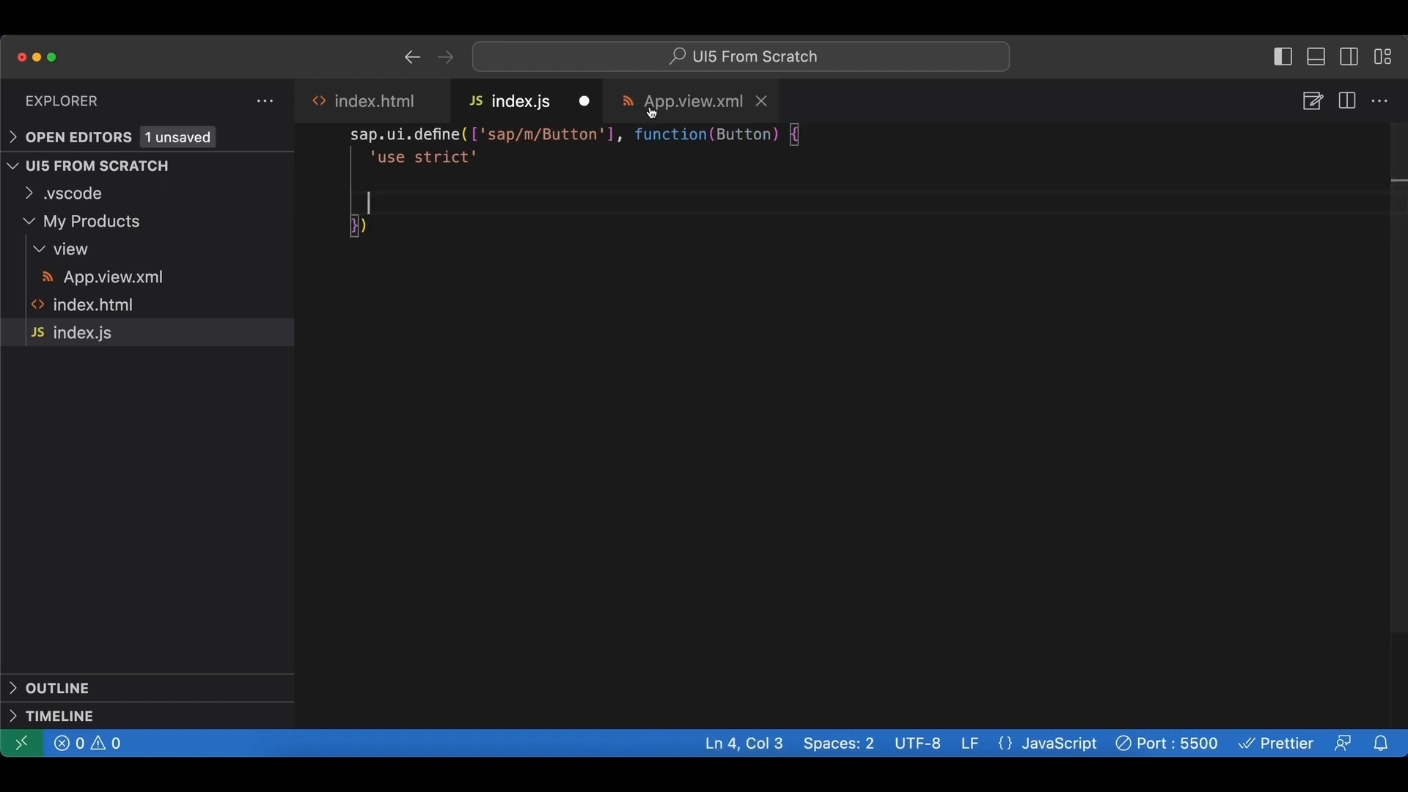
left_click(692, 101)
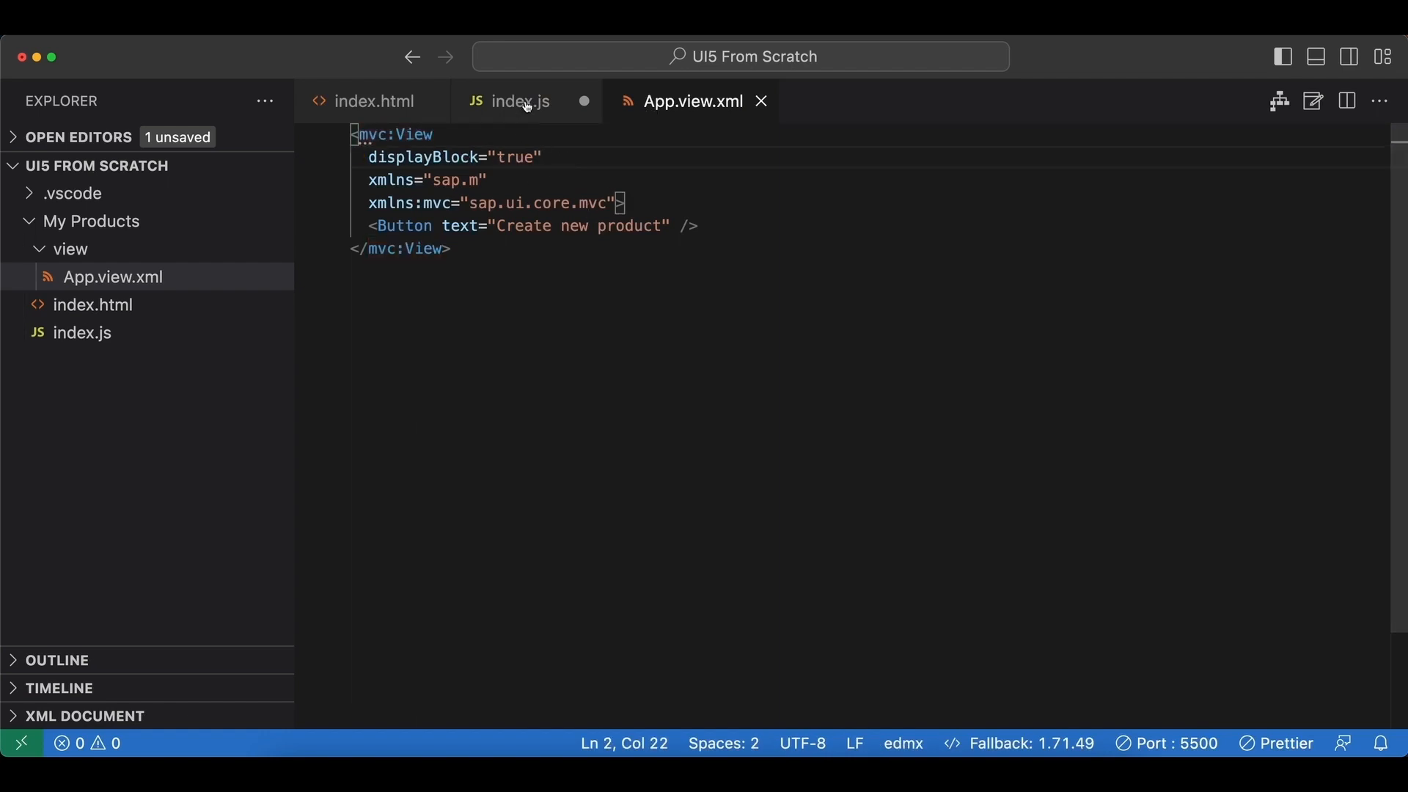
left_click(520, 102)
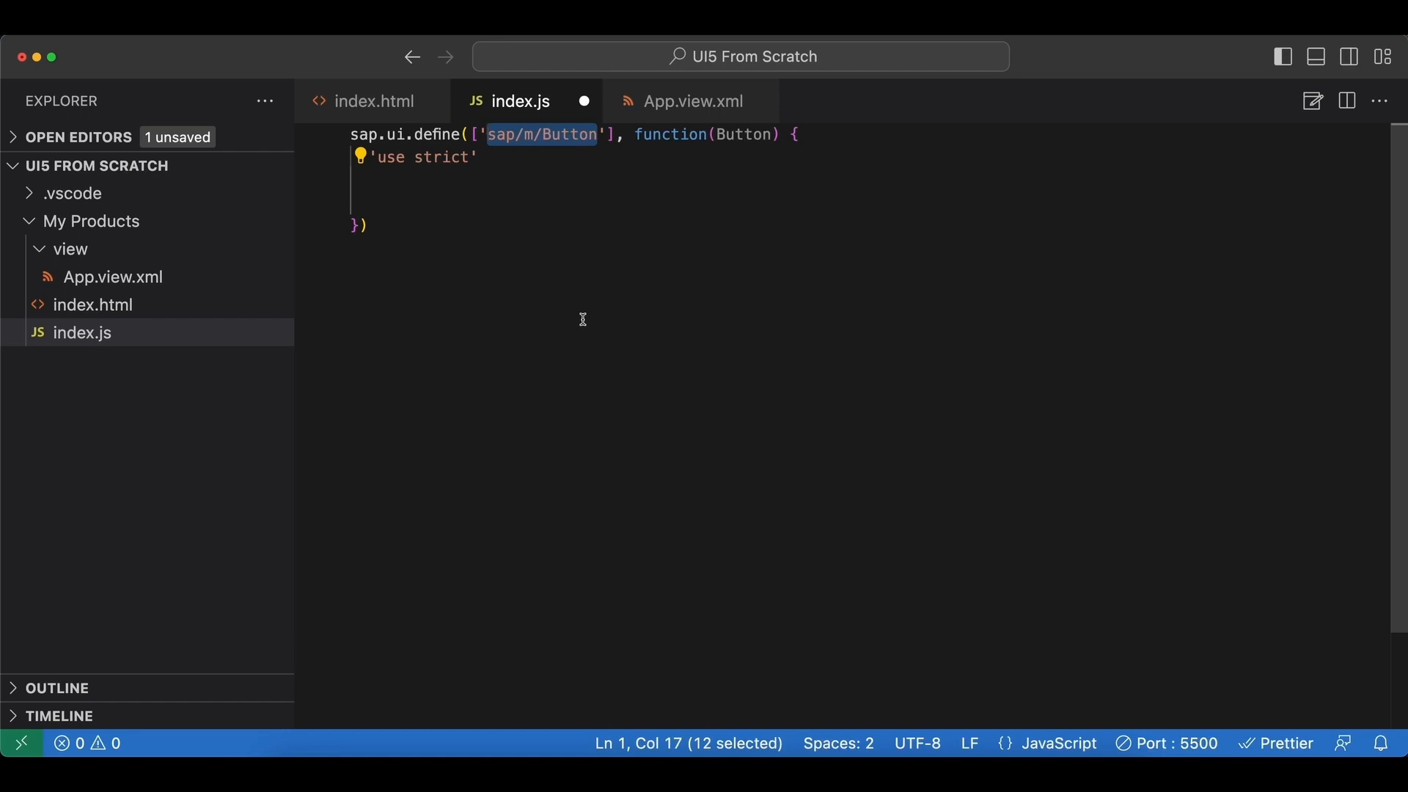
Replace the Button dependency with 'sap/ui/core/mvc/XMLView' and rename the callback parameter XMLView.
key("Delete")
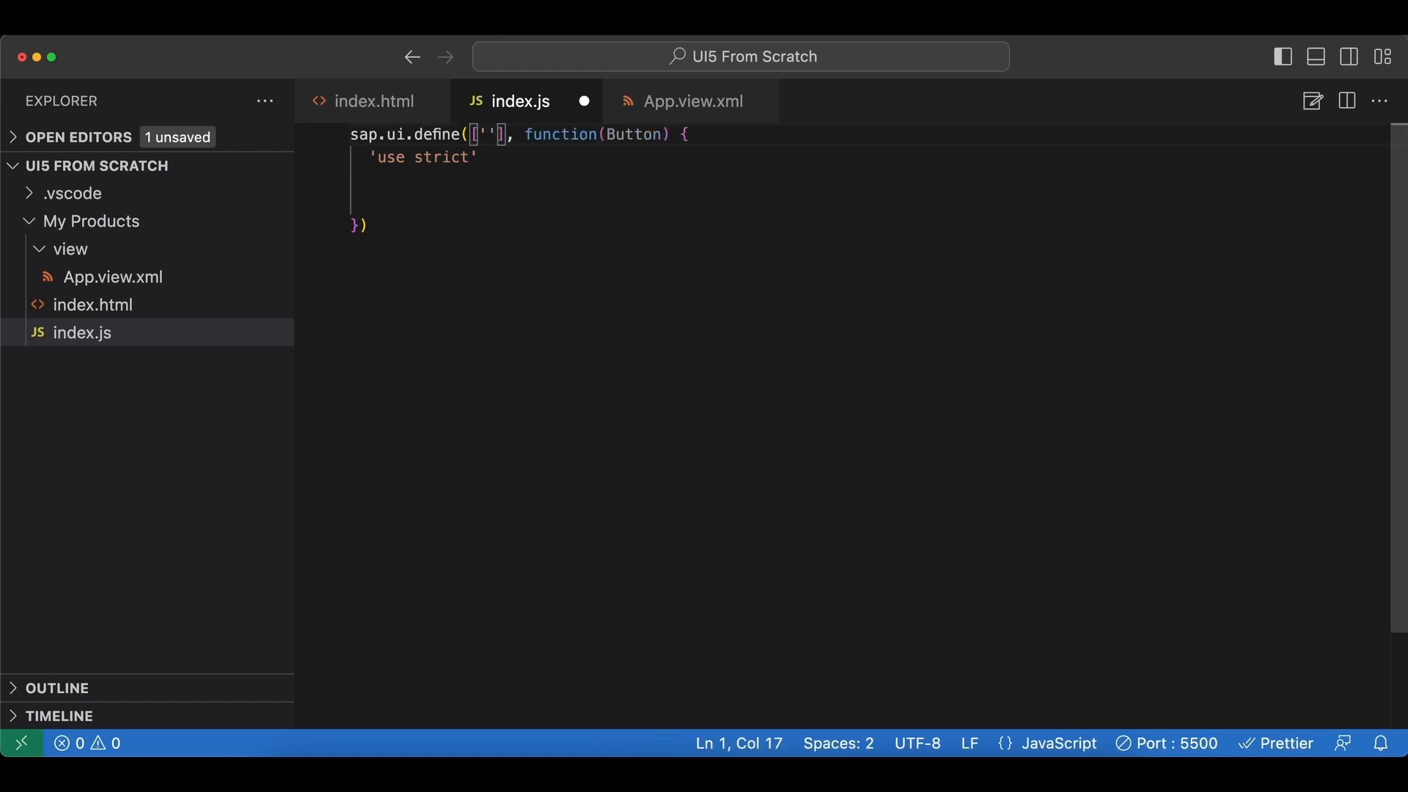
type("sap/")
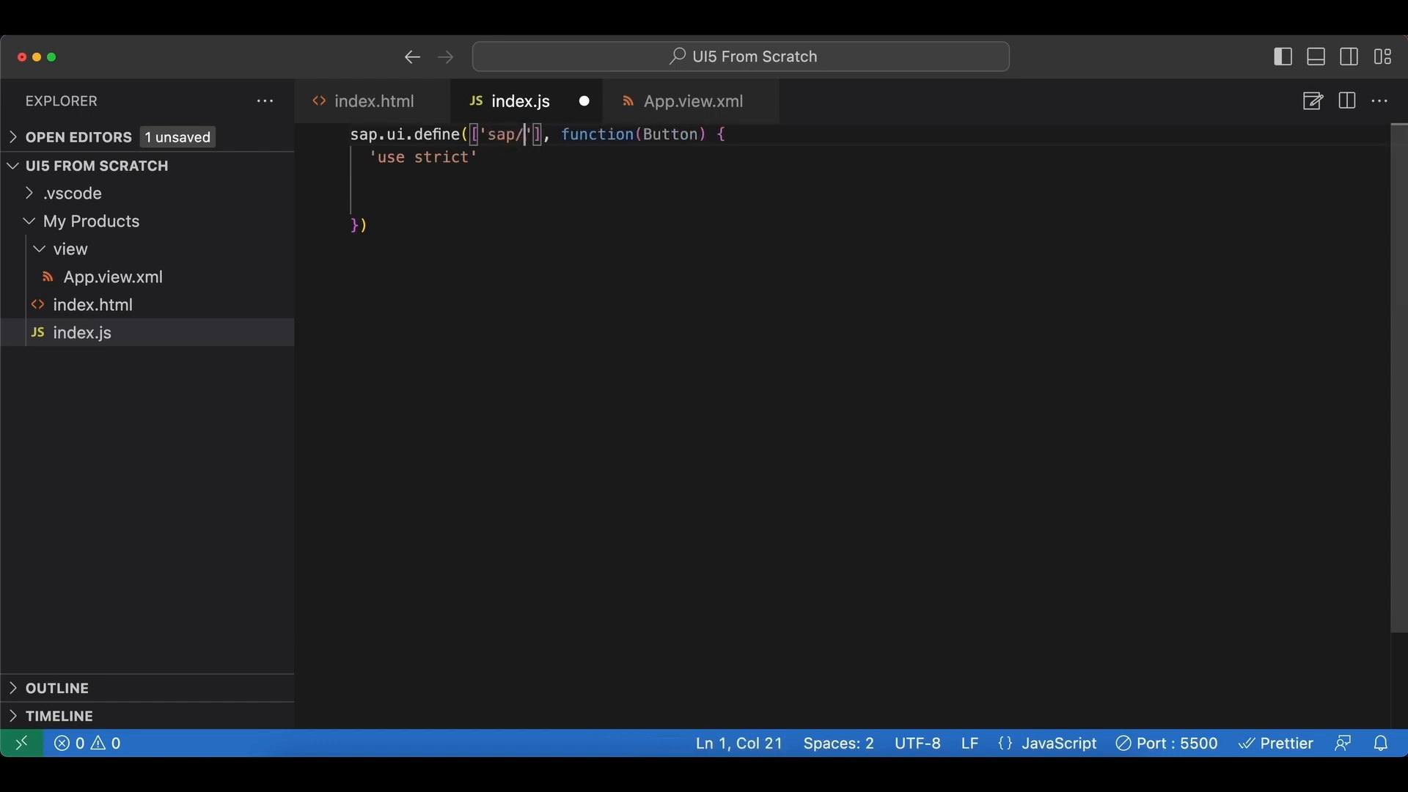
type("ui")
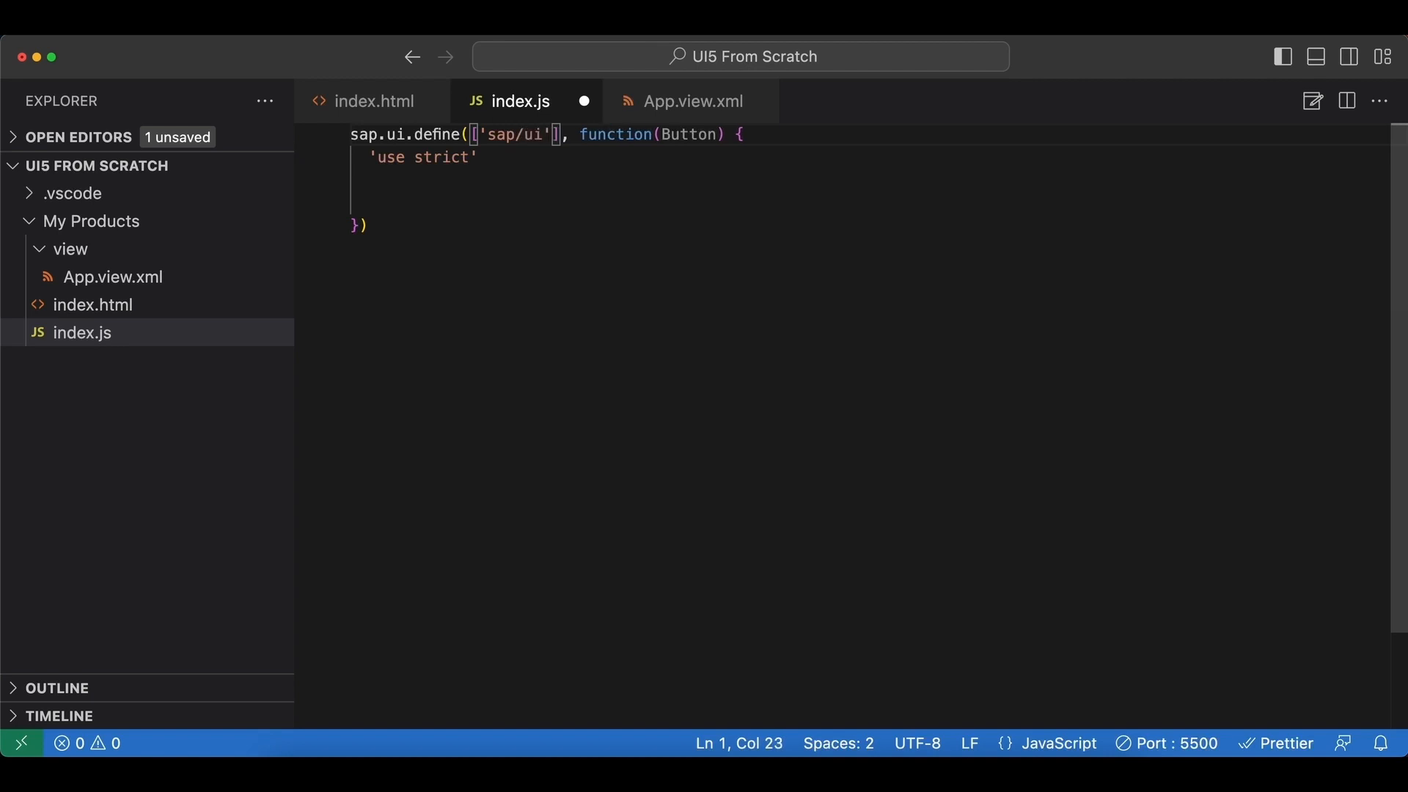
type("/core")
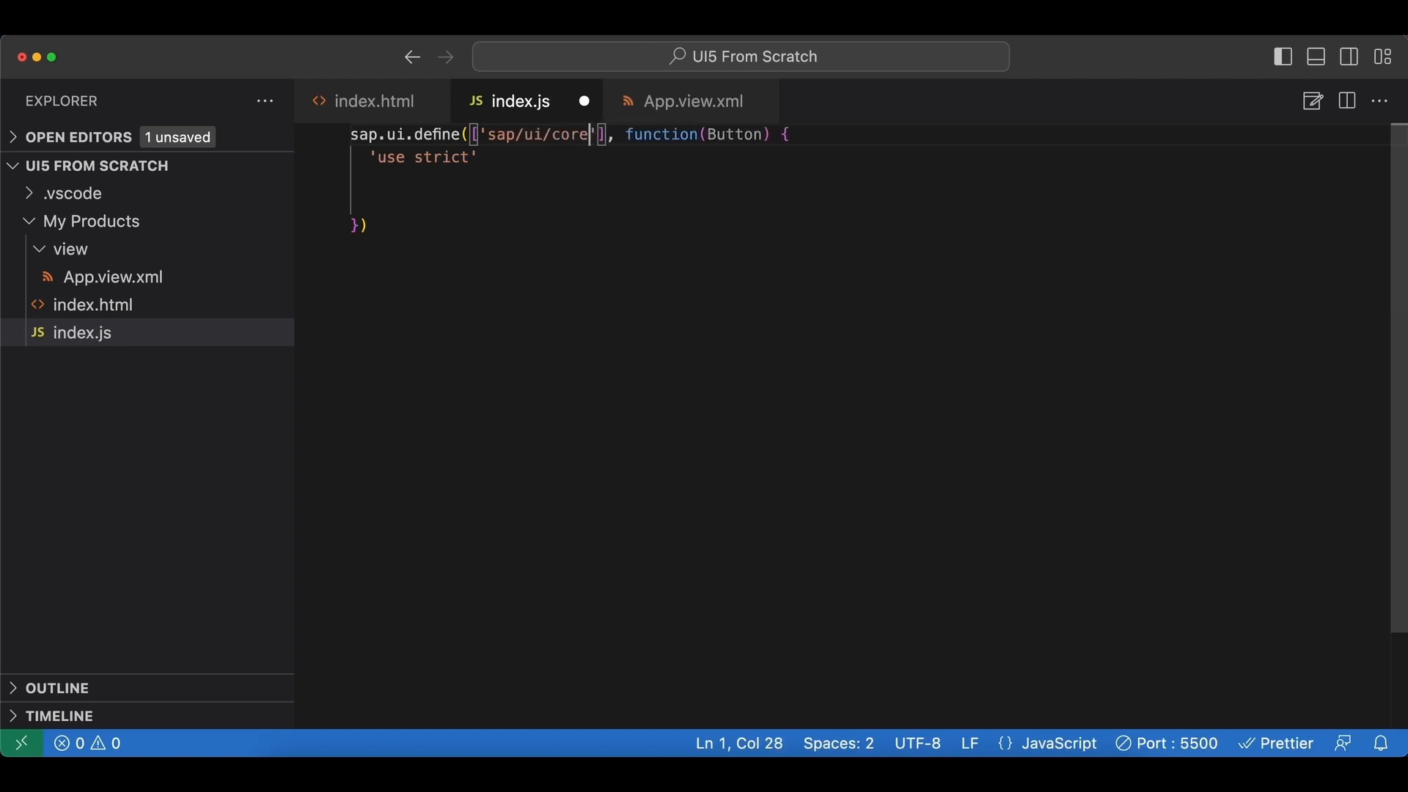
type("/mvc")
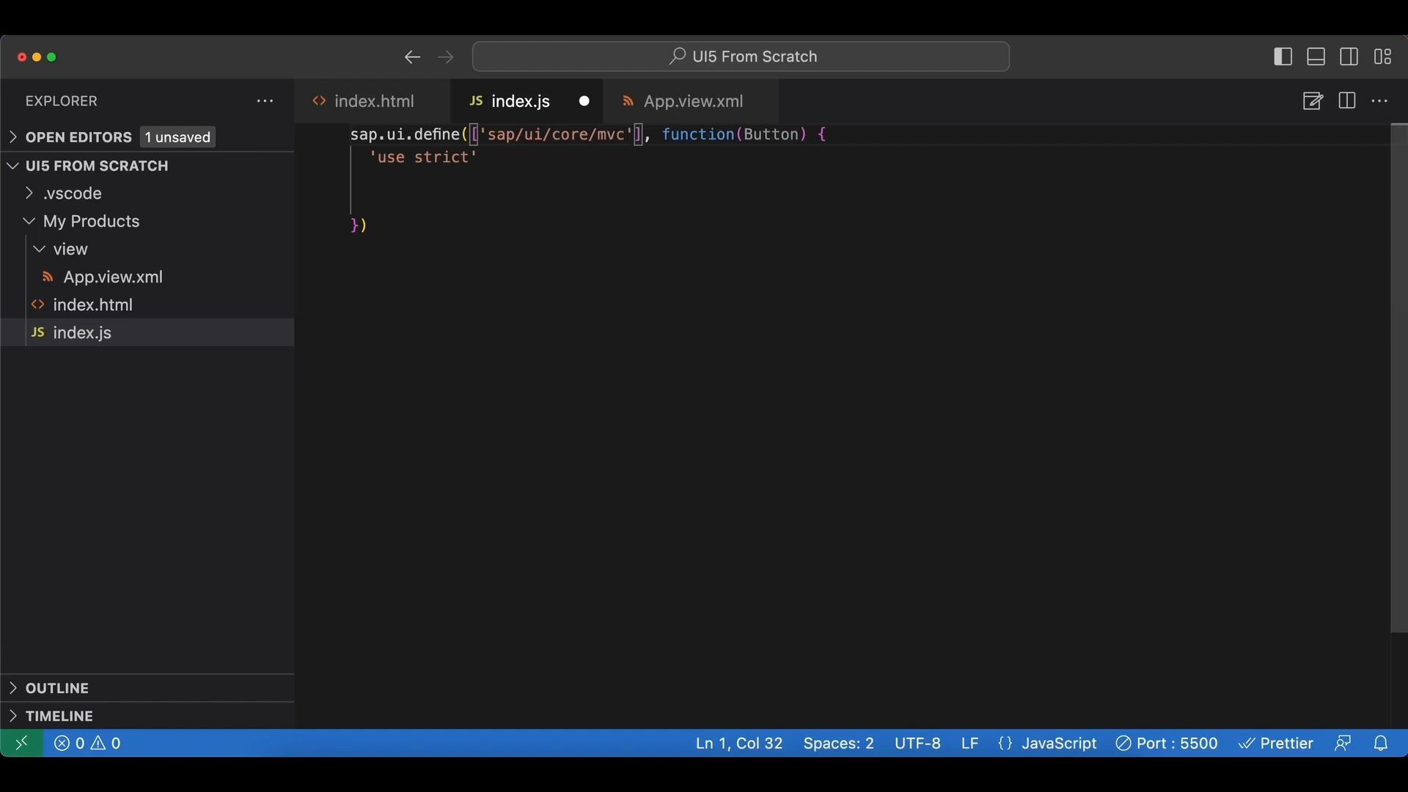
type("/XMLView")
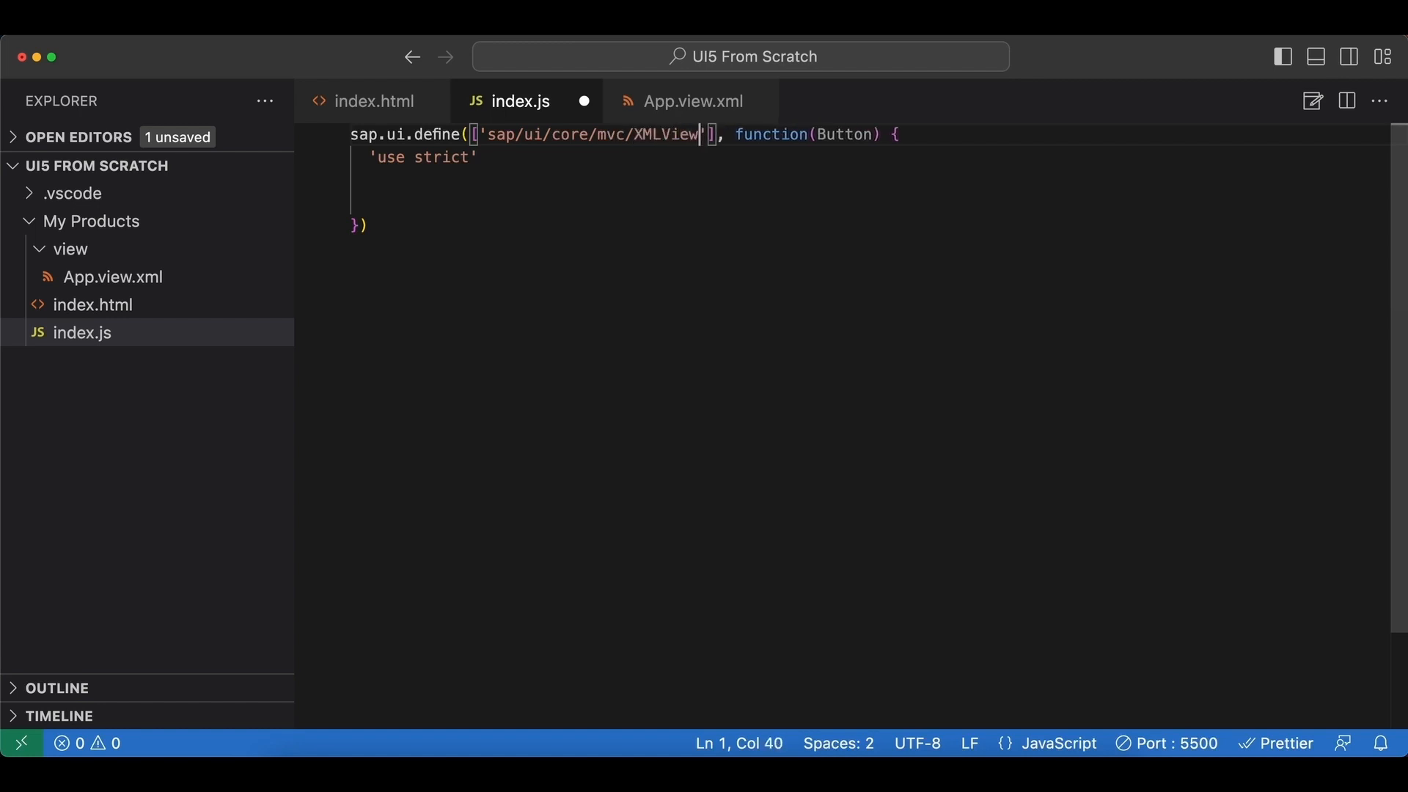
double_click(662, 134)
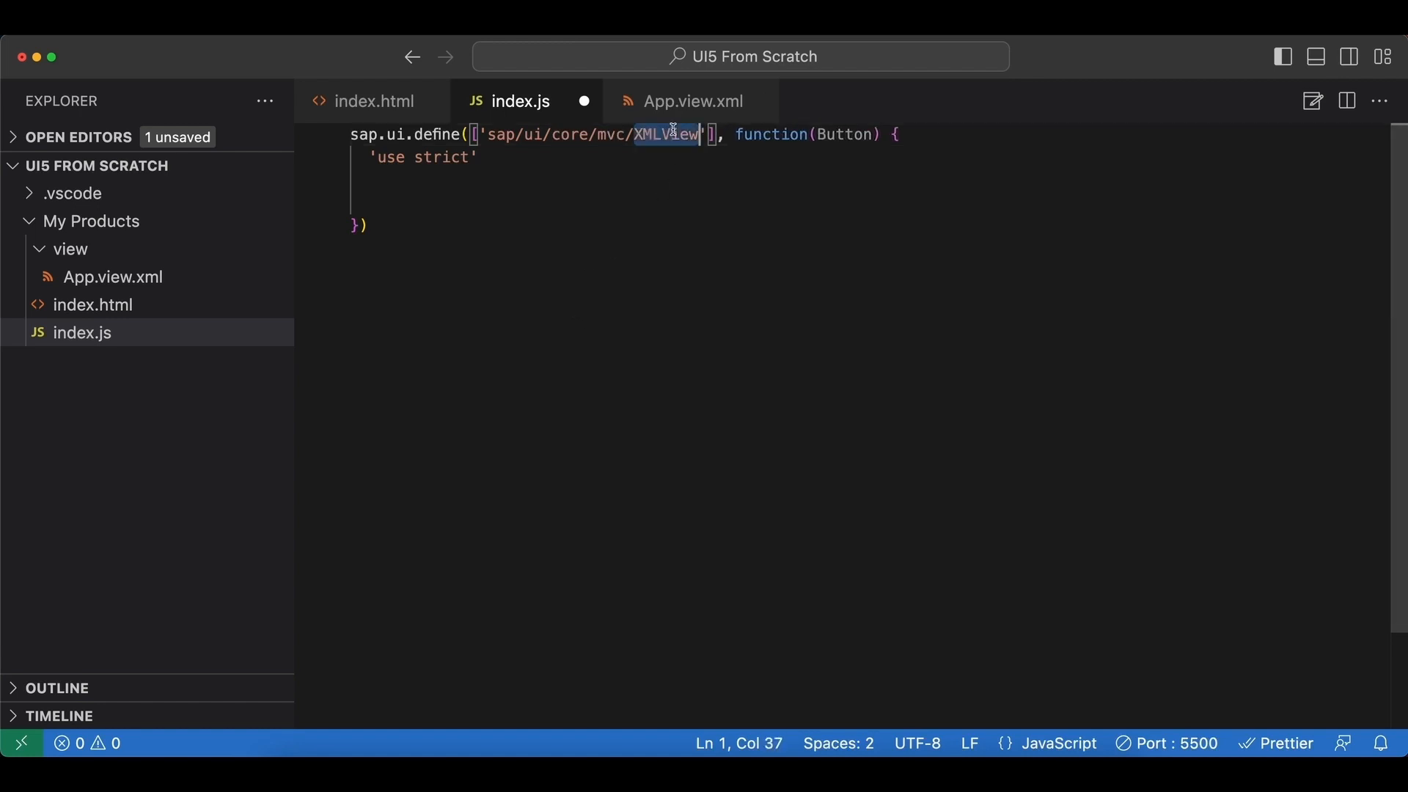
type("XMLView")
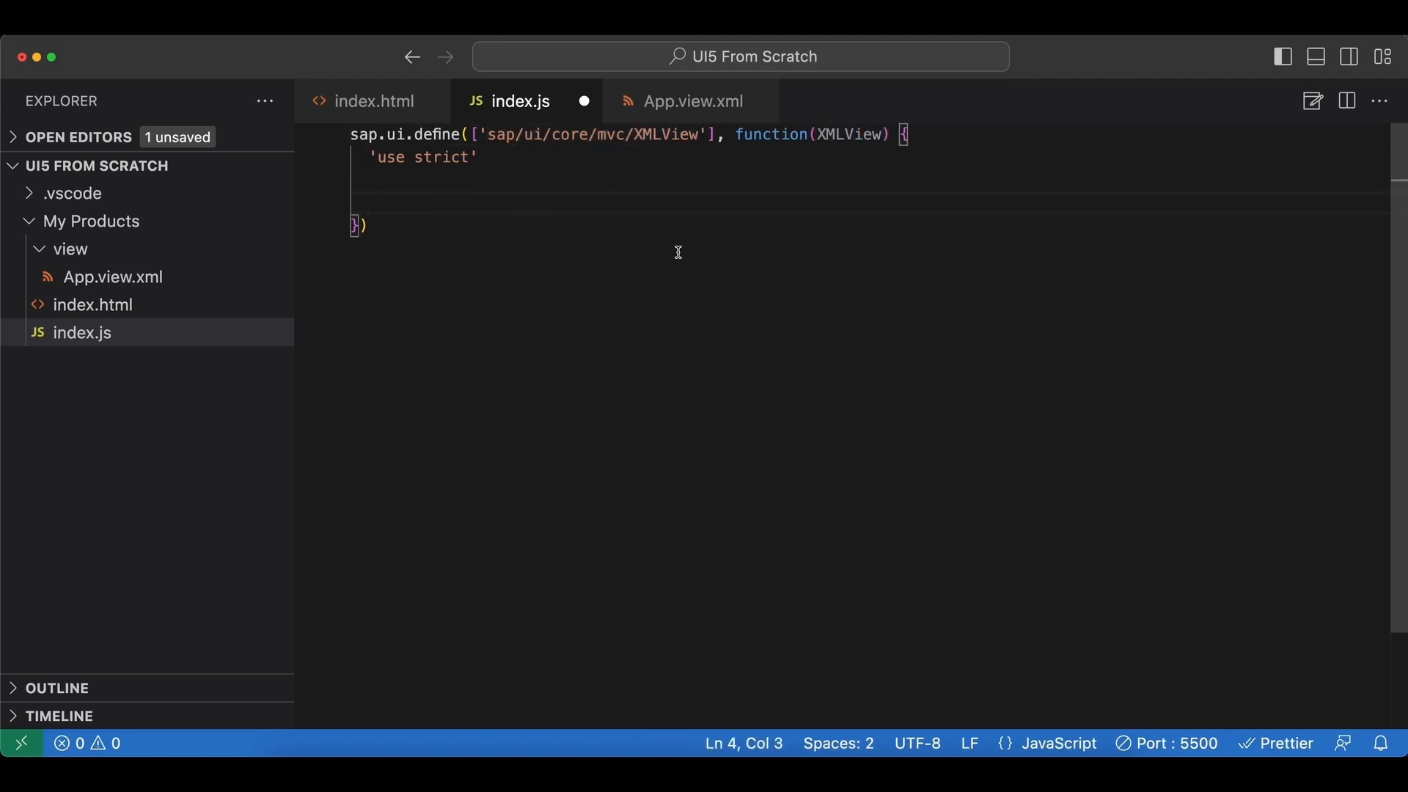
Type XMLView.create({ viewName: "ui5.product.list.view.App" }) inside the define callback.
type("XML")
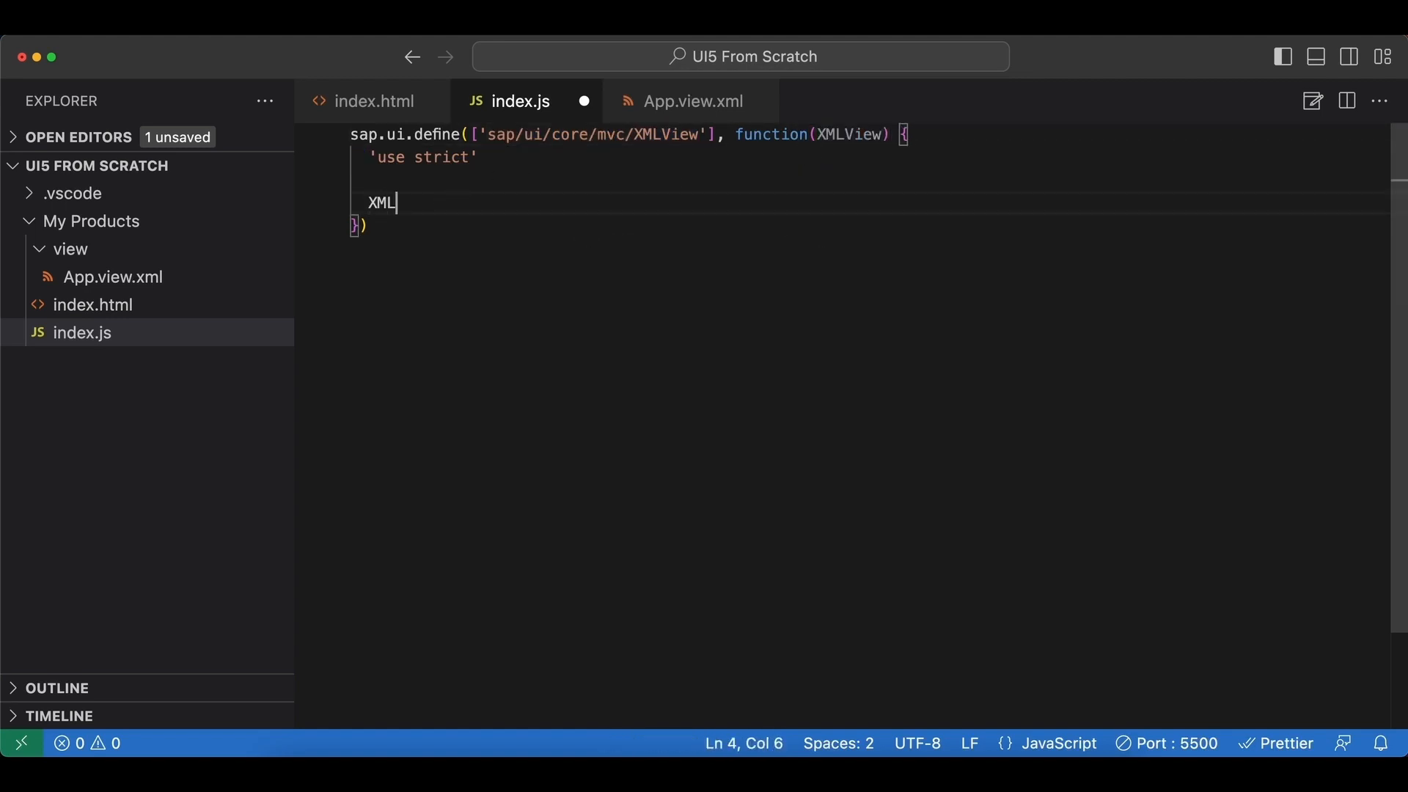
type("View.create")
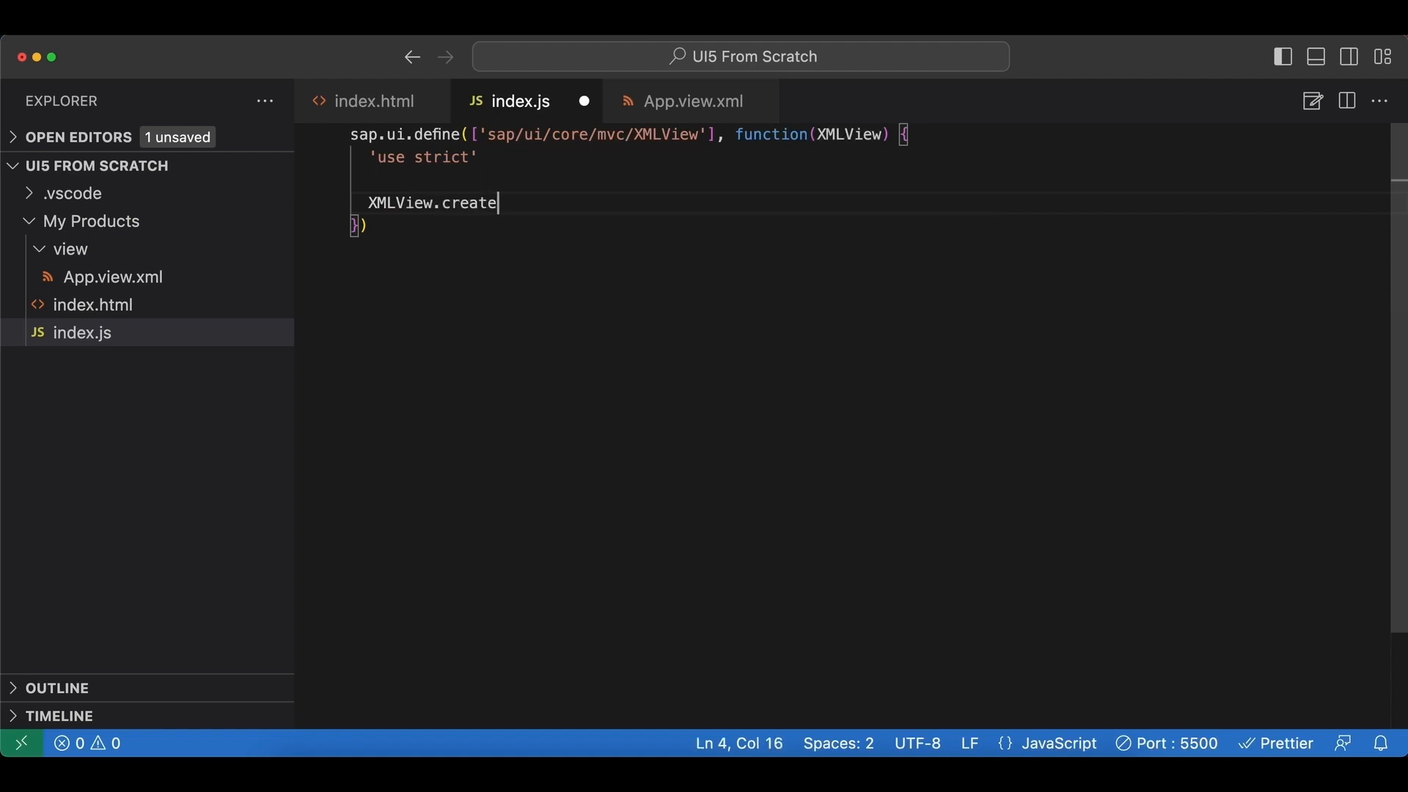
type("()")
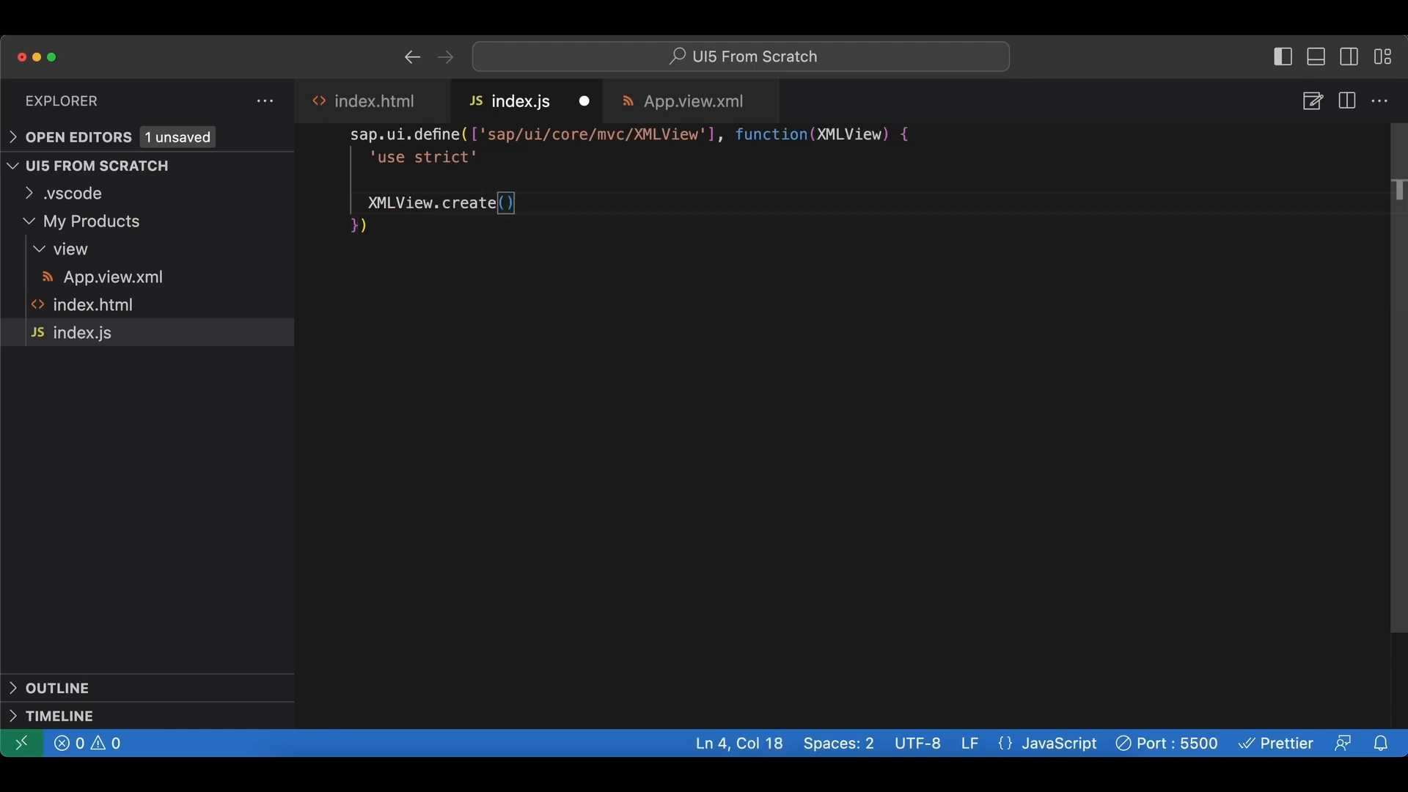
type("{")
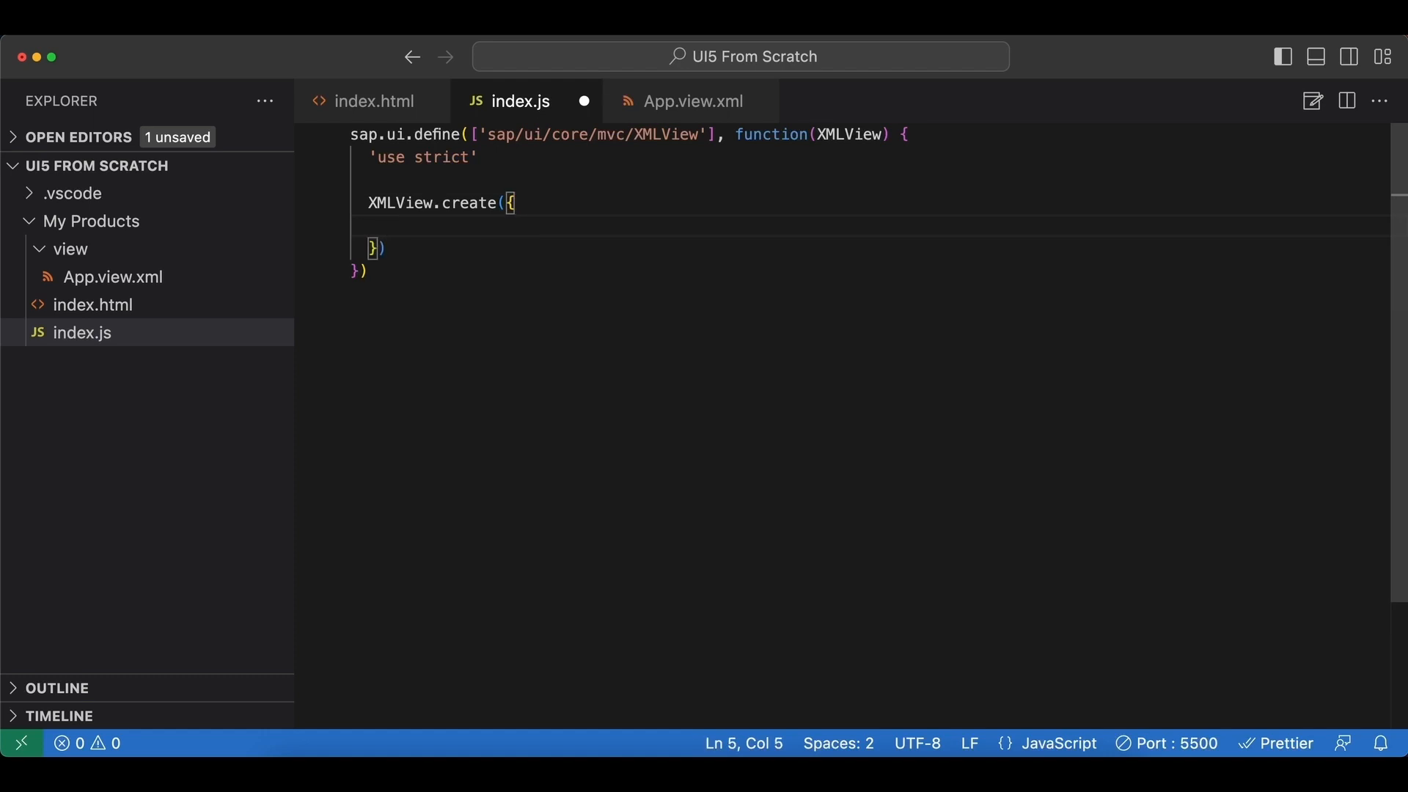
type("view")
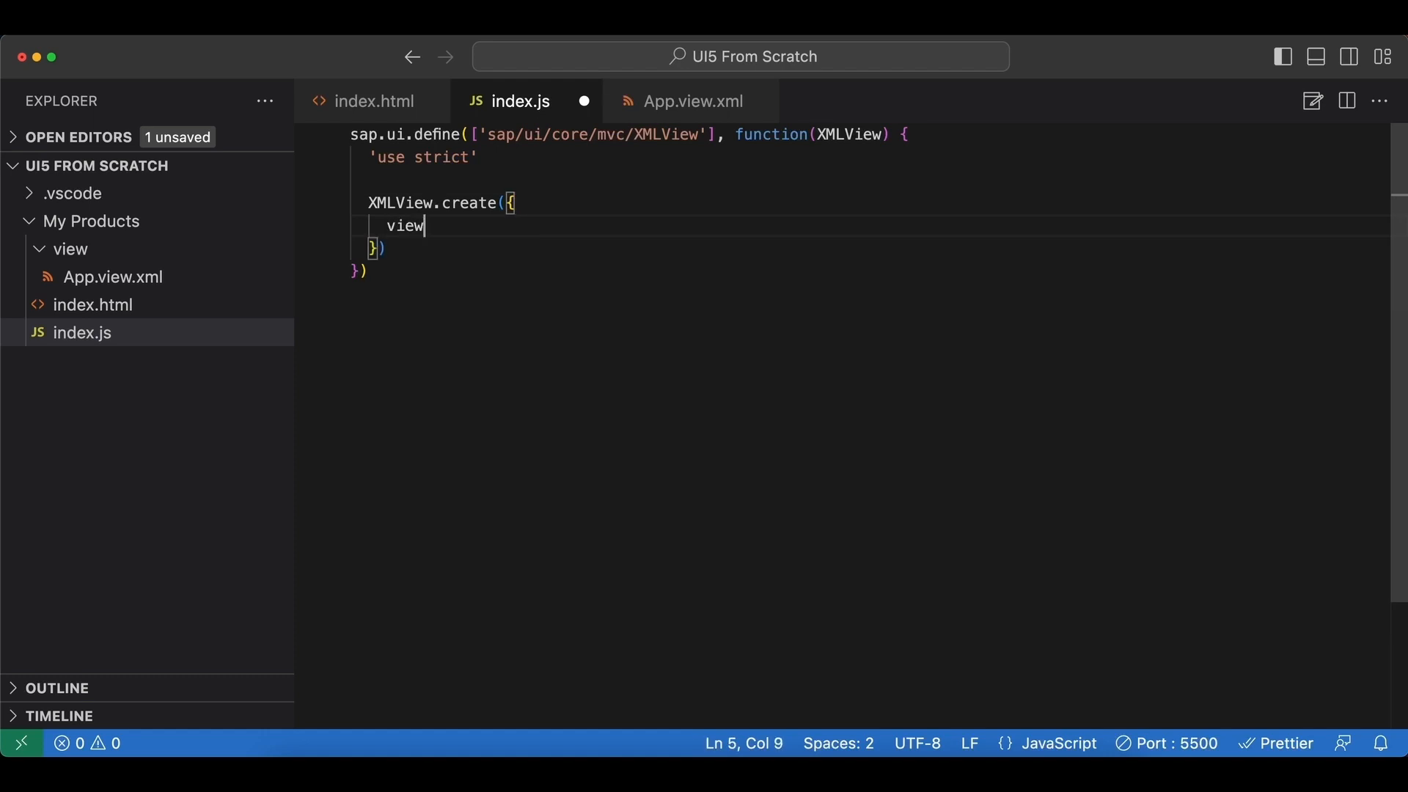
type("Name:")
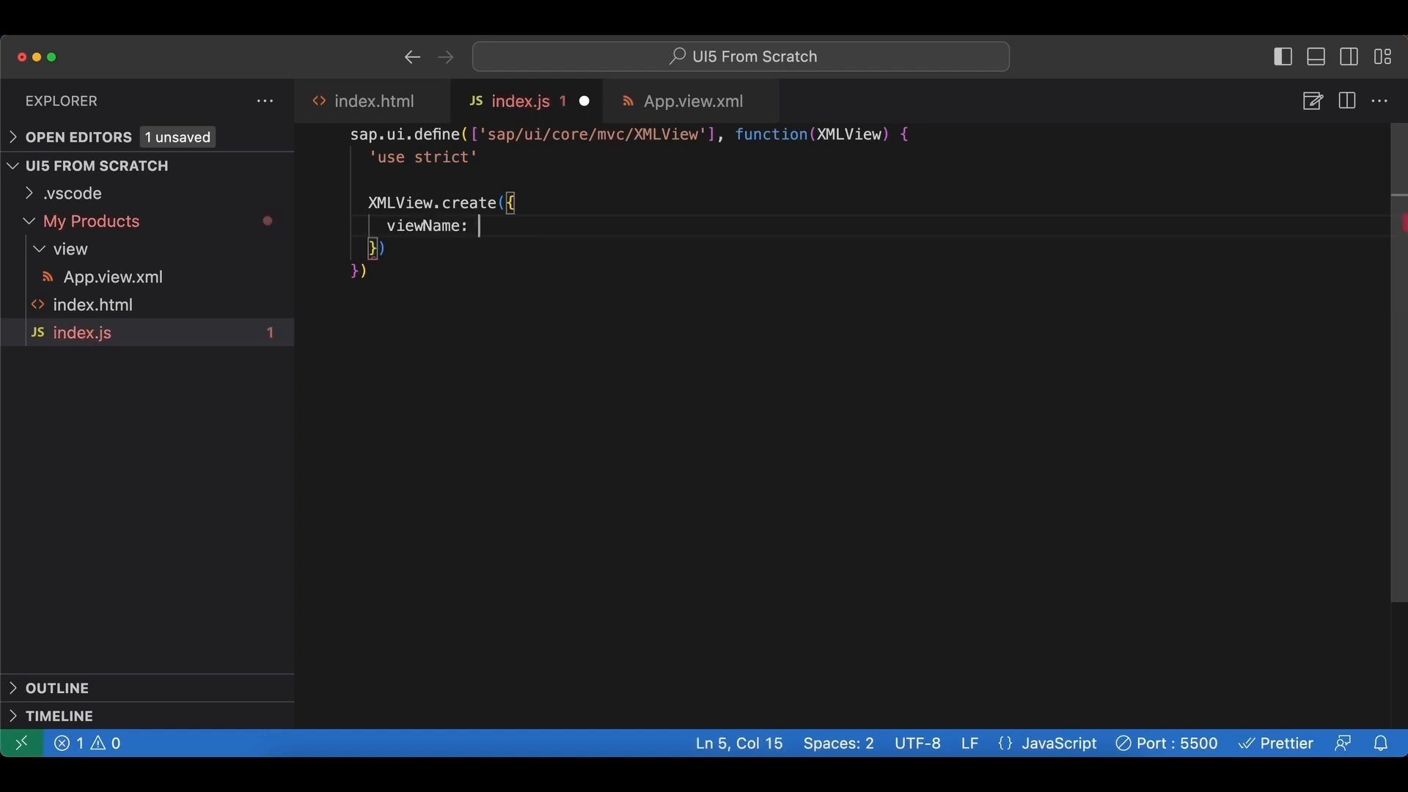
type("\"")
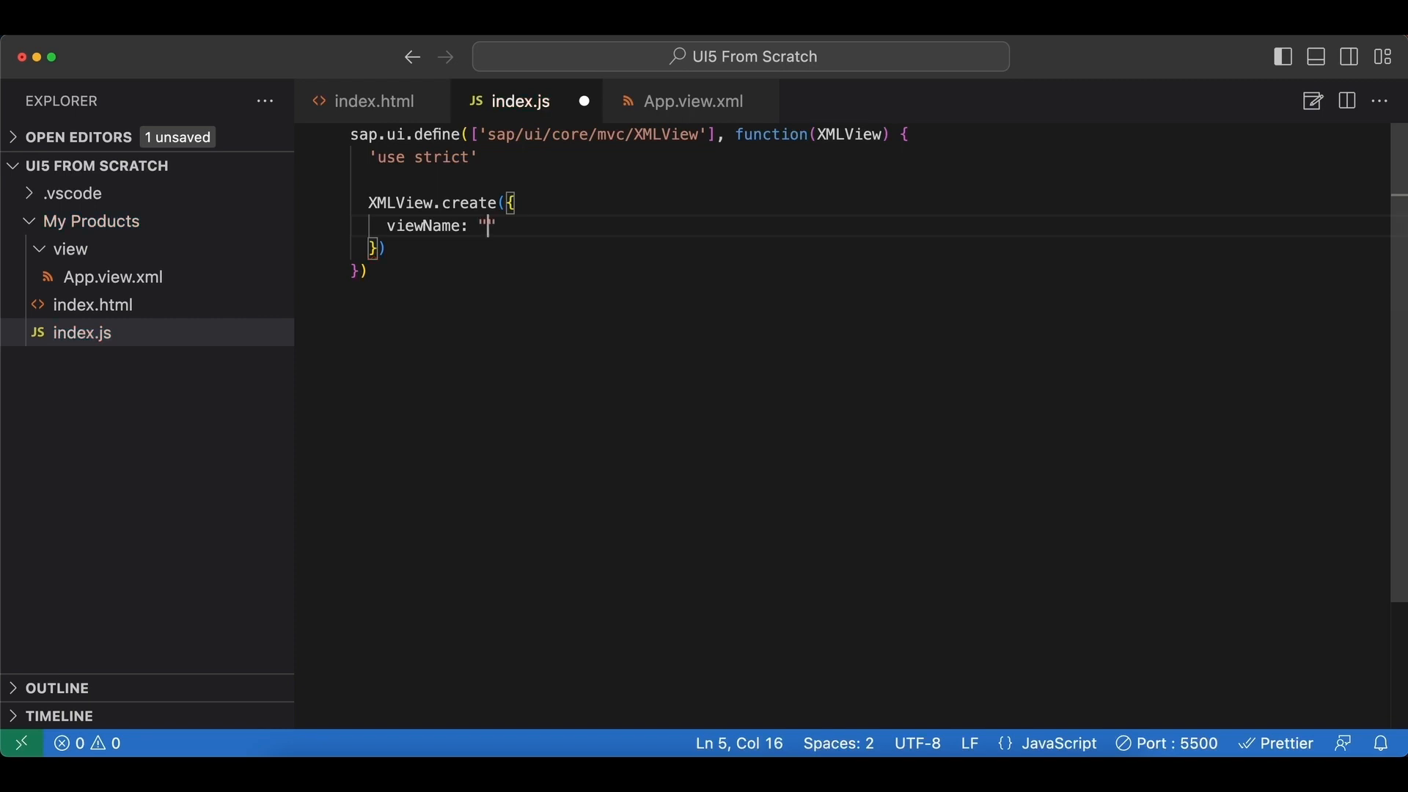
mouse_move(751, 113)
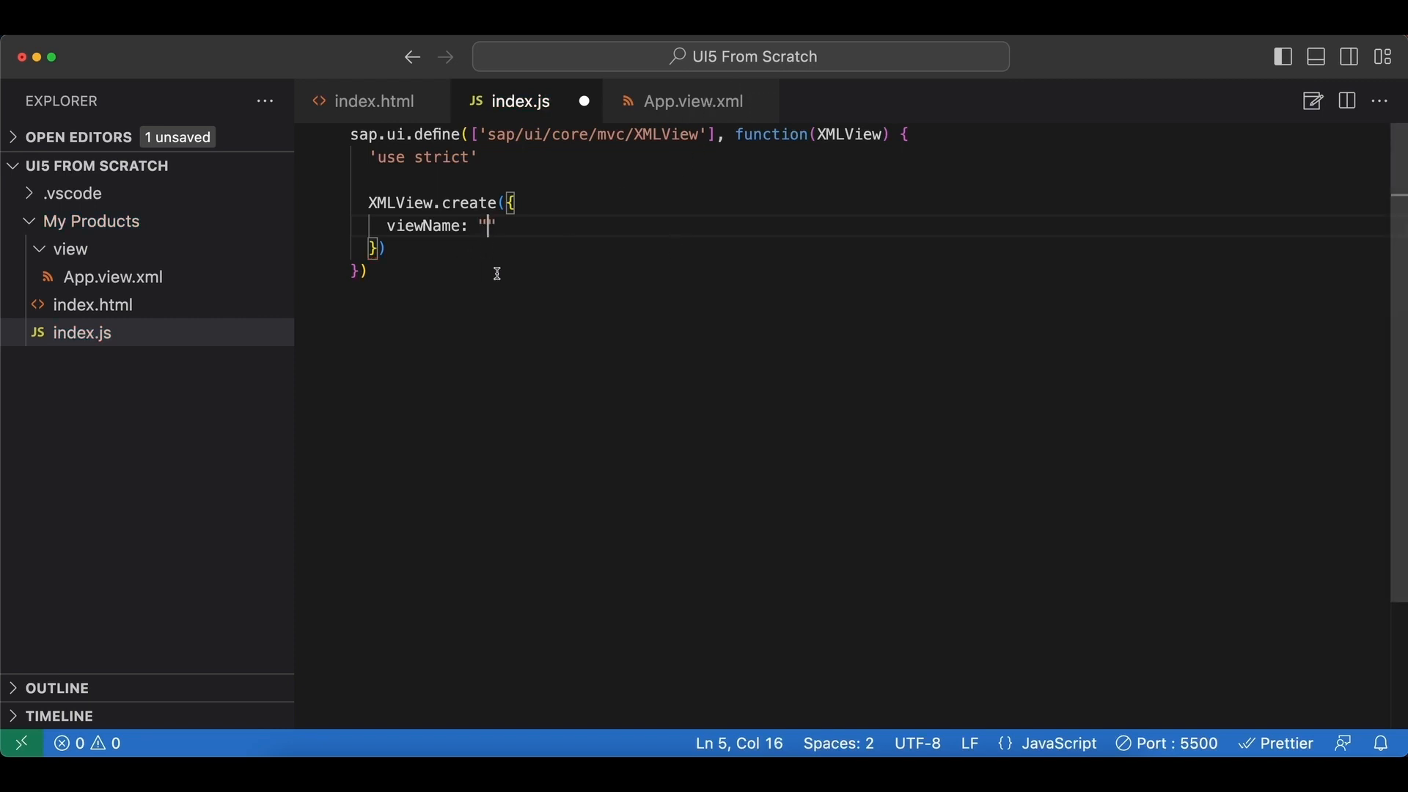
mouse_move(518, 326)
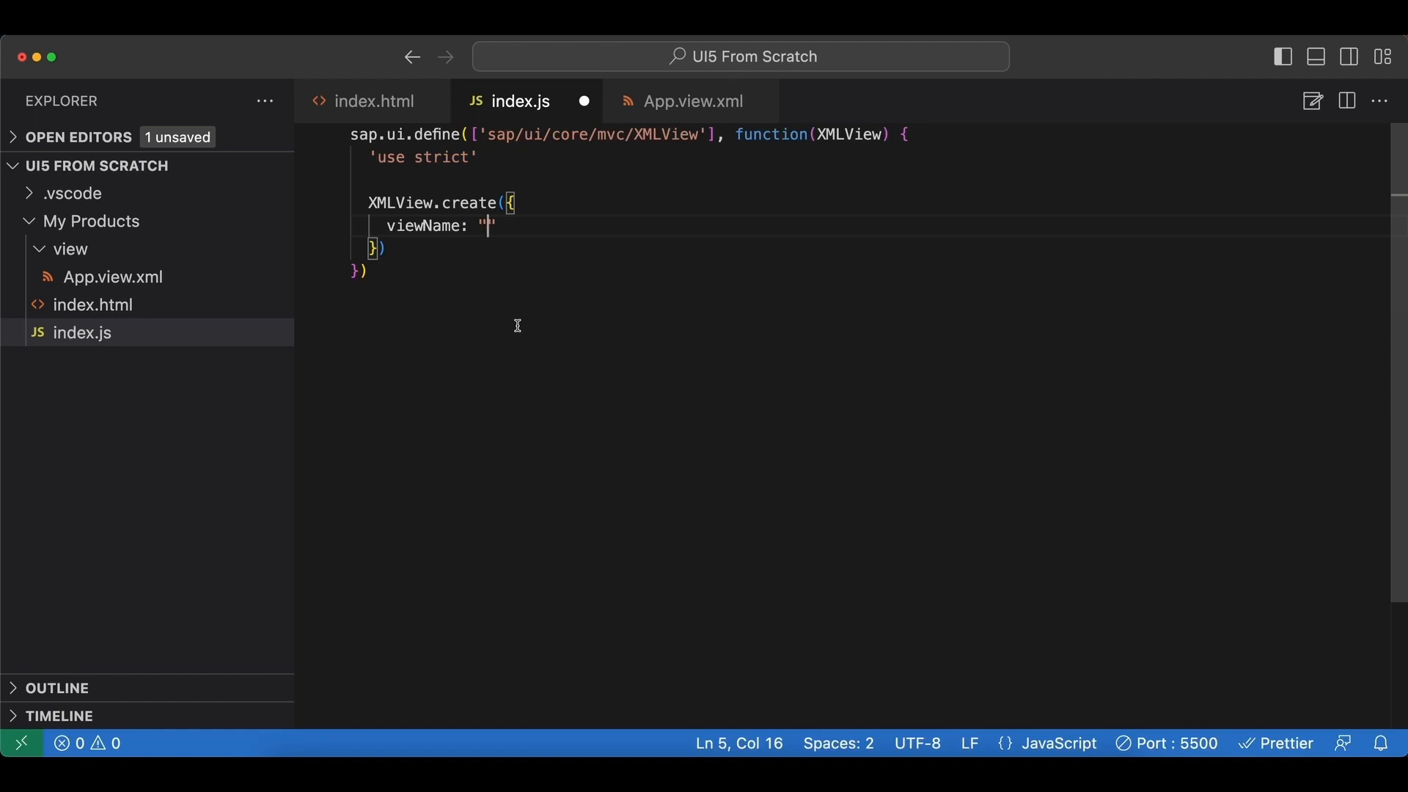
type("ui5")
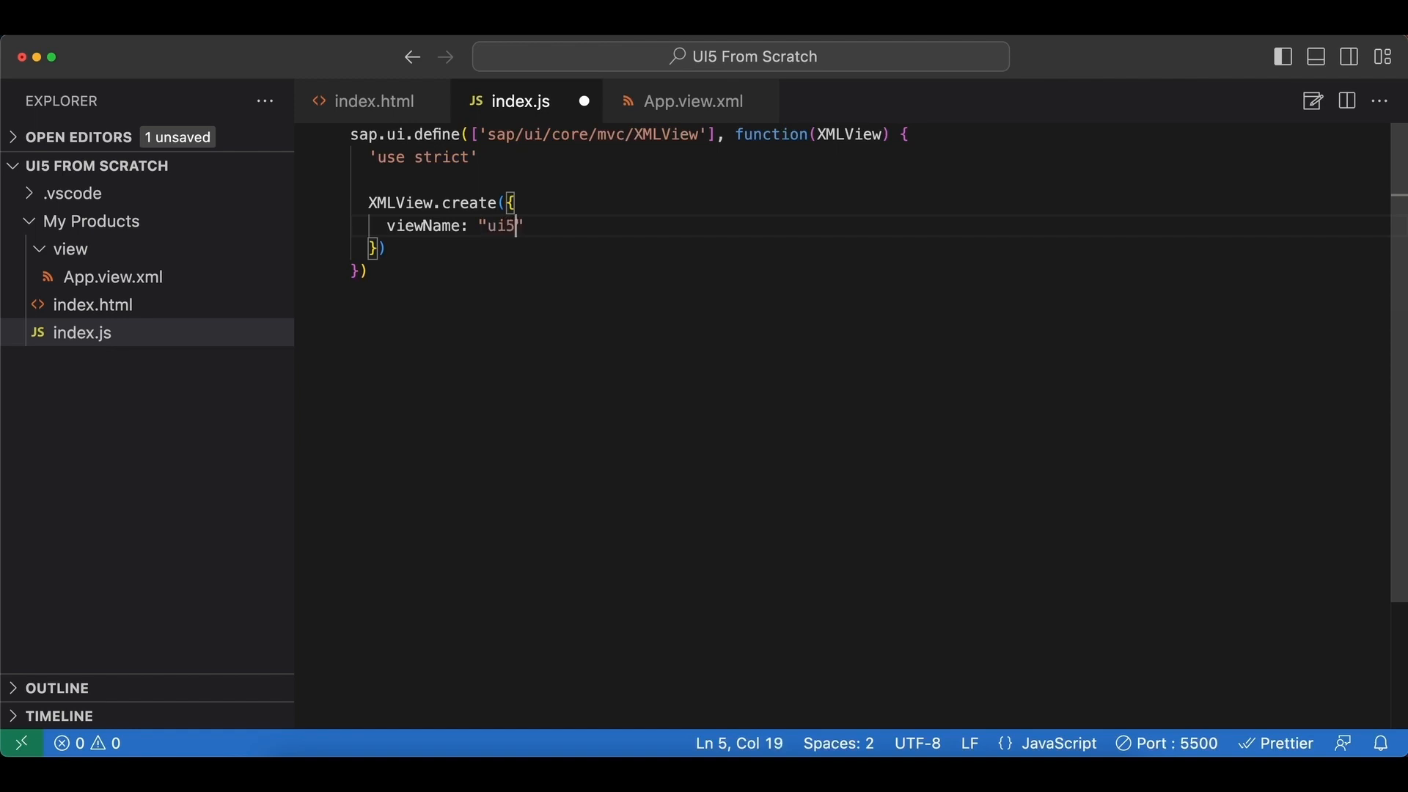
type(".product.")
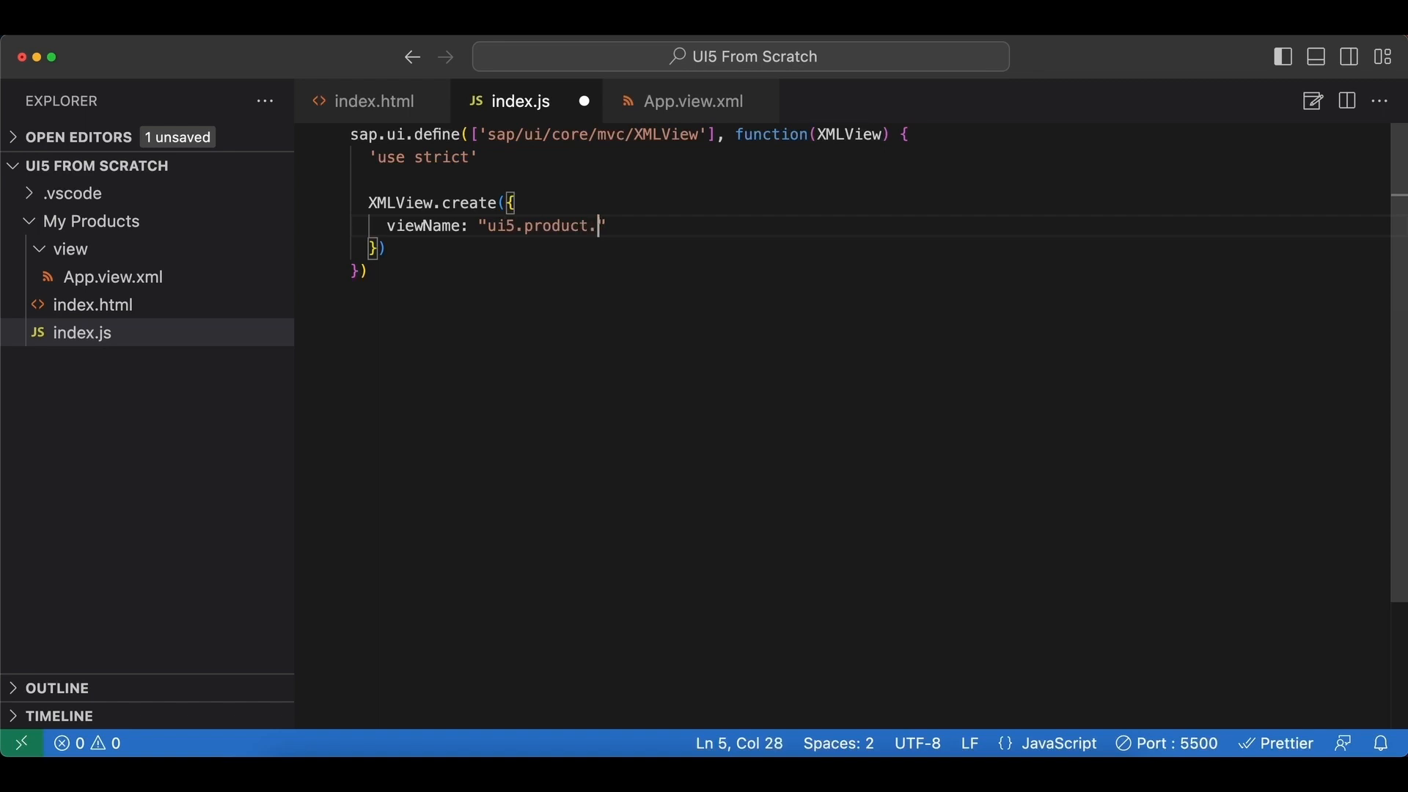
type("list.")
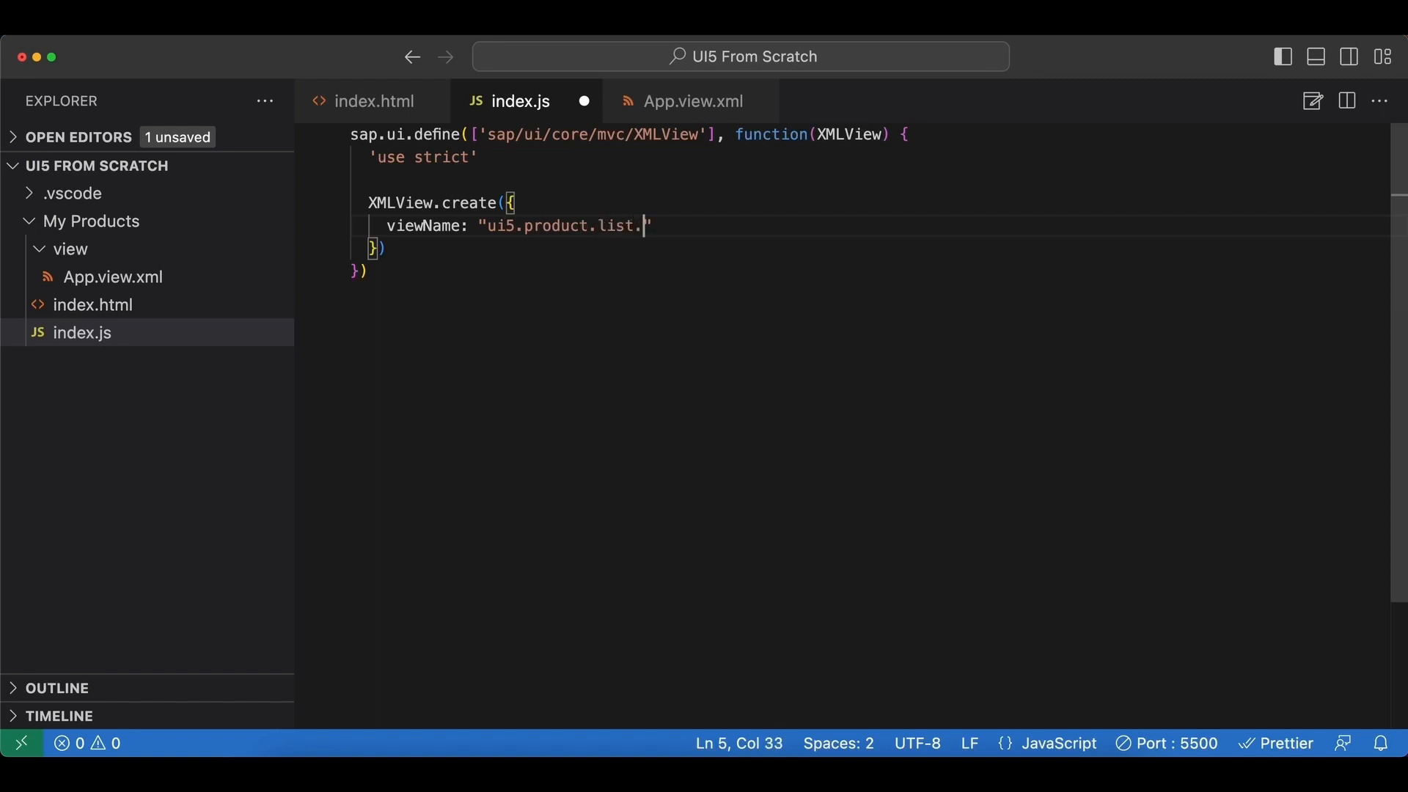
type("view")
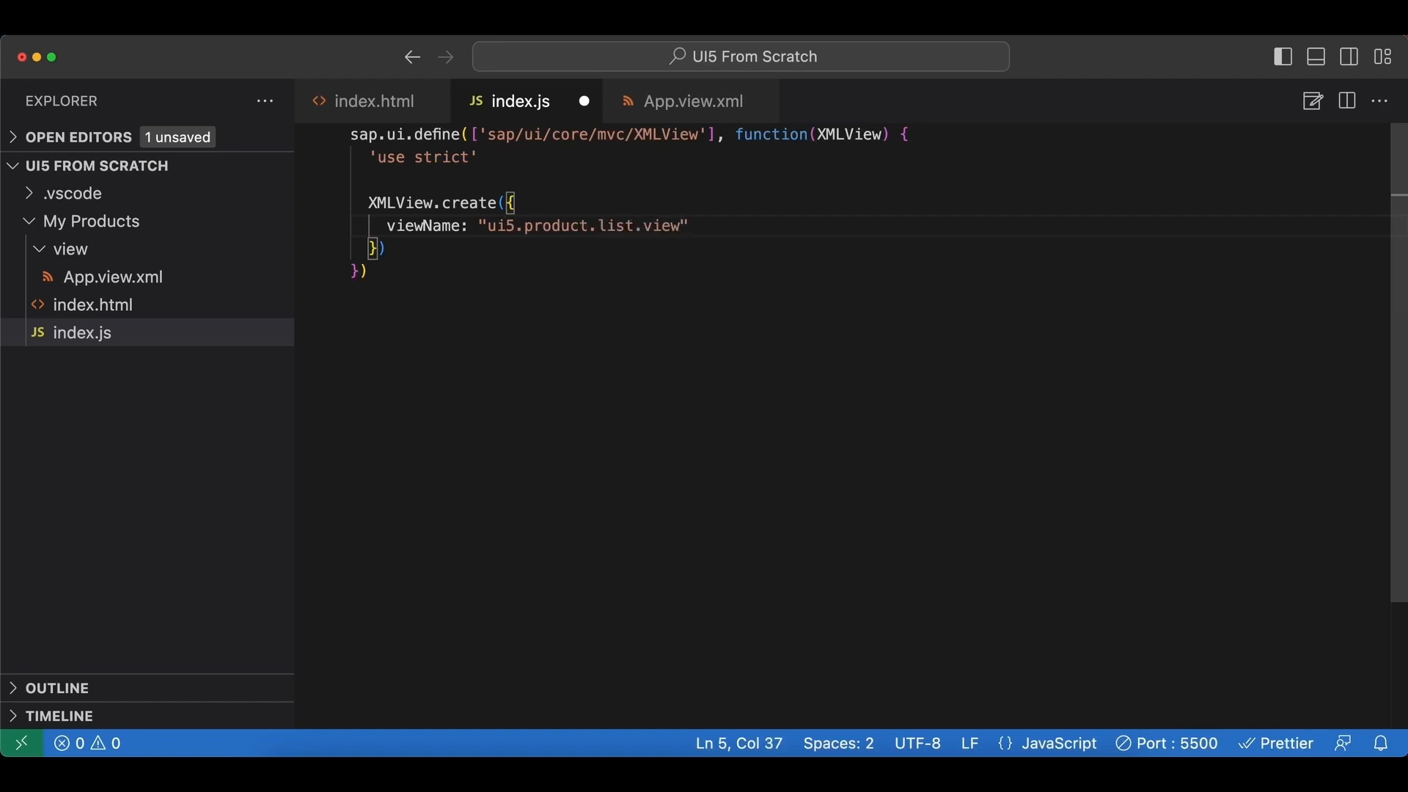
type(".")
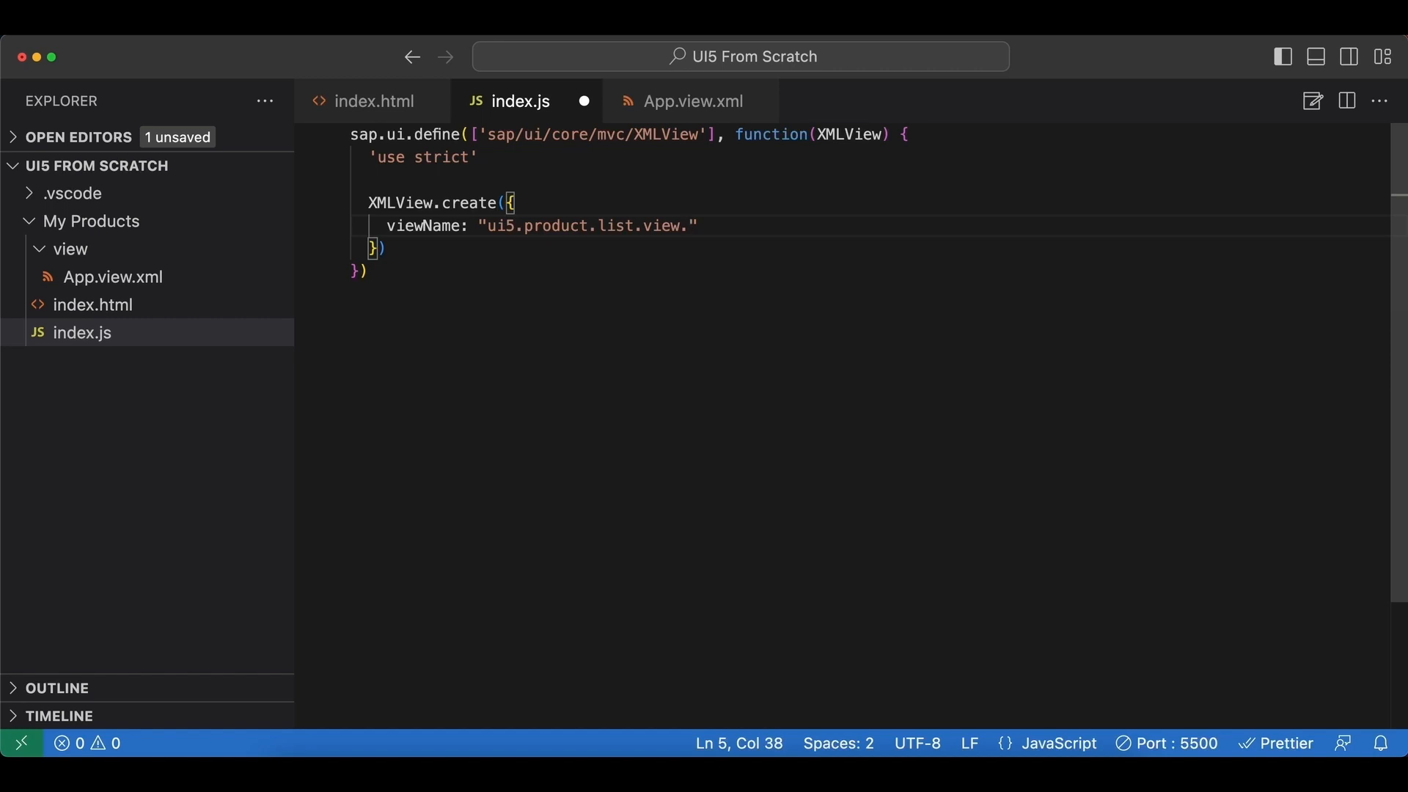
type("App")
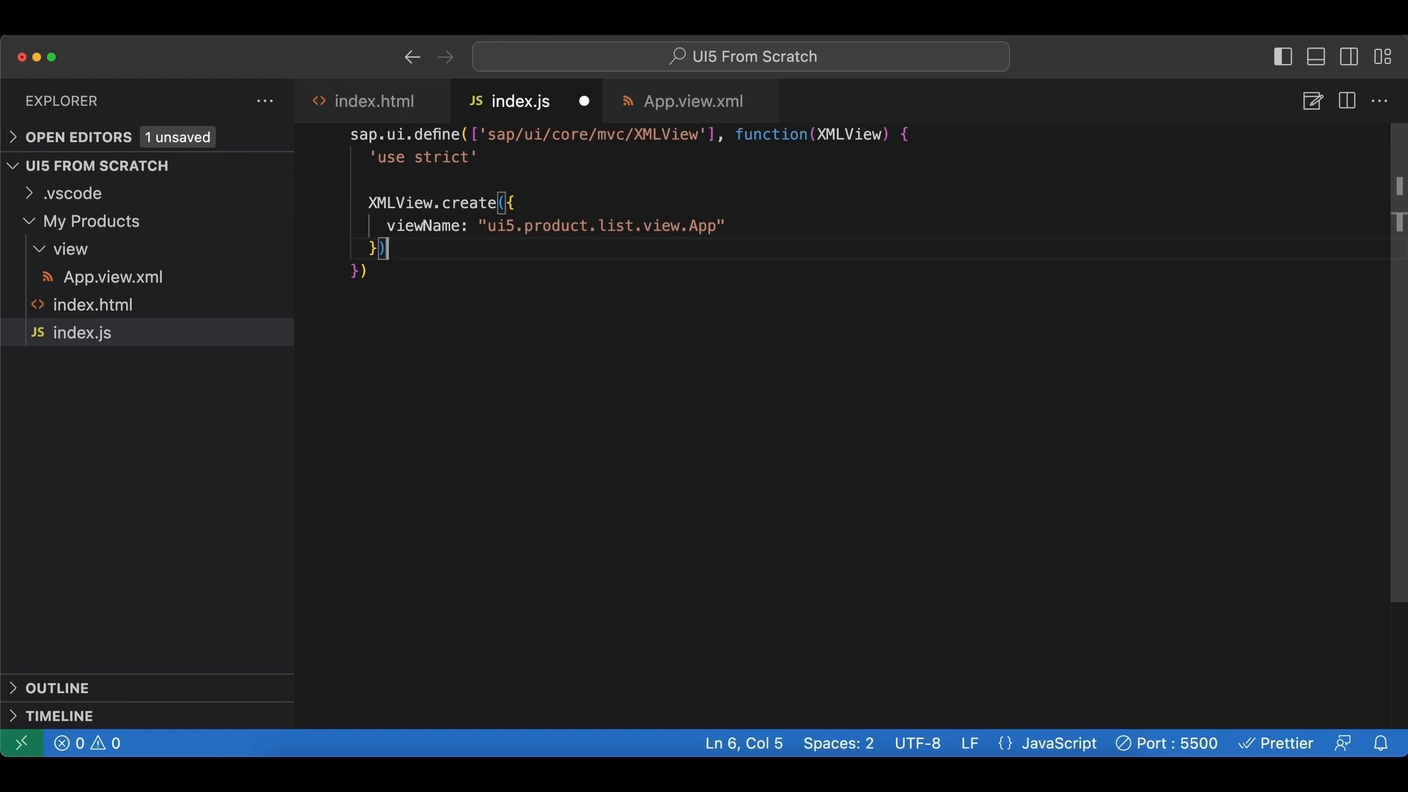
Chain .then(function(oView) { oView.placeAt("content") }) onto the XMLView.create call.
type(".then(")
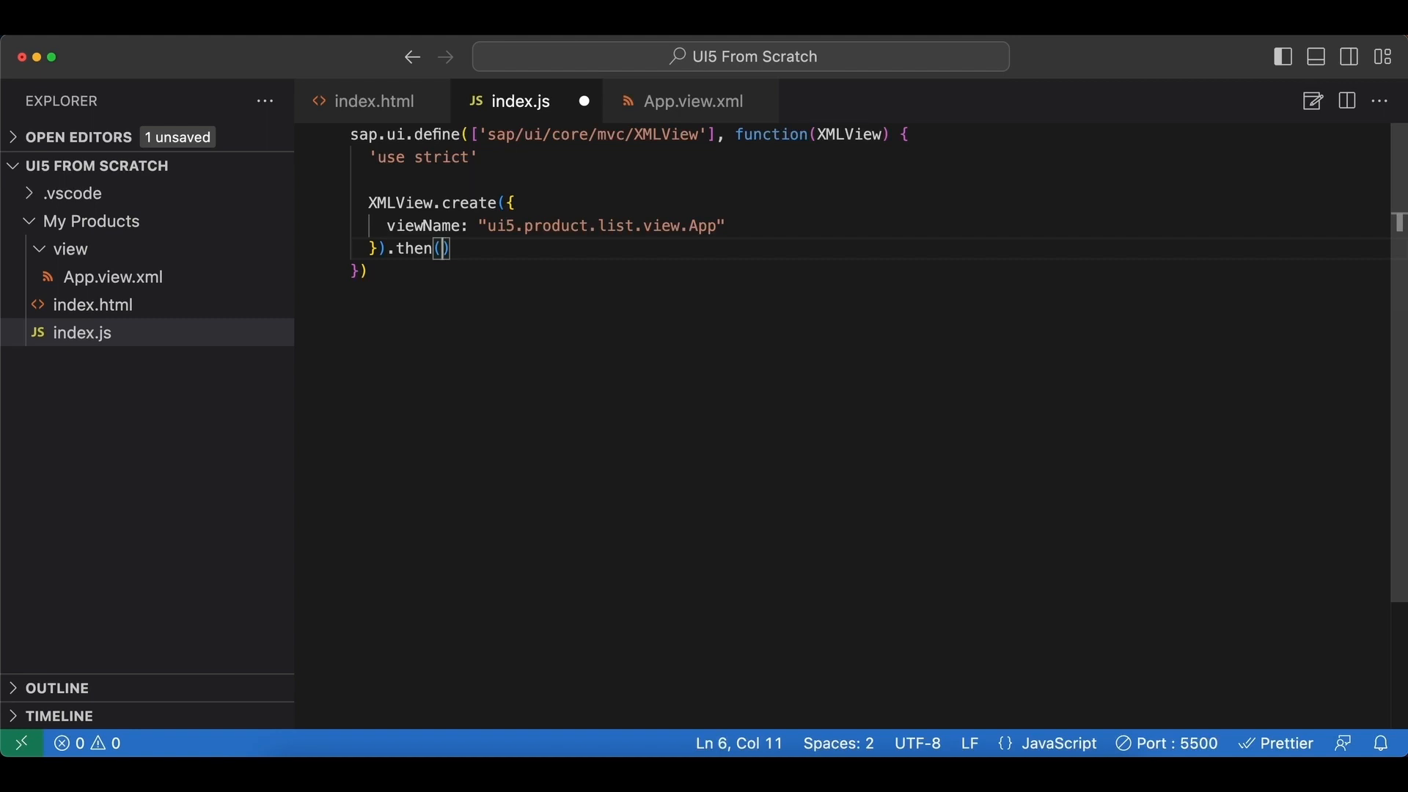
type("function(o")
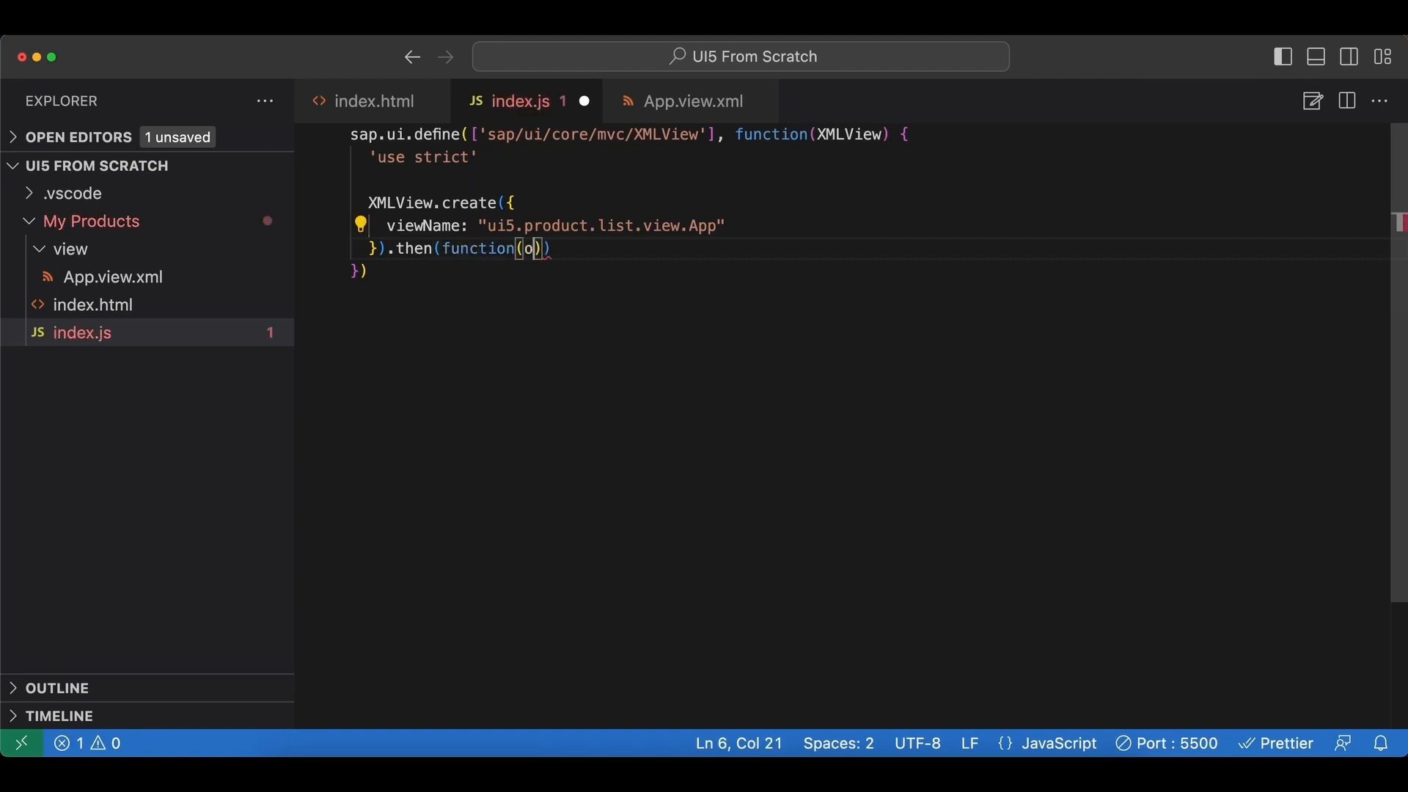
type("View)")
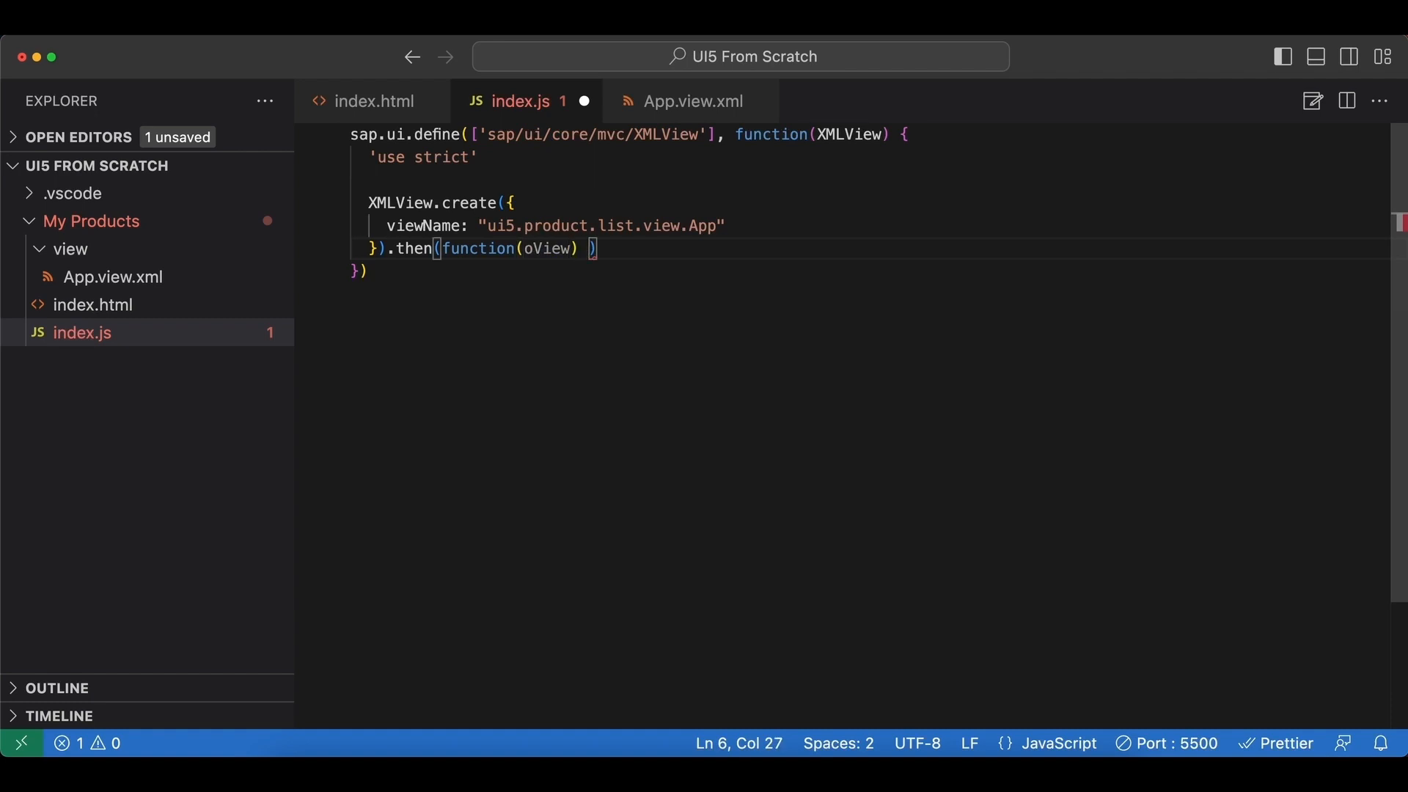
type("{")
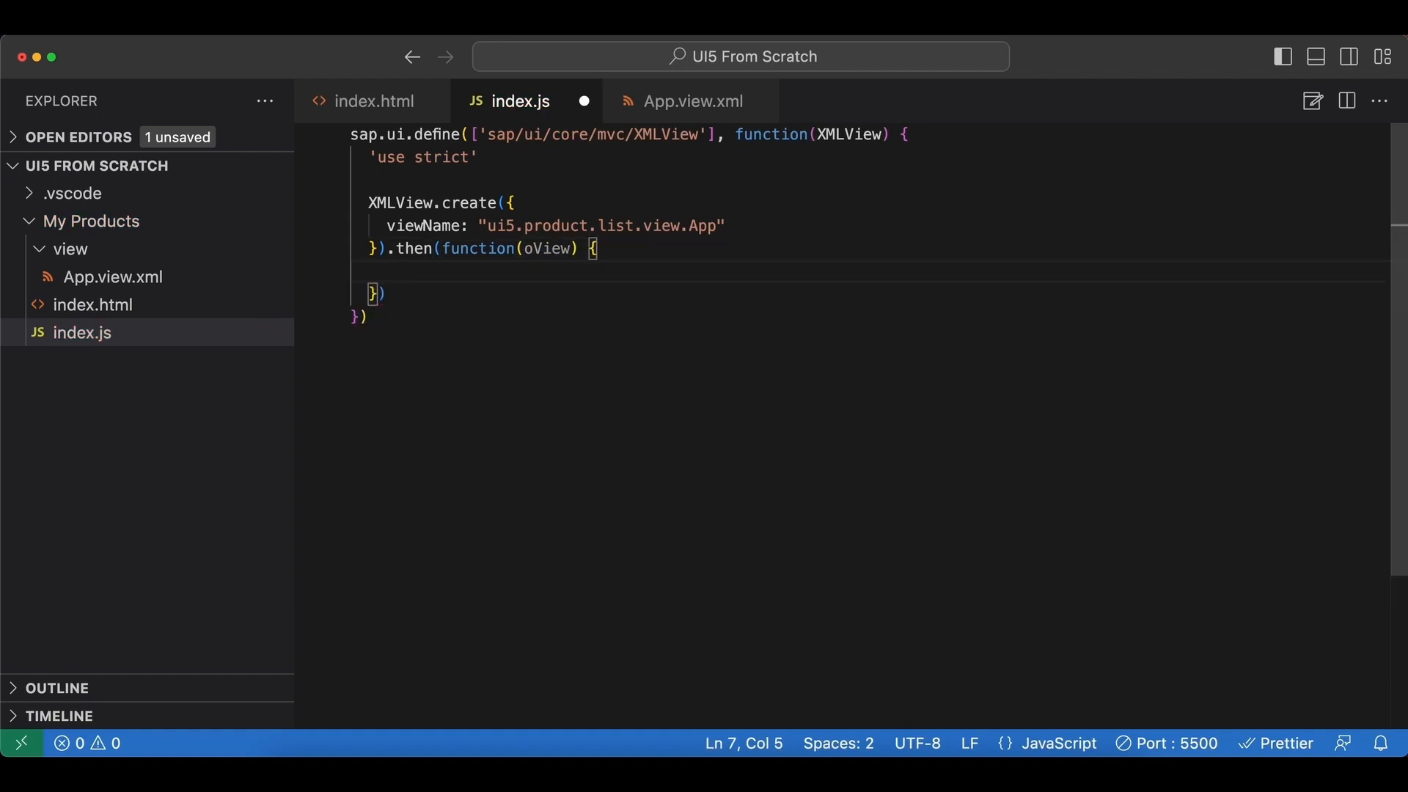
type("oView.")
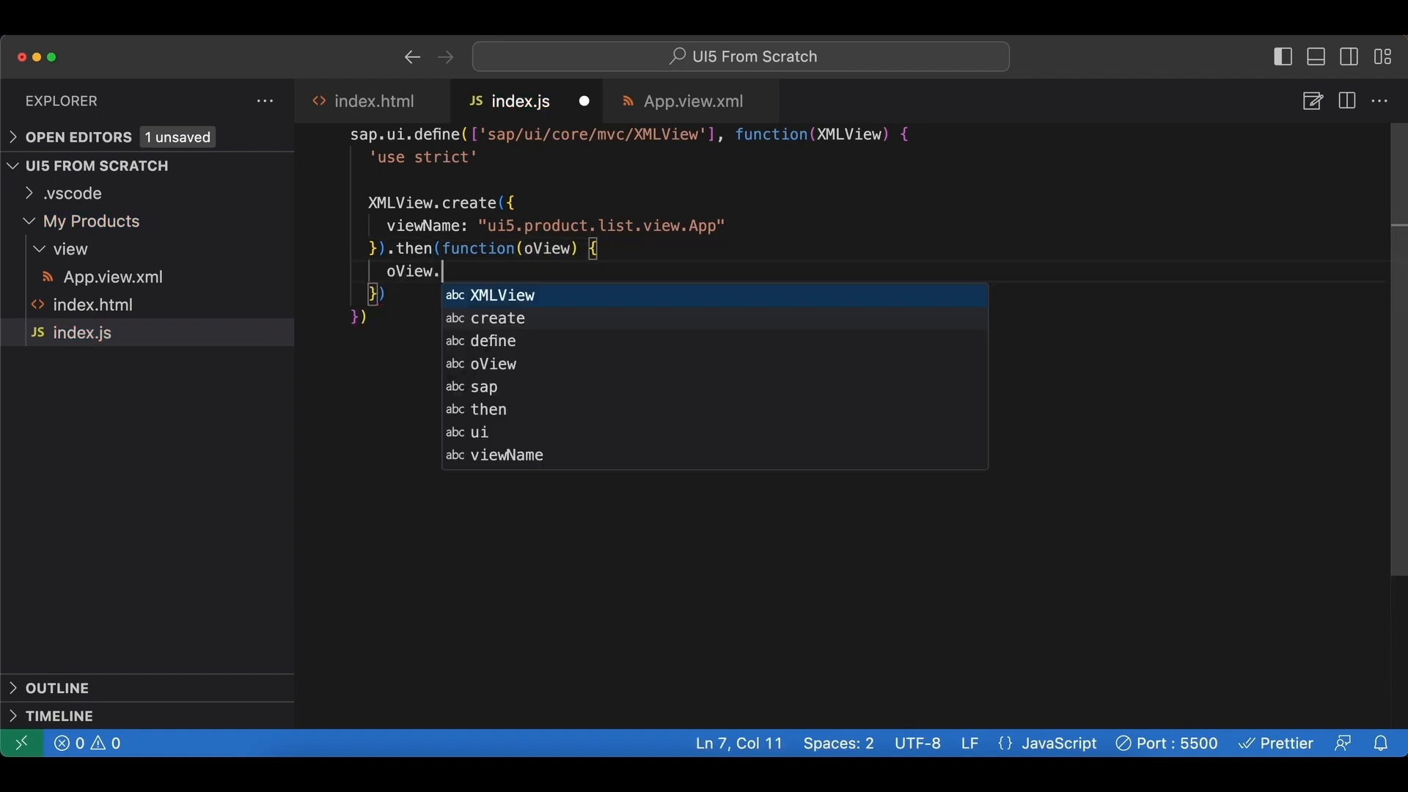
type("place")
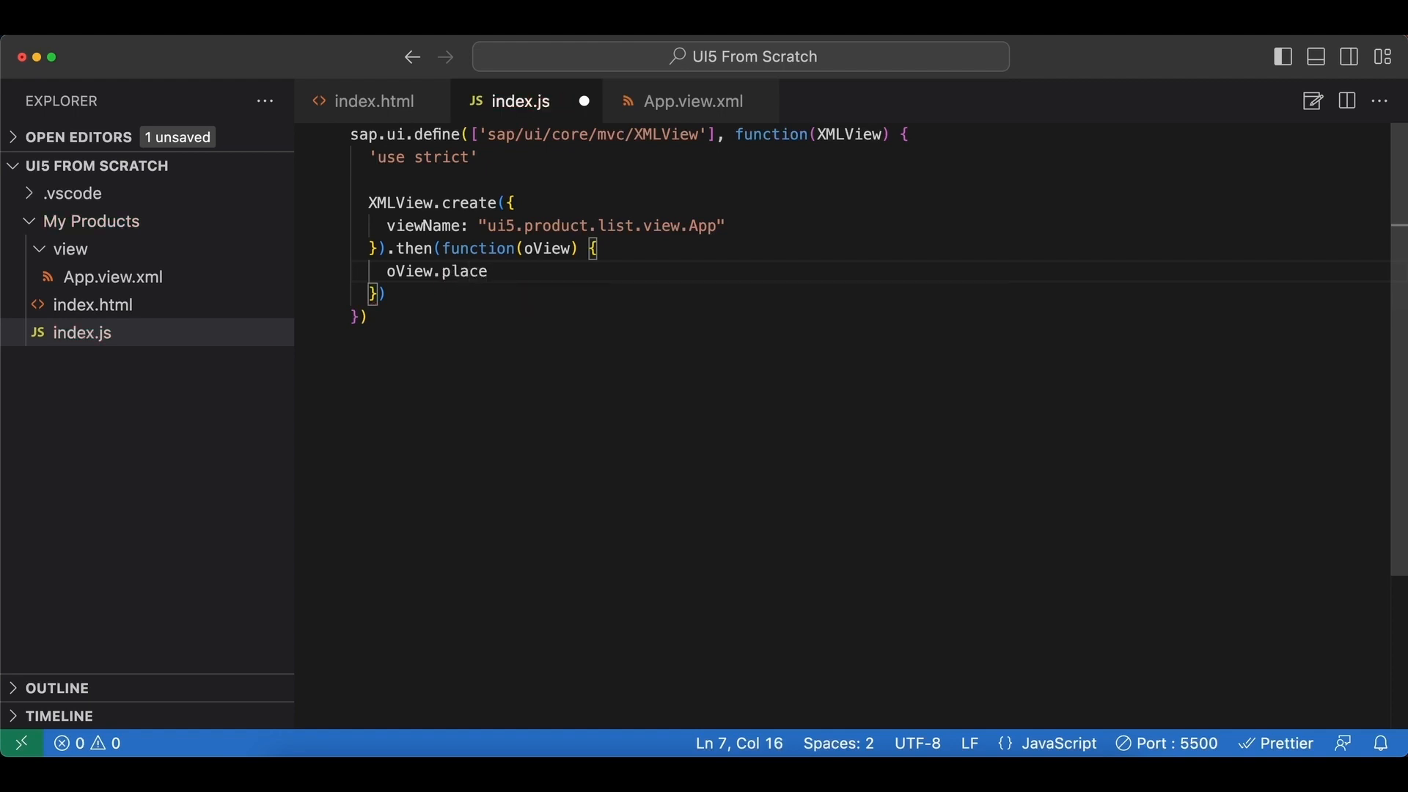
type("At()")
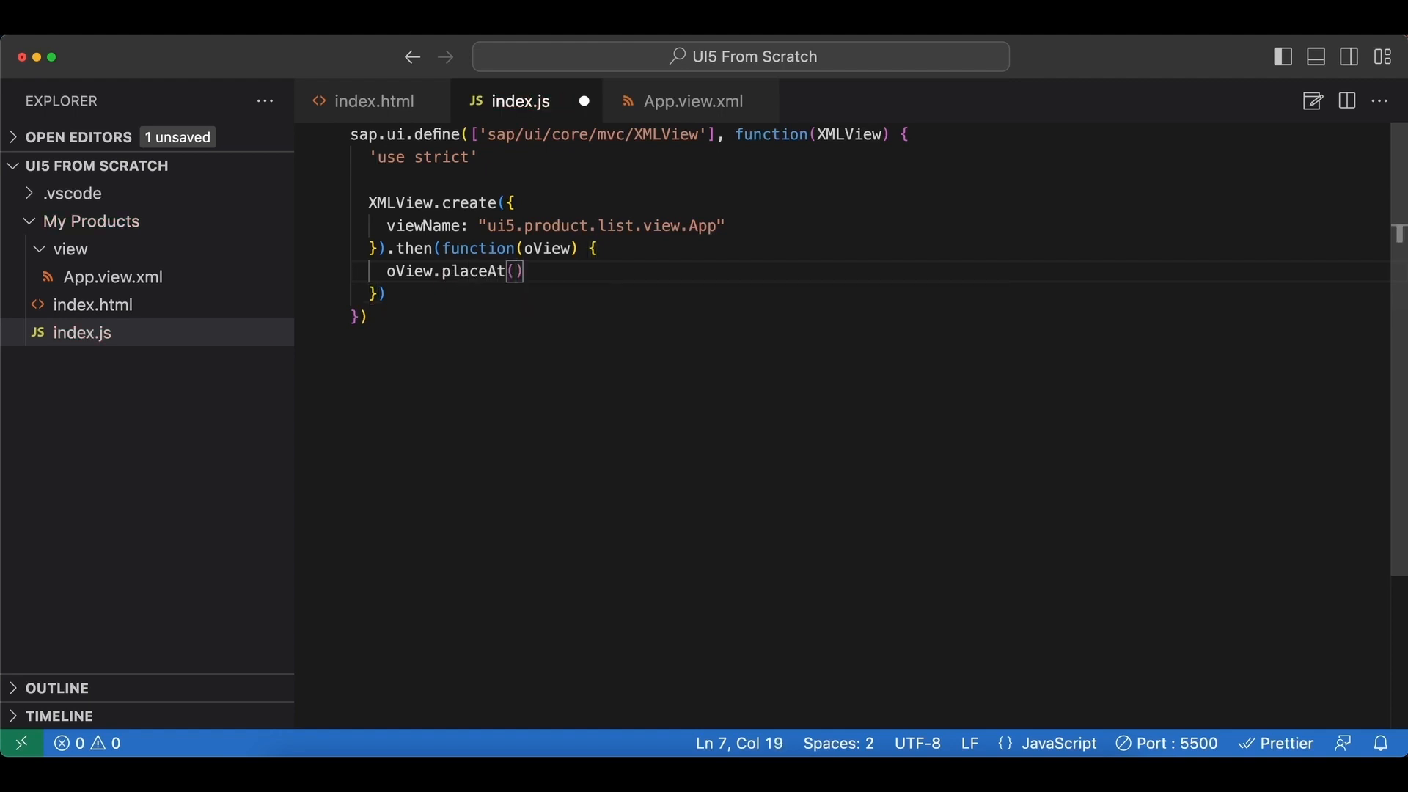
type("\"t\"")
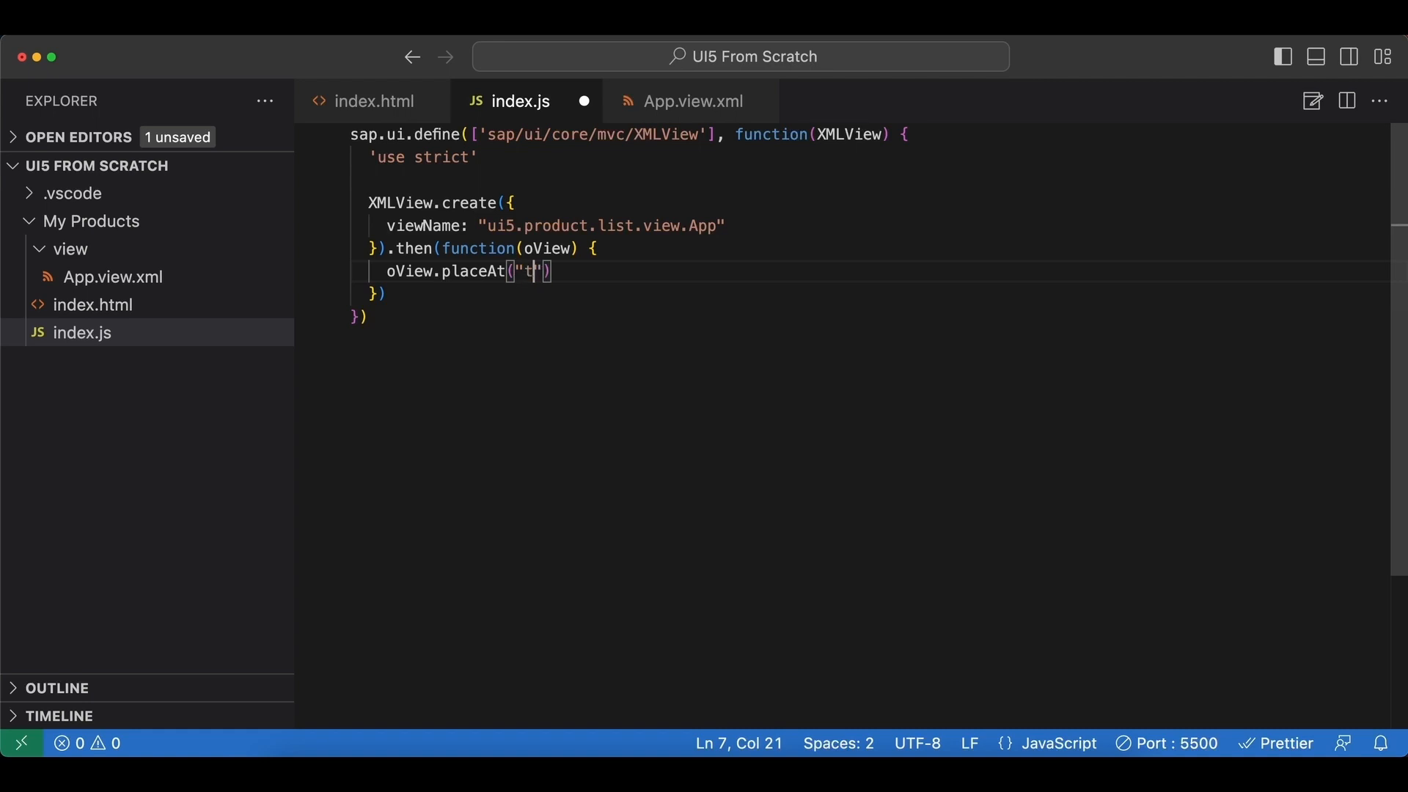
type("cpn")
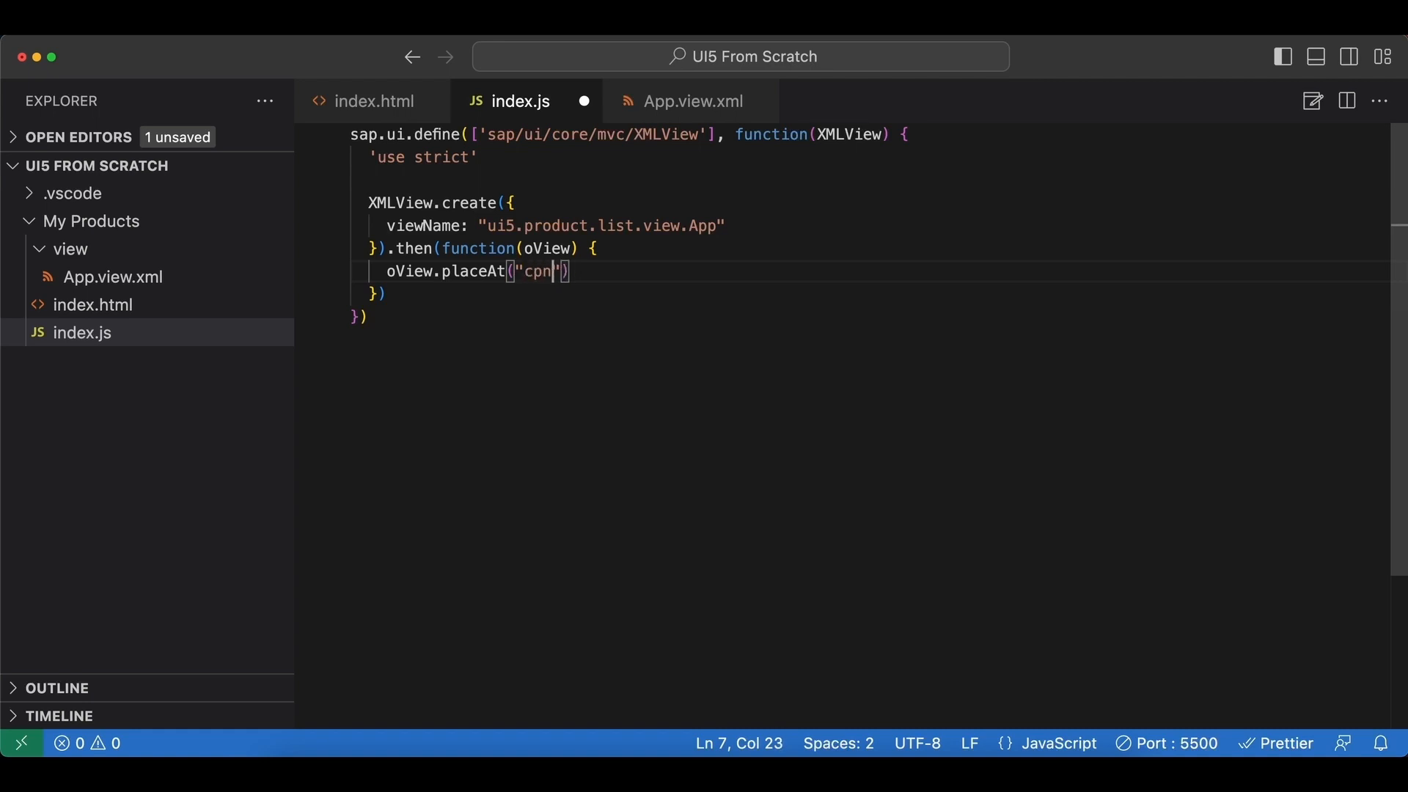
type("conte")
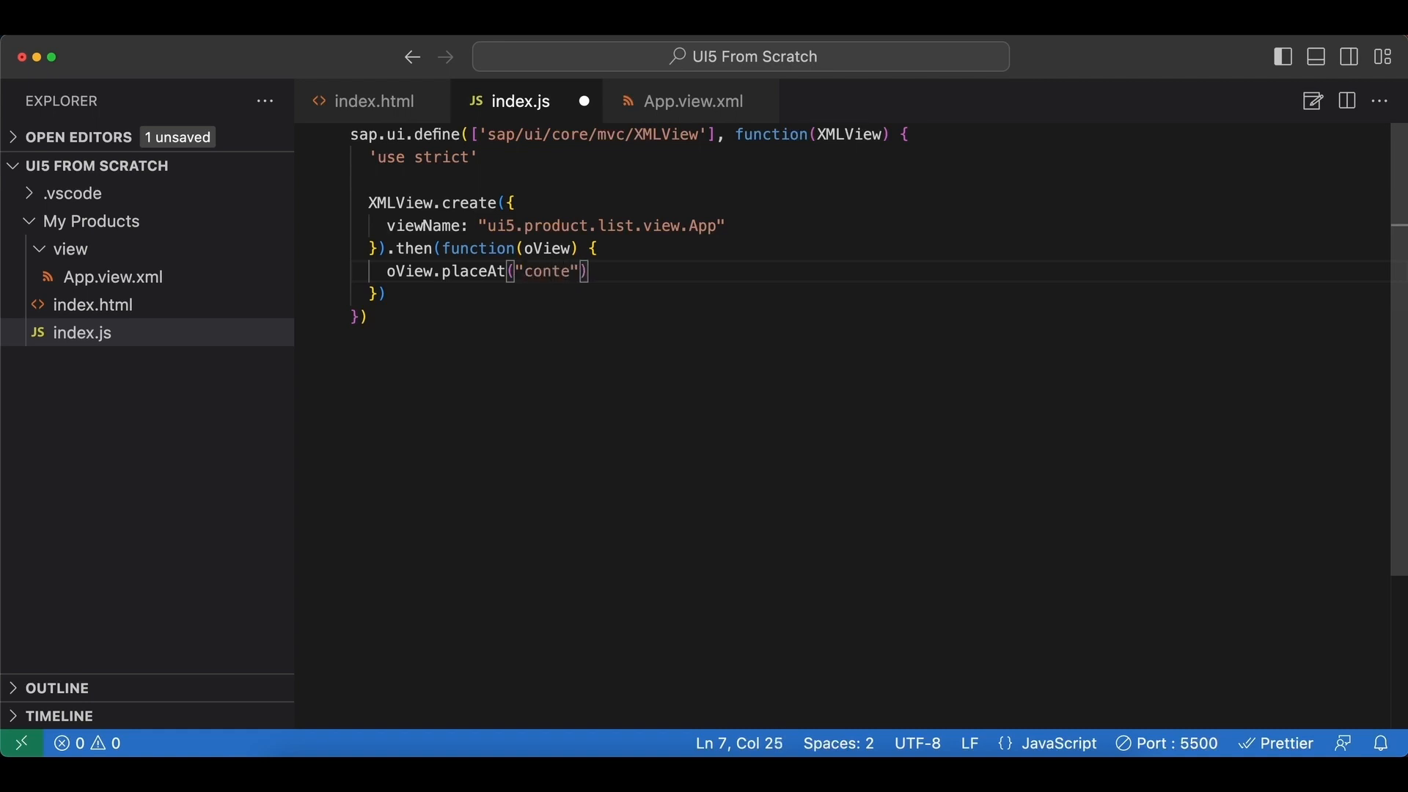
type("nt")
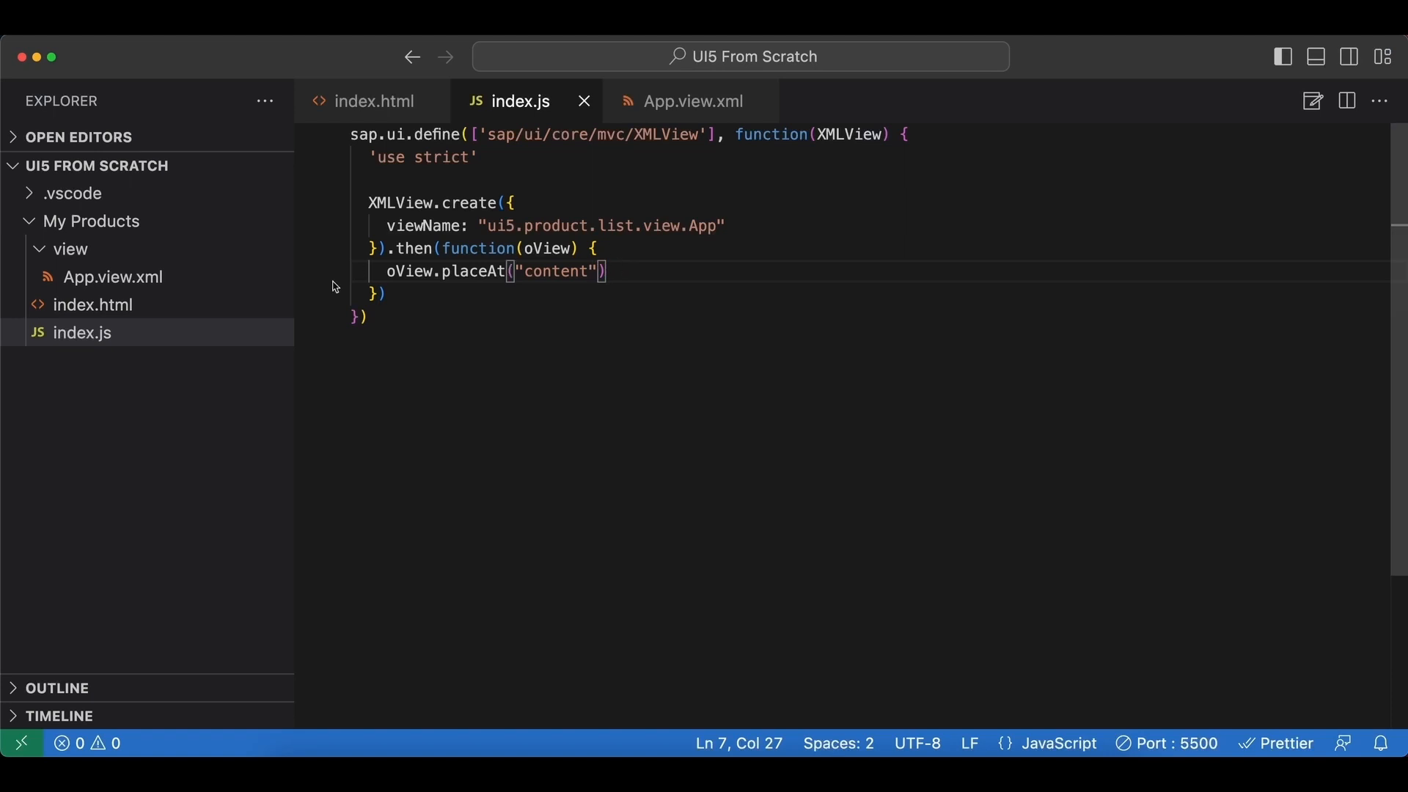
left_click(68, 250)
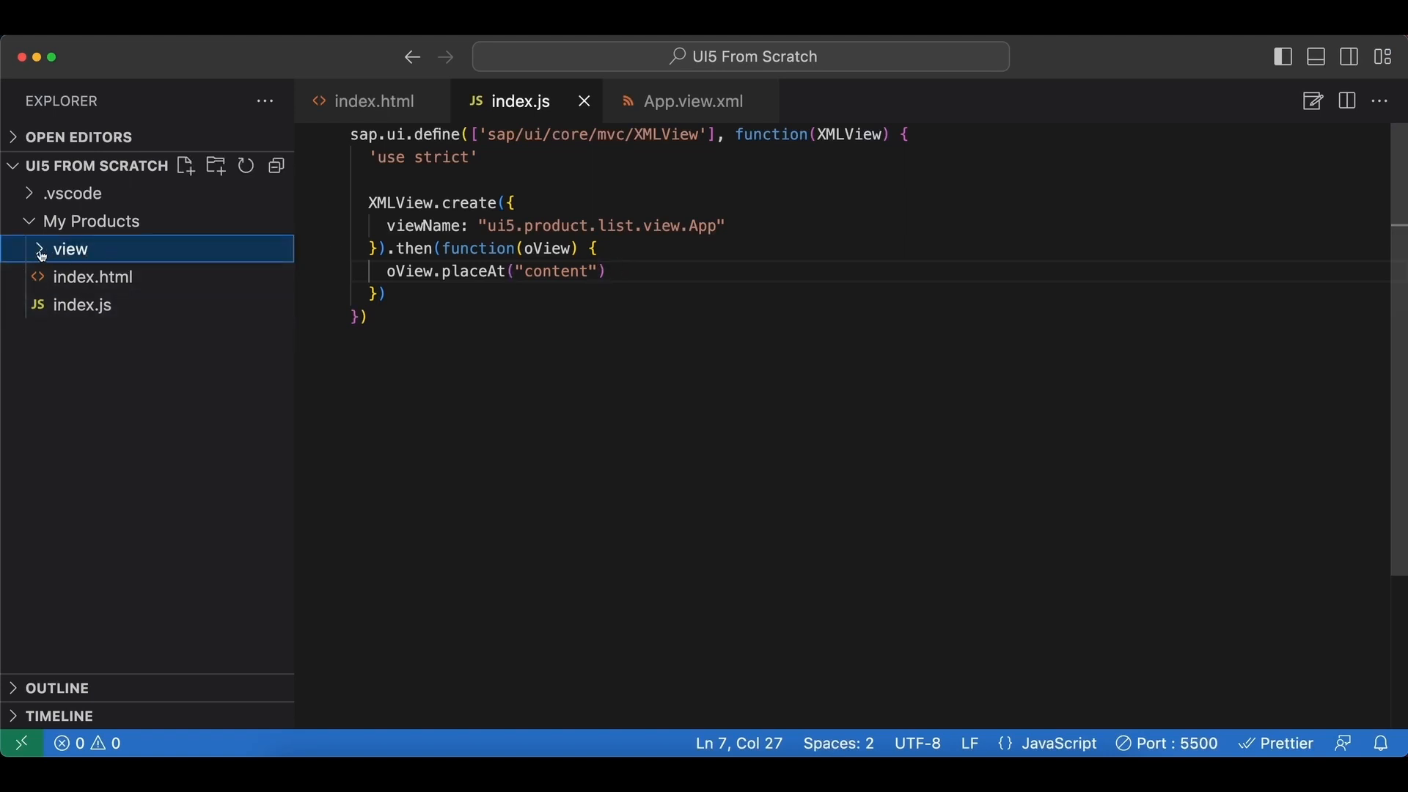
left_click(68, 248)
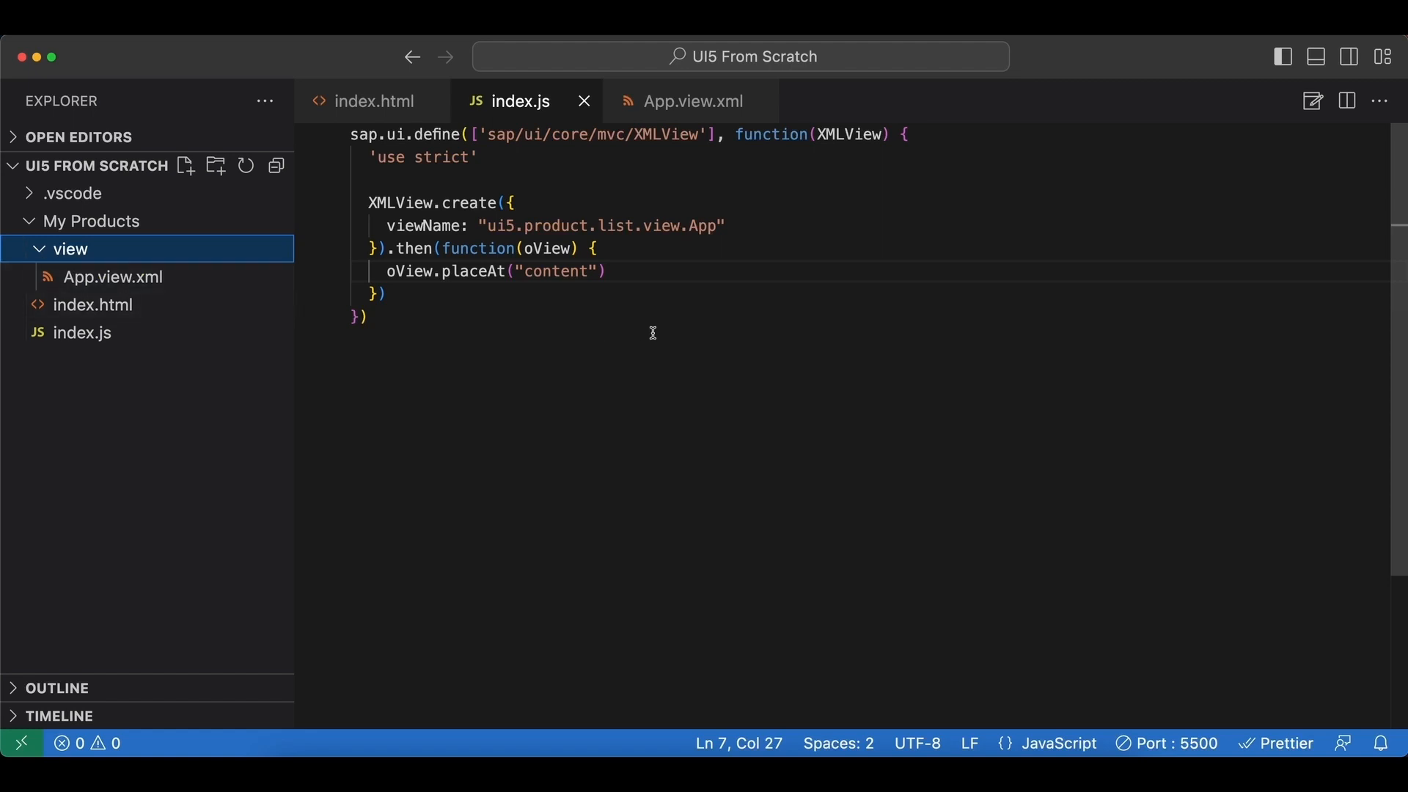